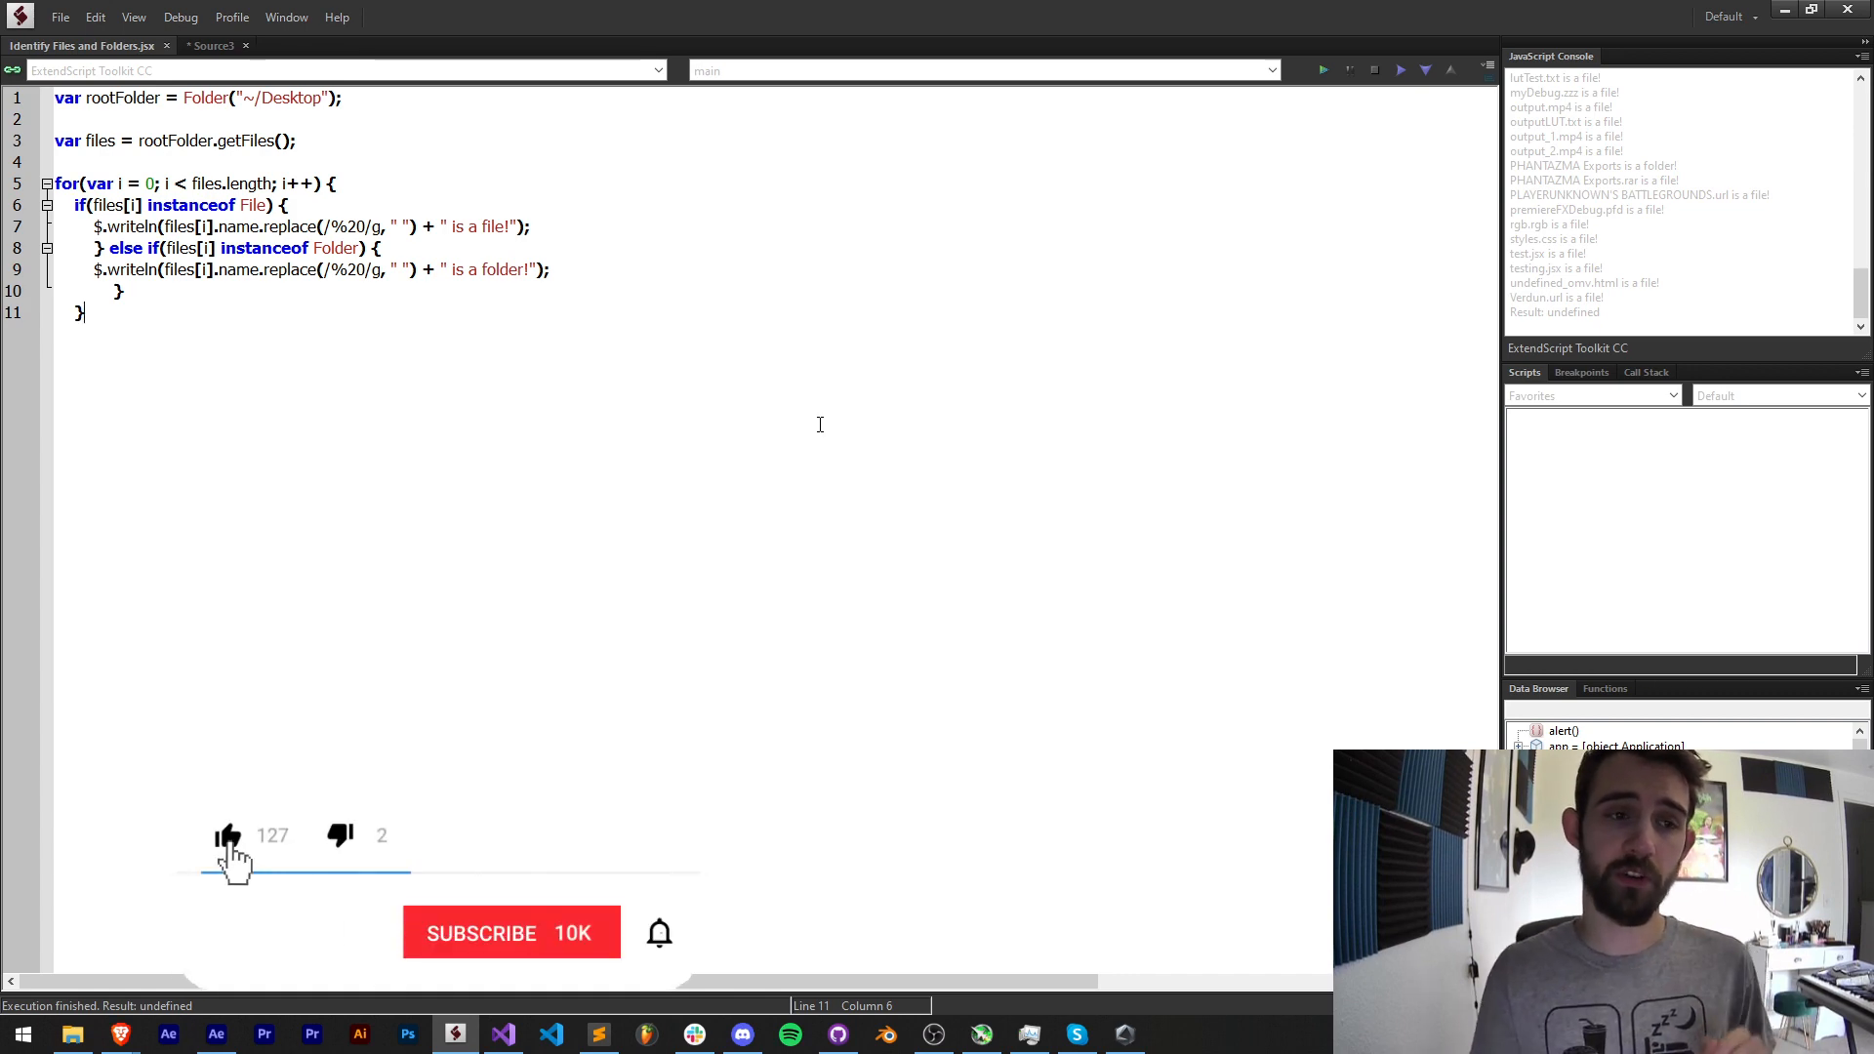
- Show the Discord #scripting channel, then return to ExtendScript Toolkit CC
left_click(512, 933)
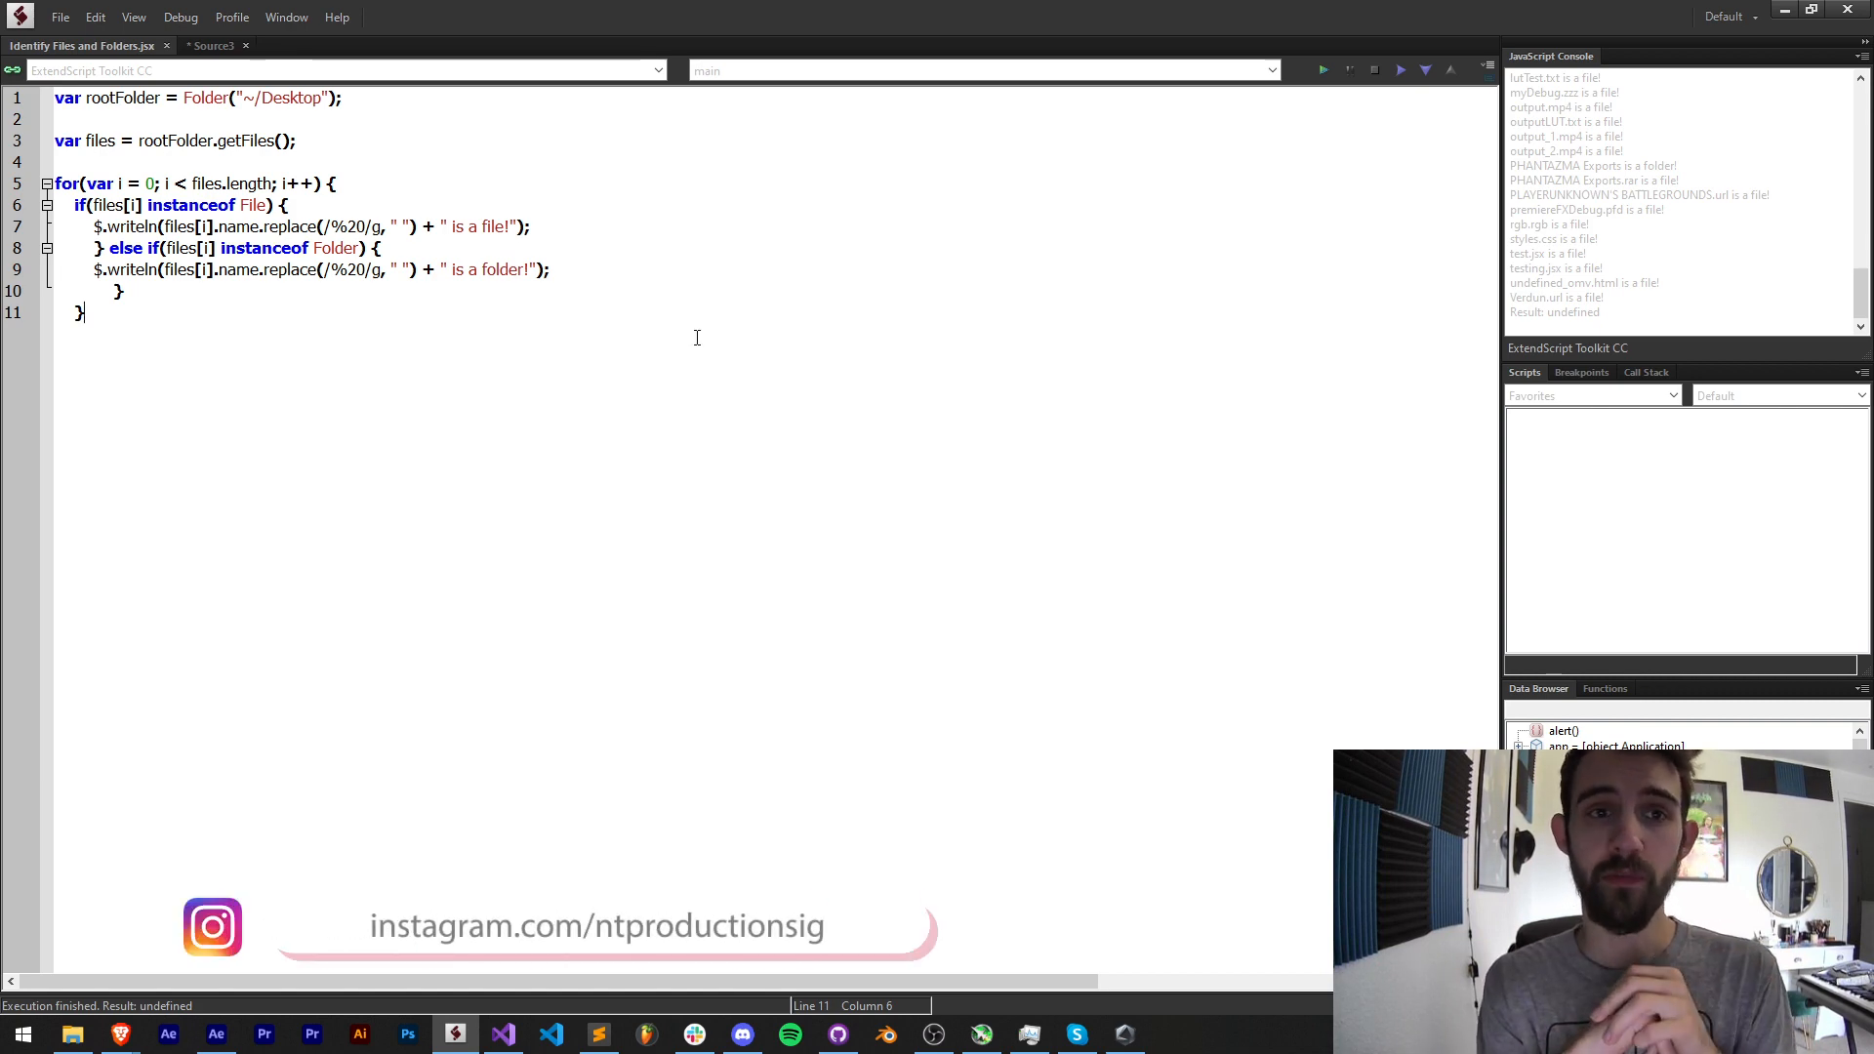
left_click(742, 1035)
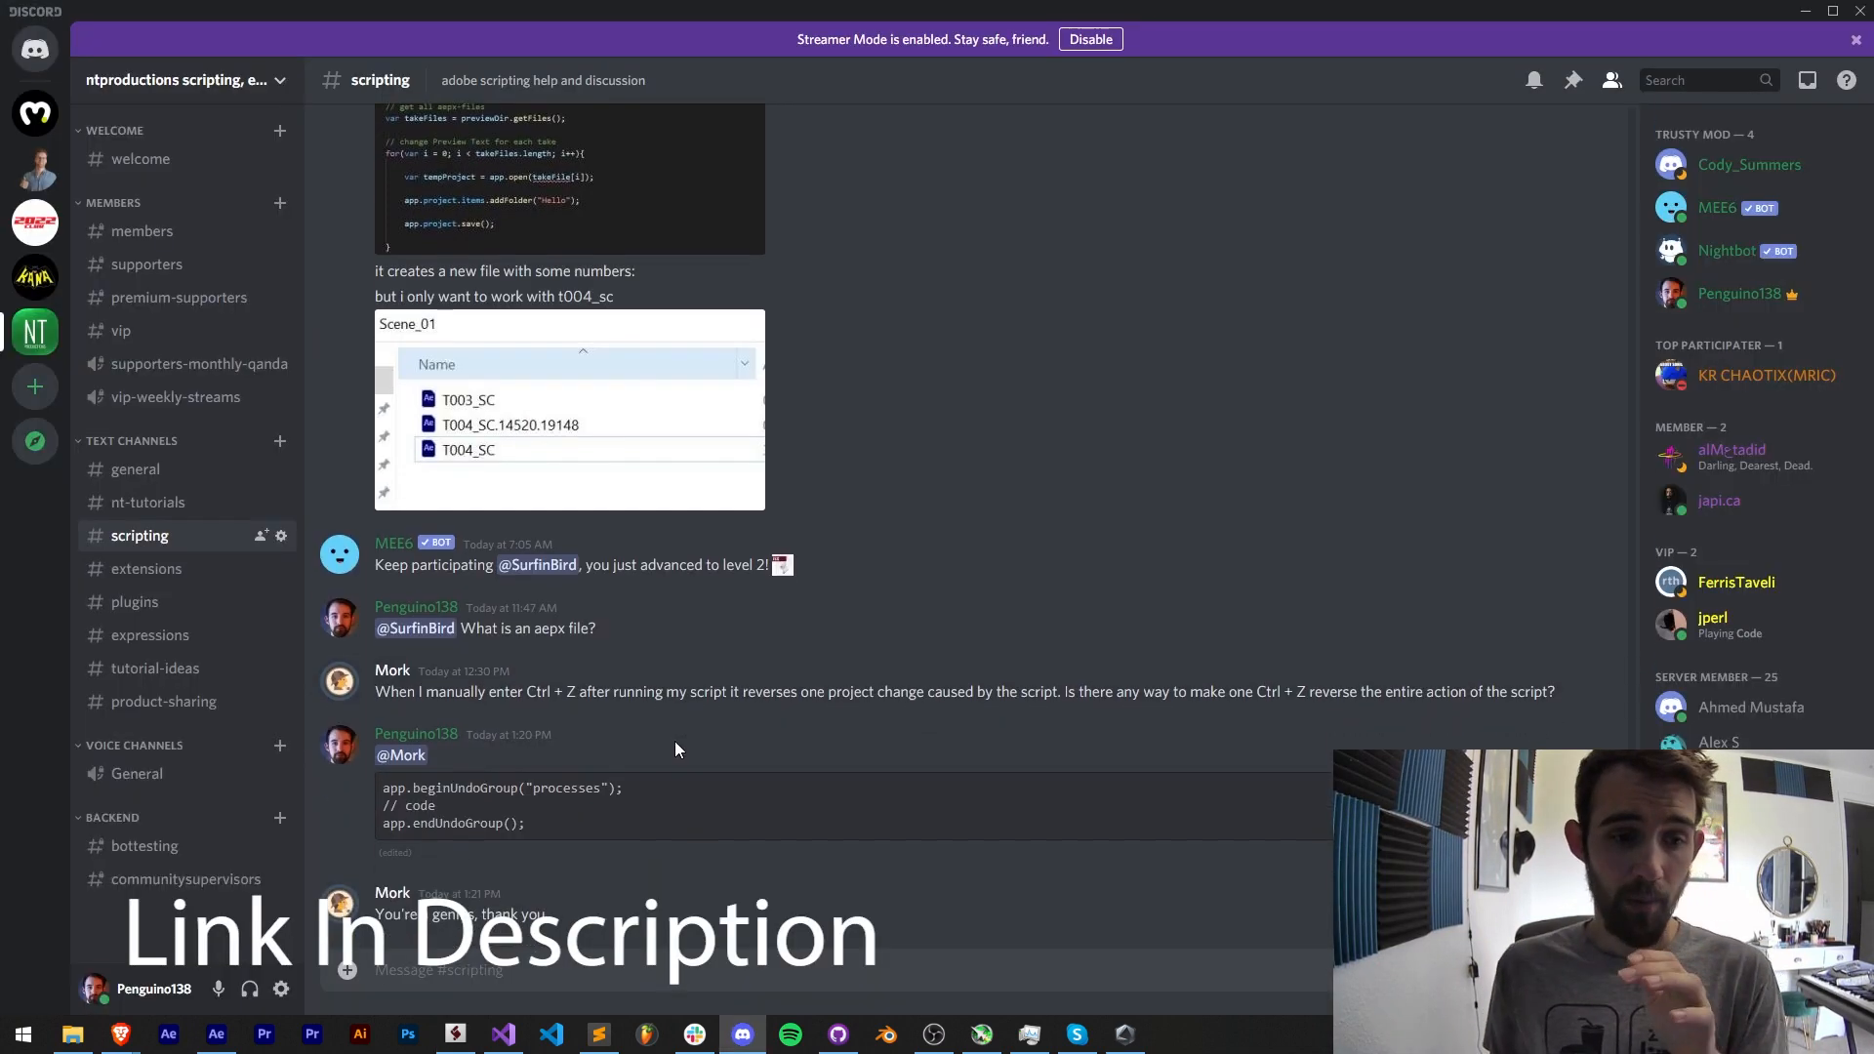
mouse_move(146, 568)
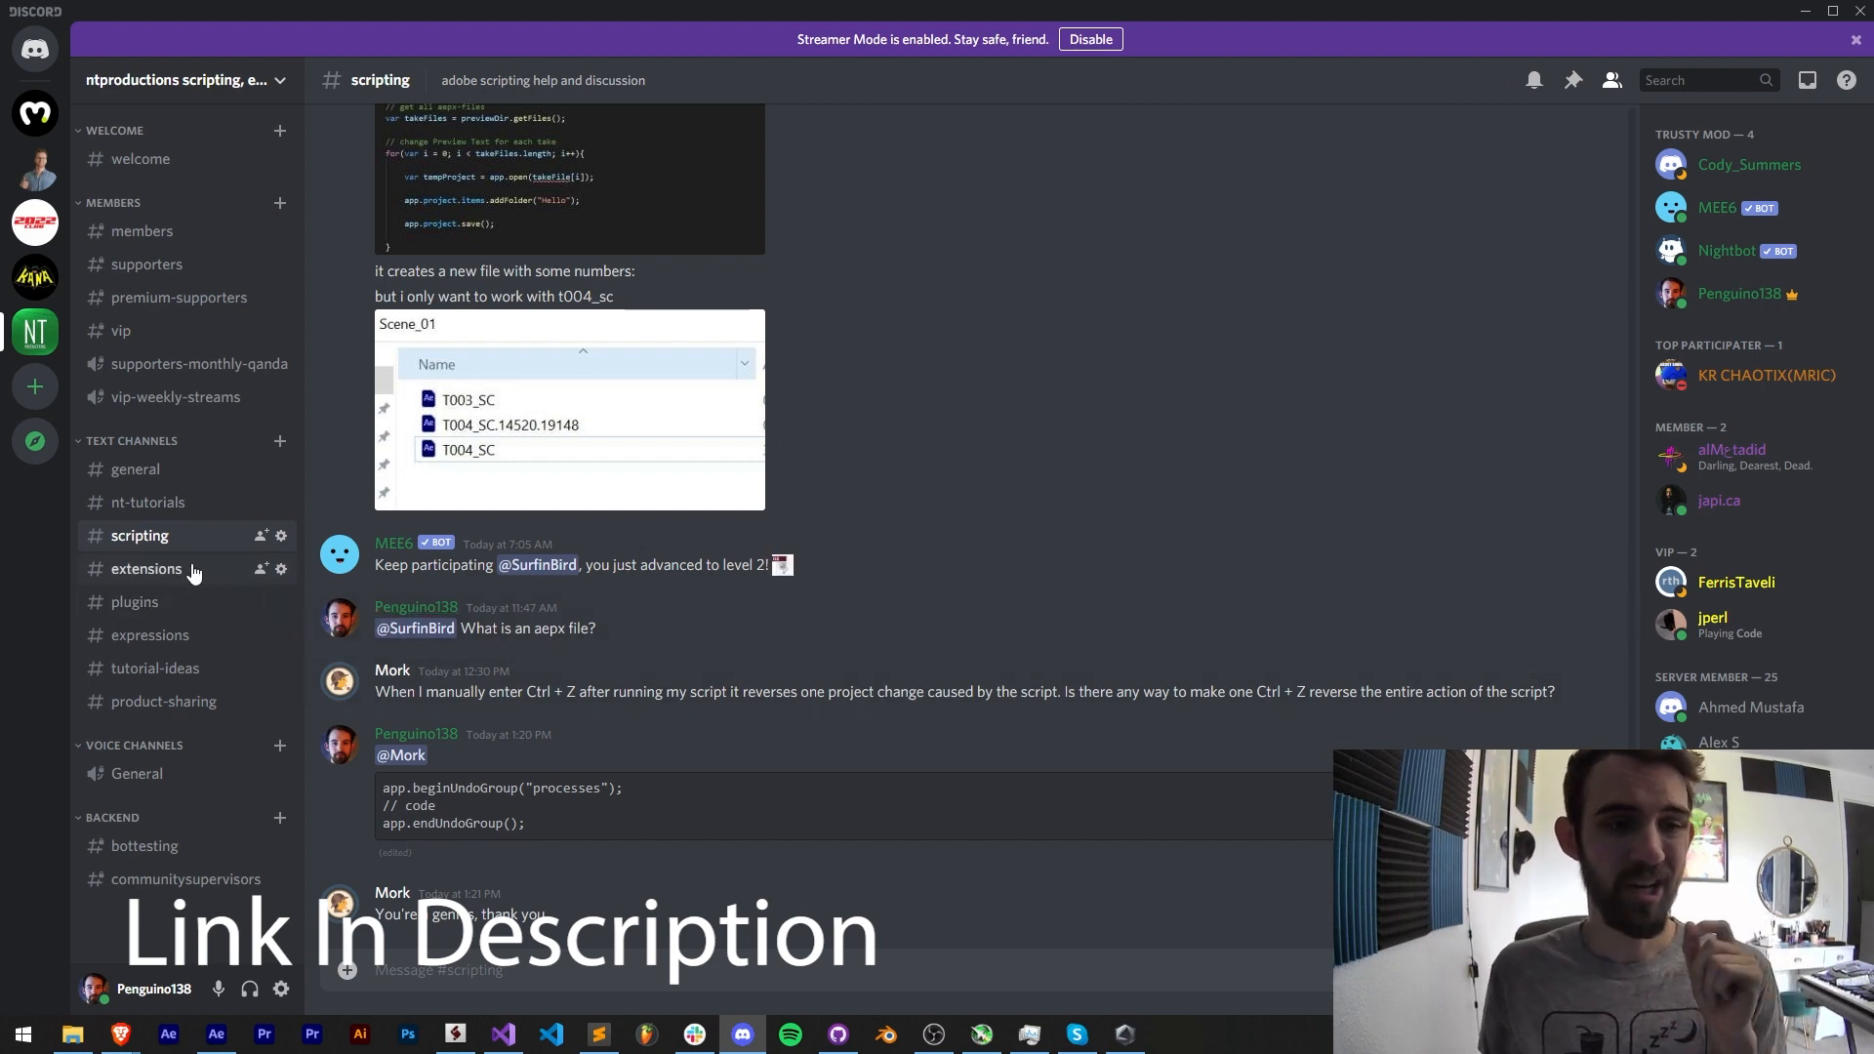
mouse_move(148, 635)
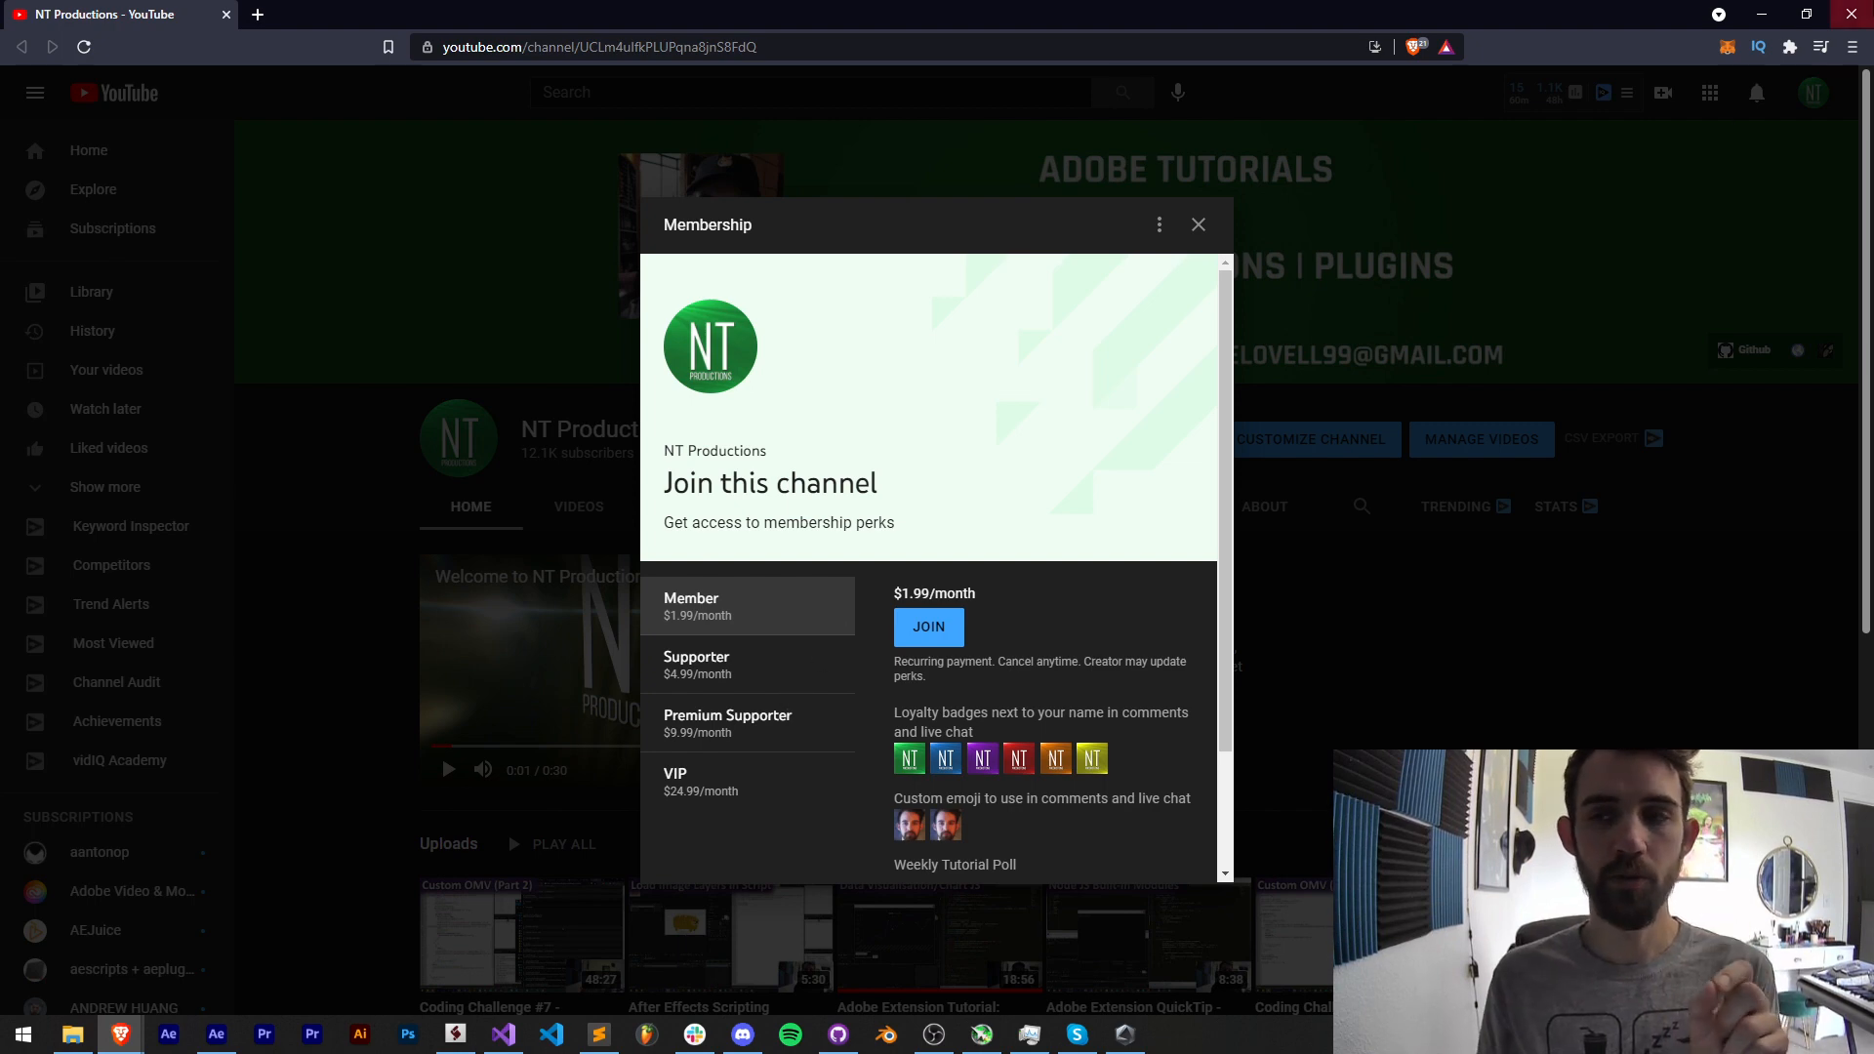
left_click(453, 1034)
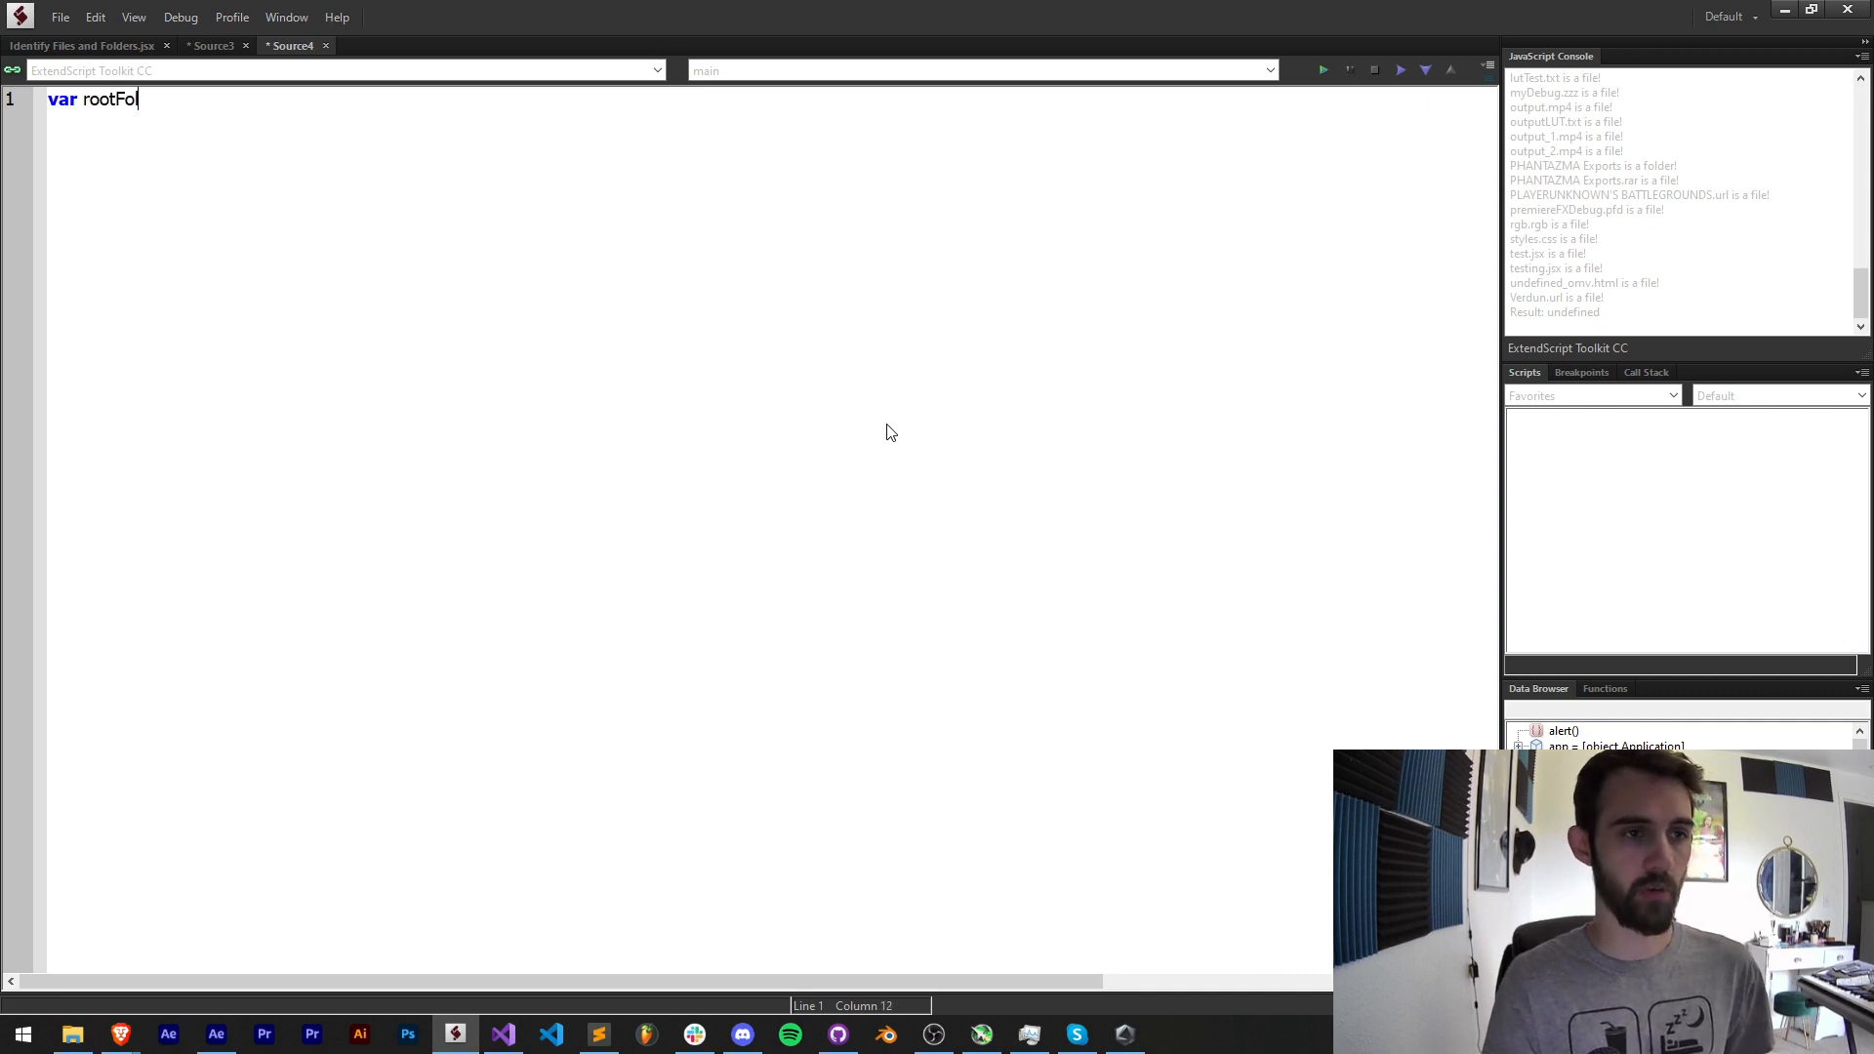
- Declare rootFolder as Folder("~/Desktop")
type("der =")
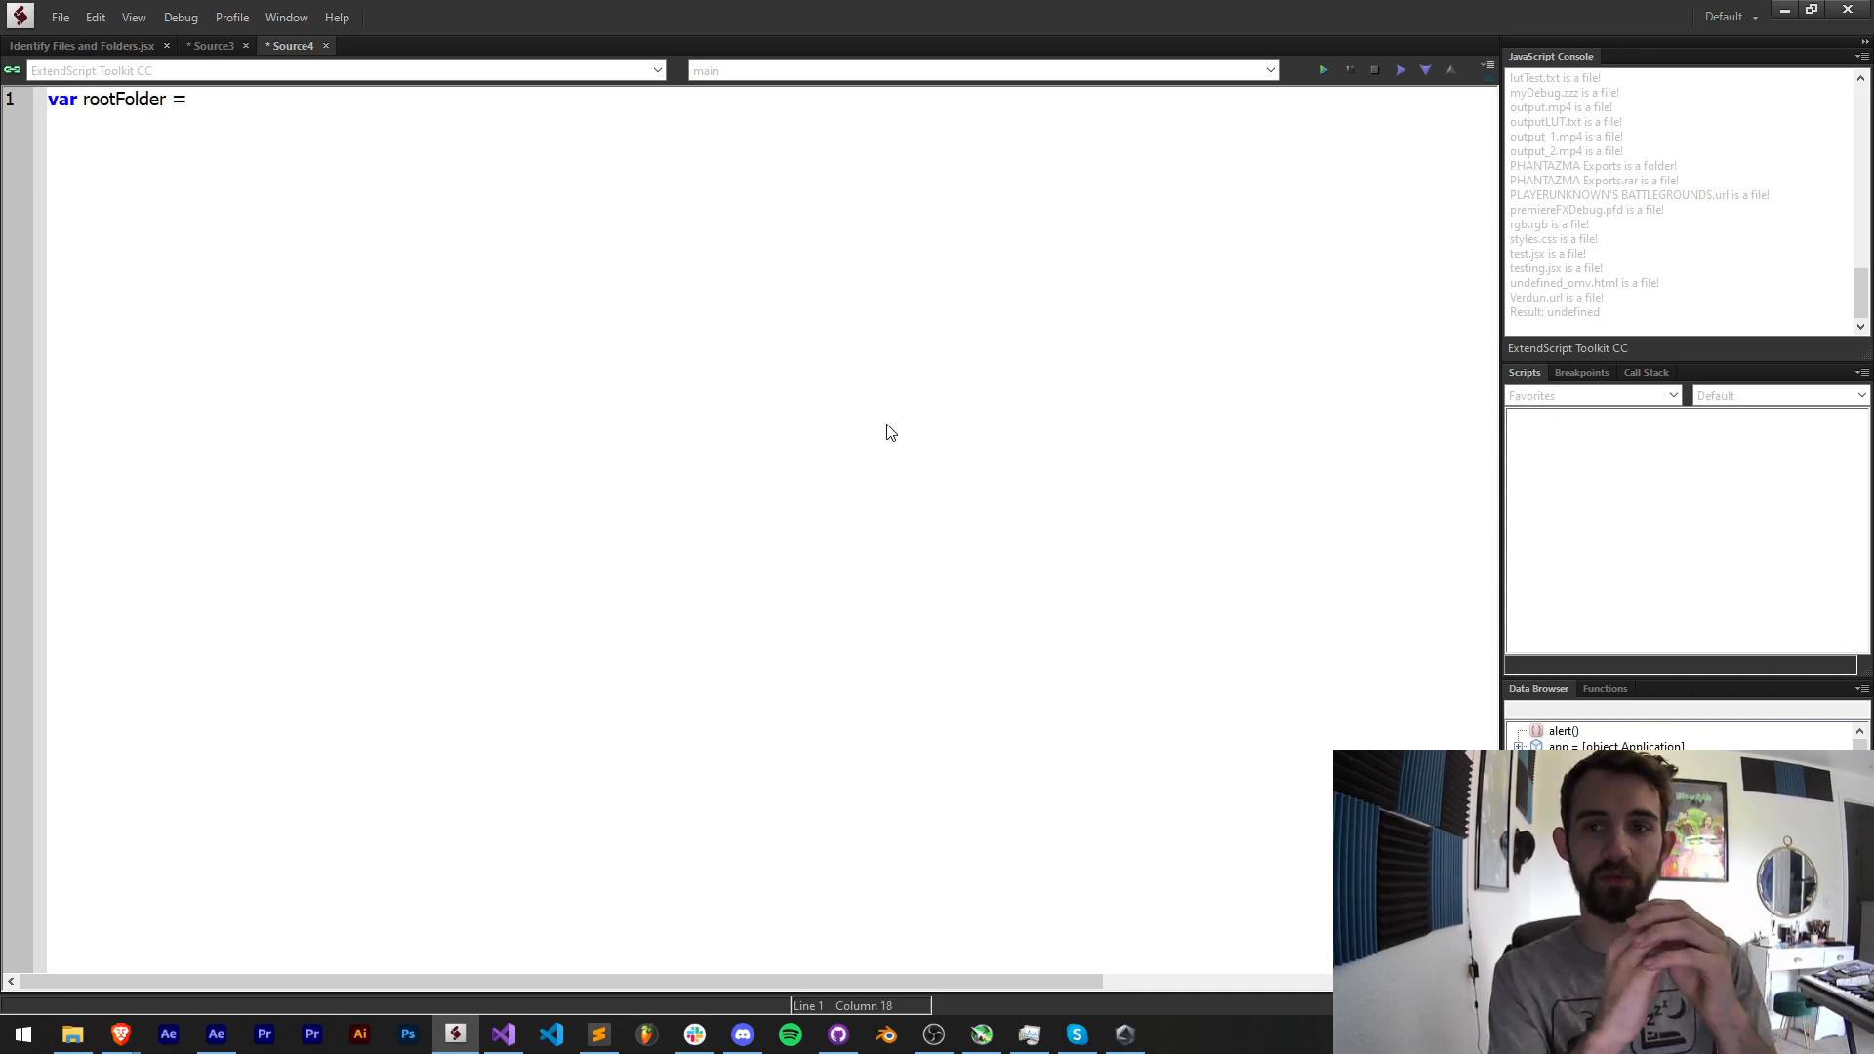
left_click(192, 100)
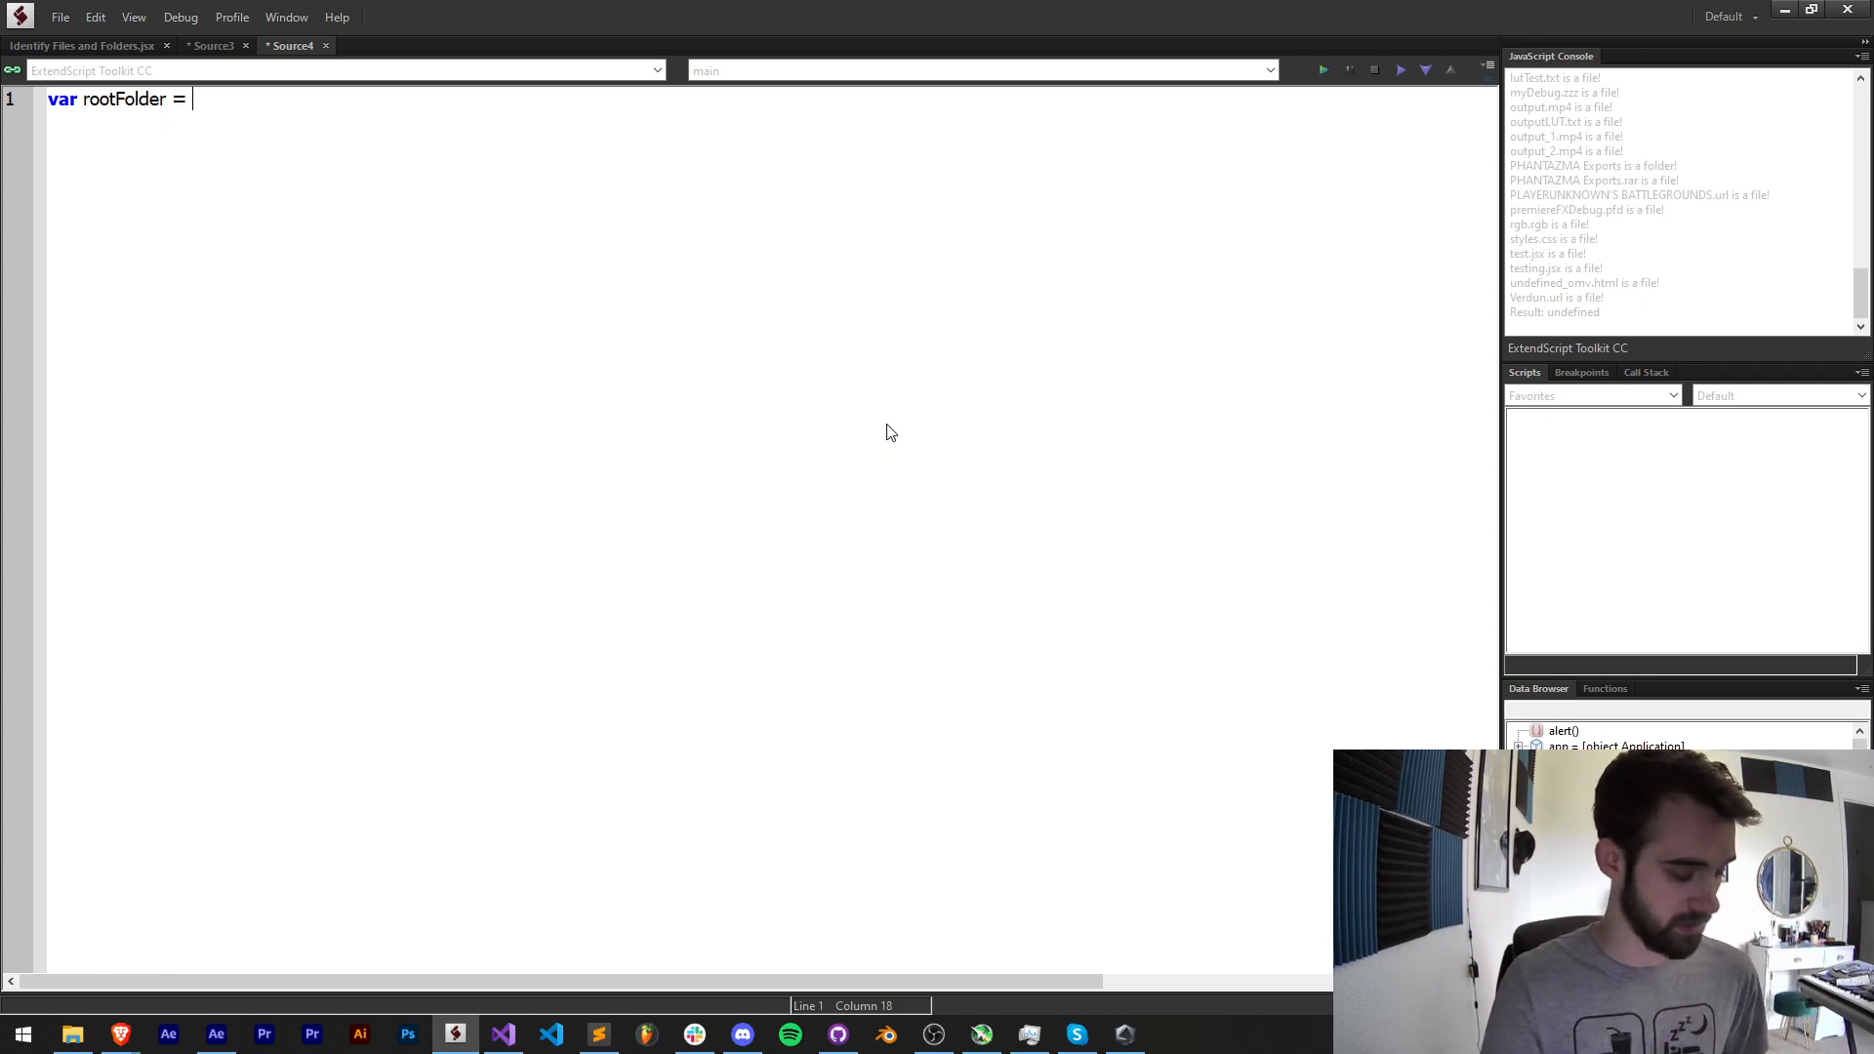
type("Folder();")
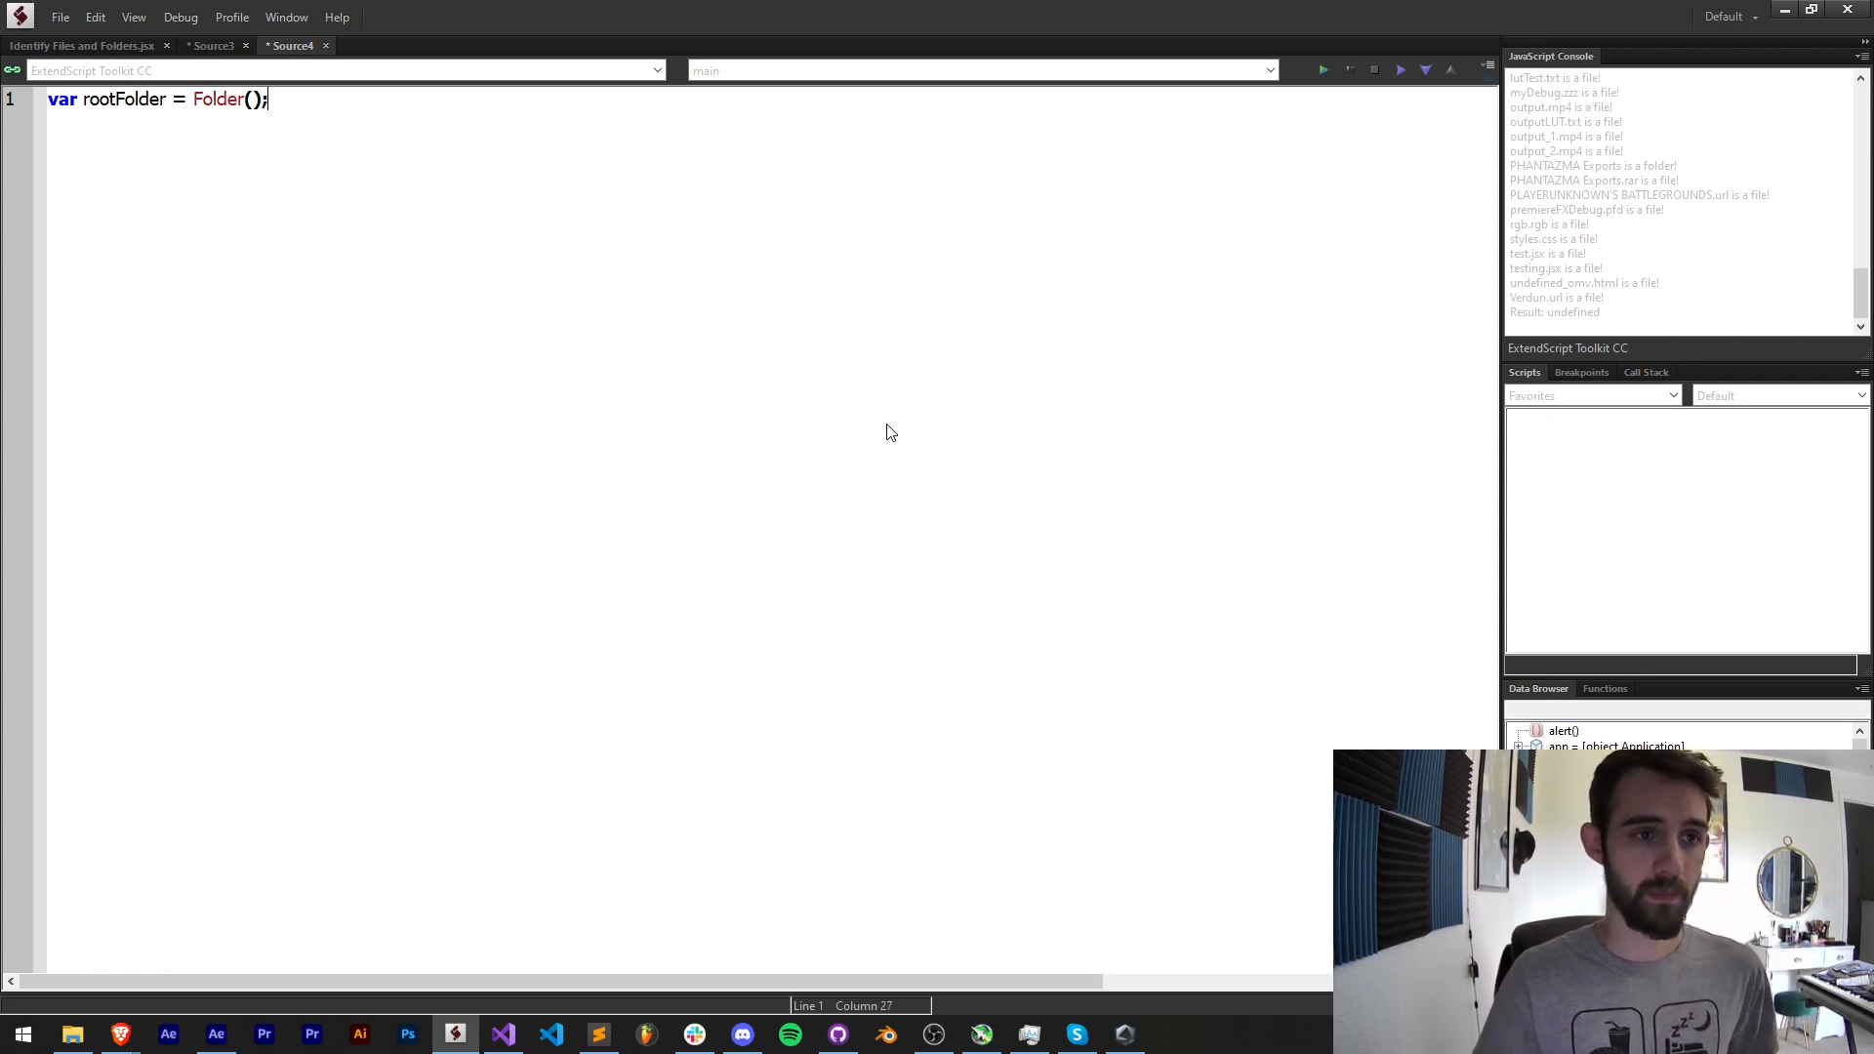
type("\"~\"")
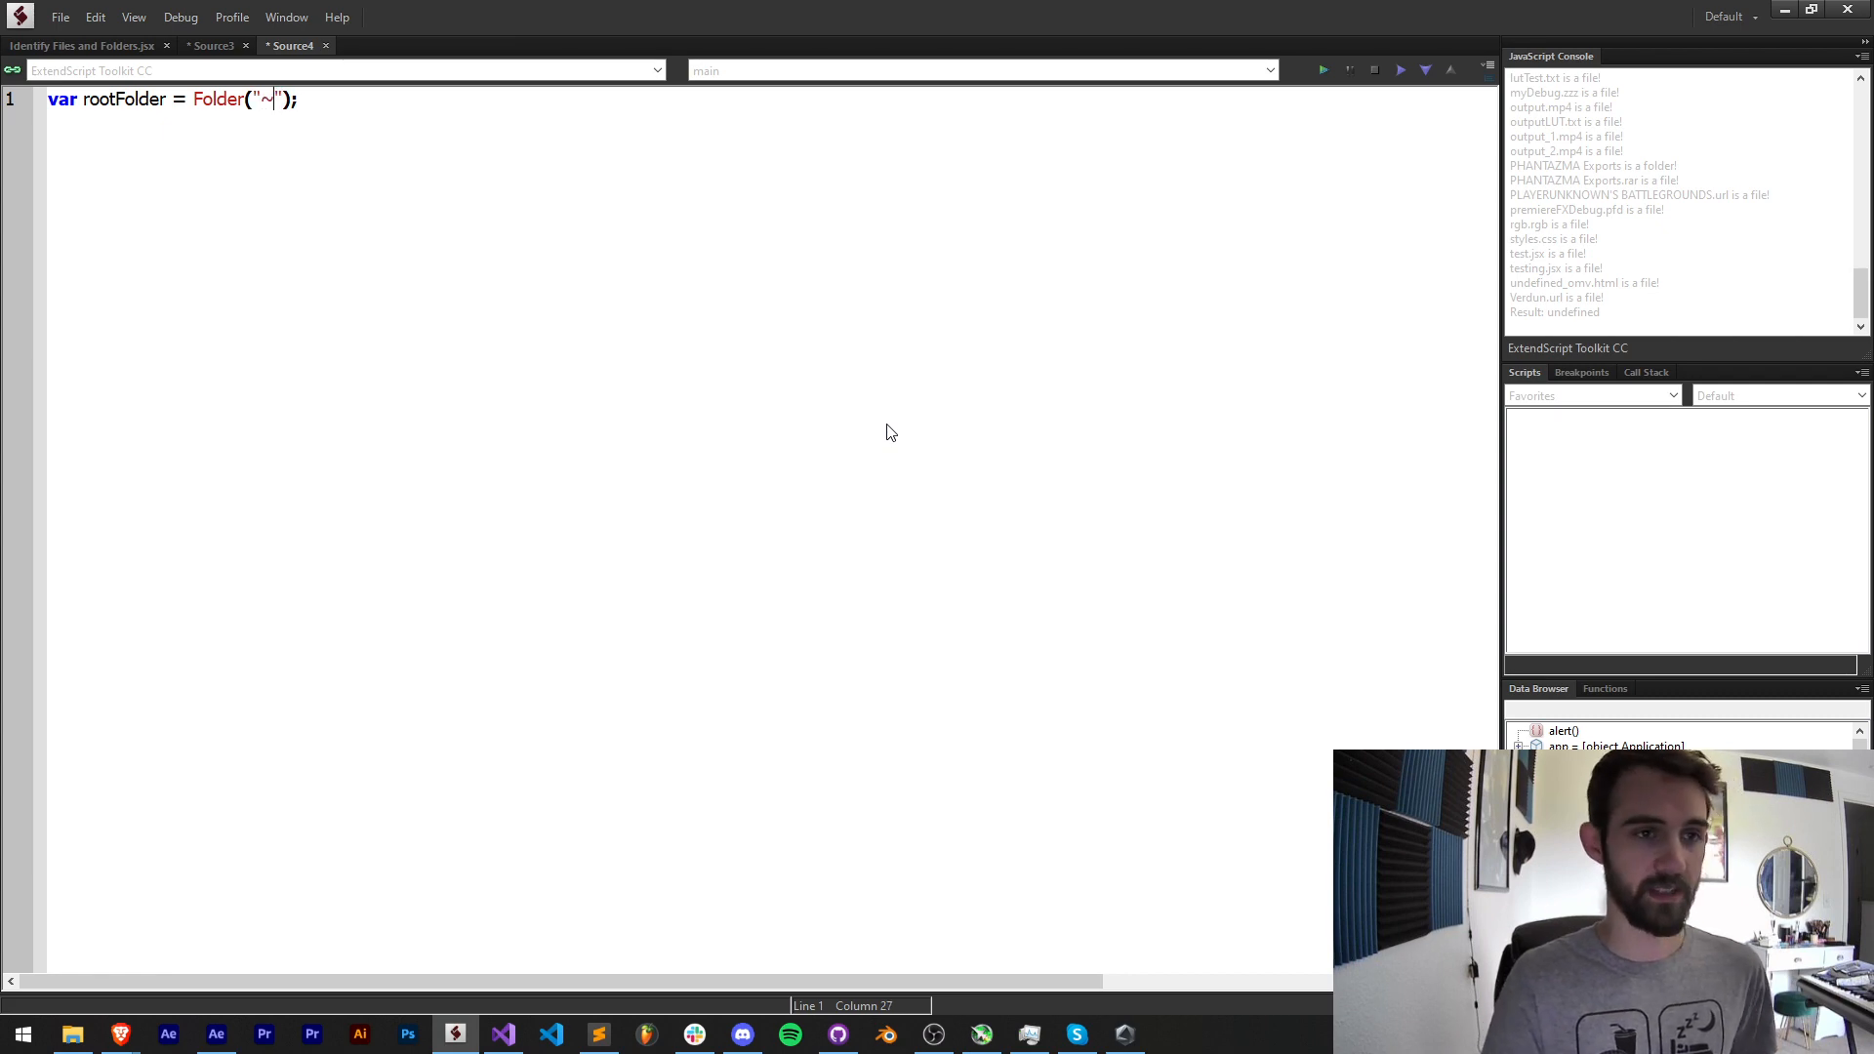
type("/Desktop")
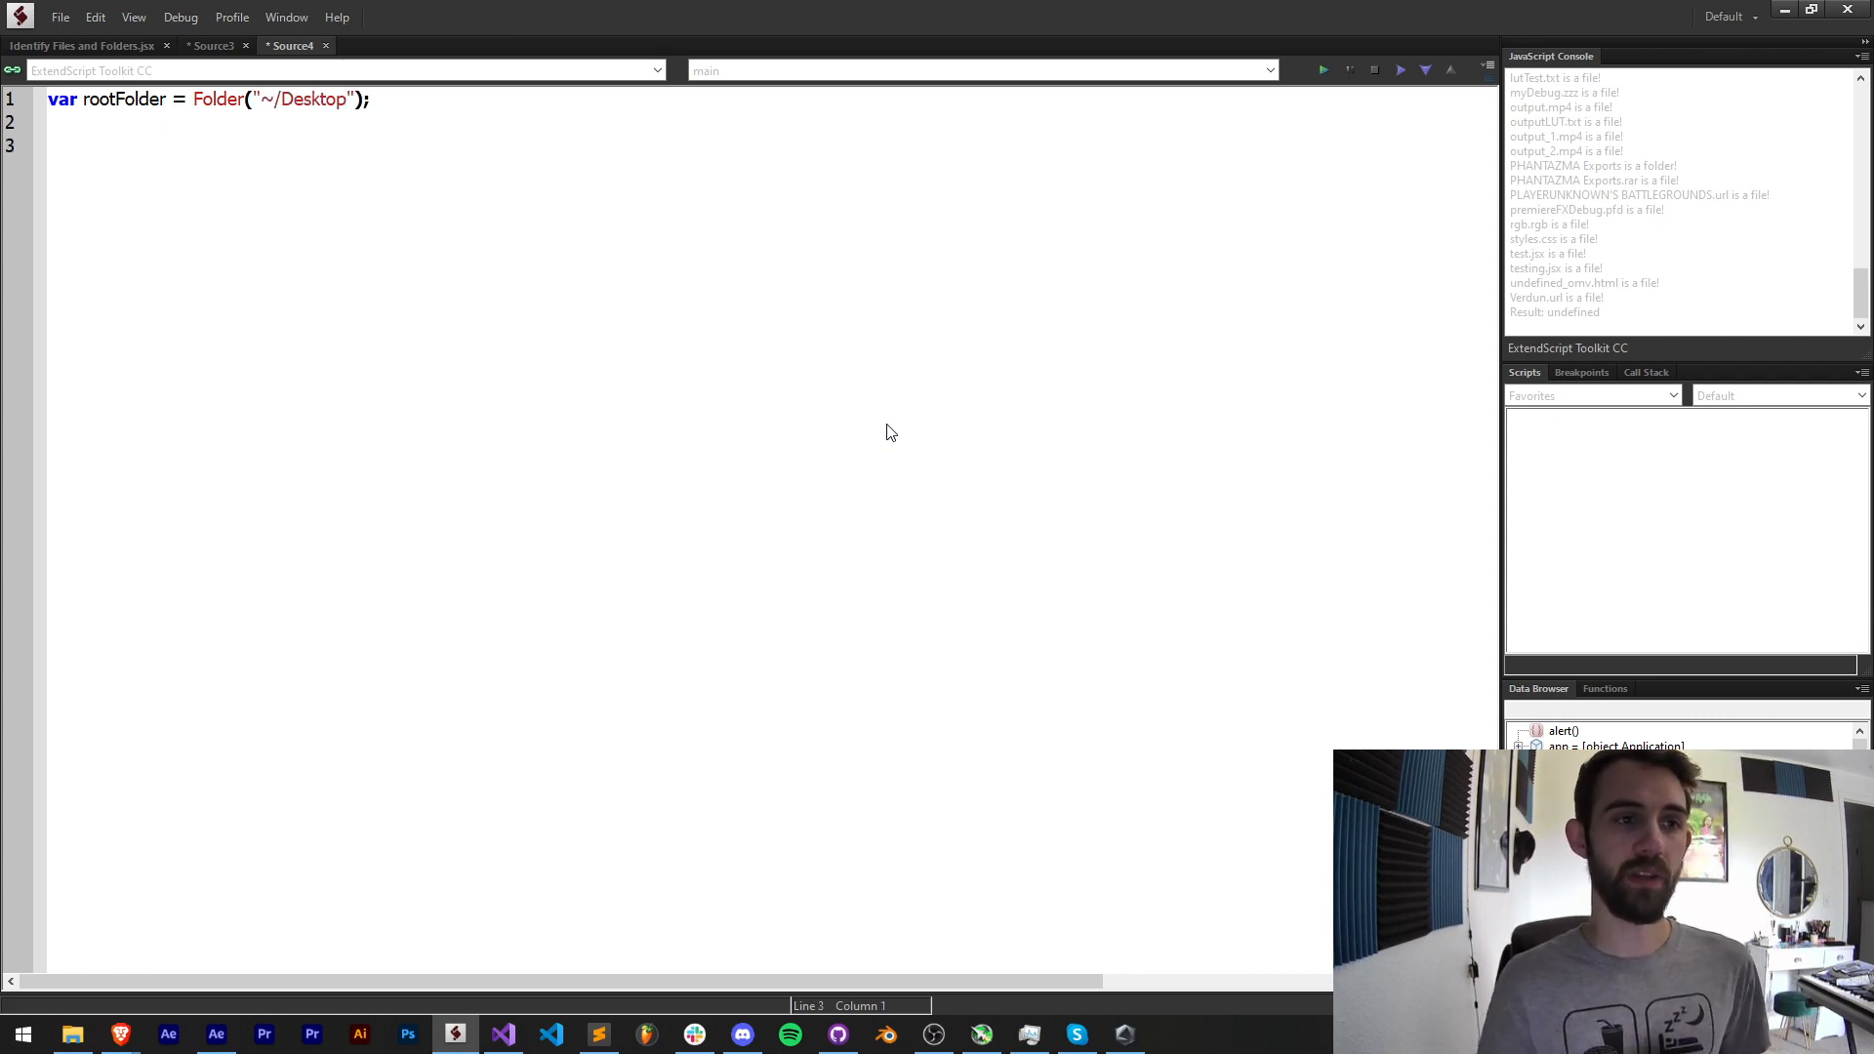
- Declare files = rootFolder.getFiles(); and alert(files)
type("var")
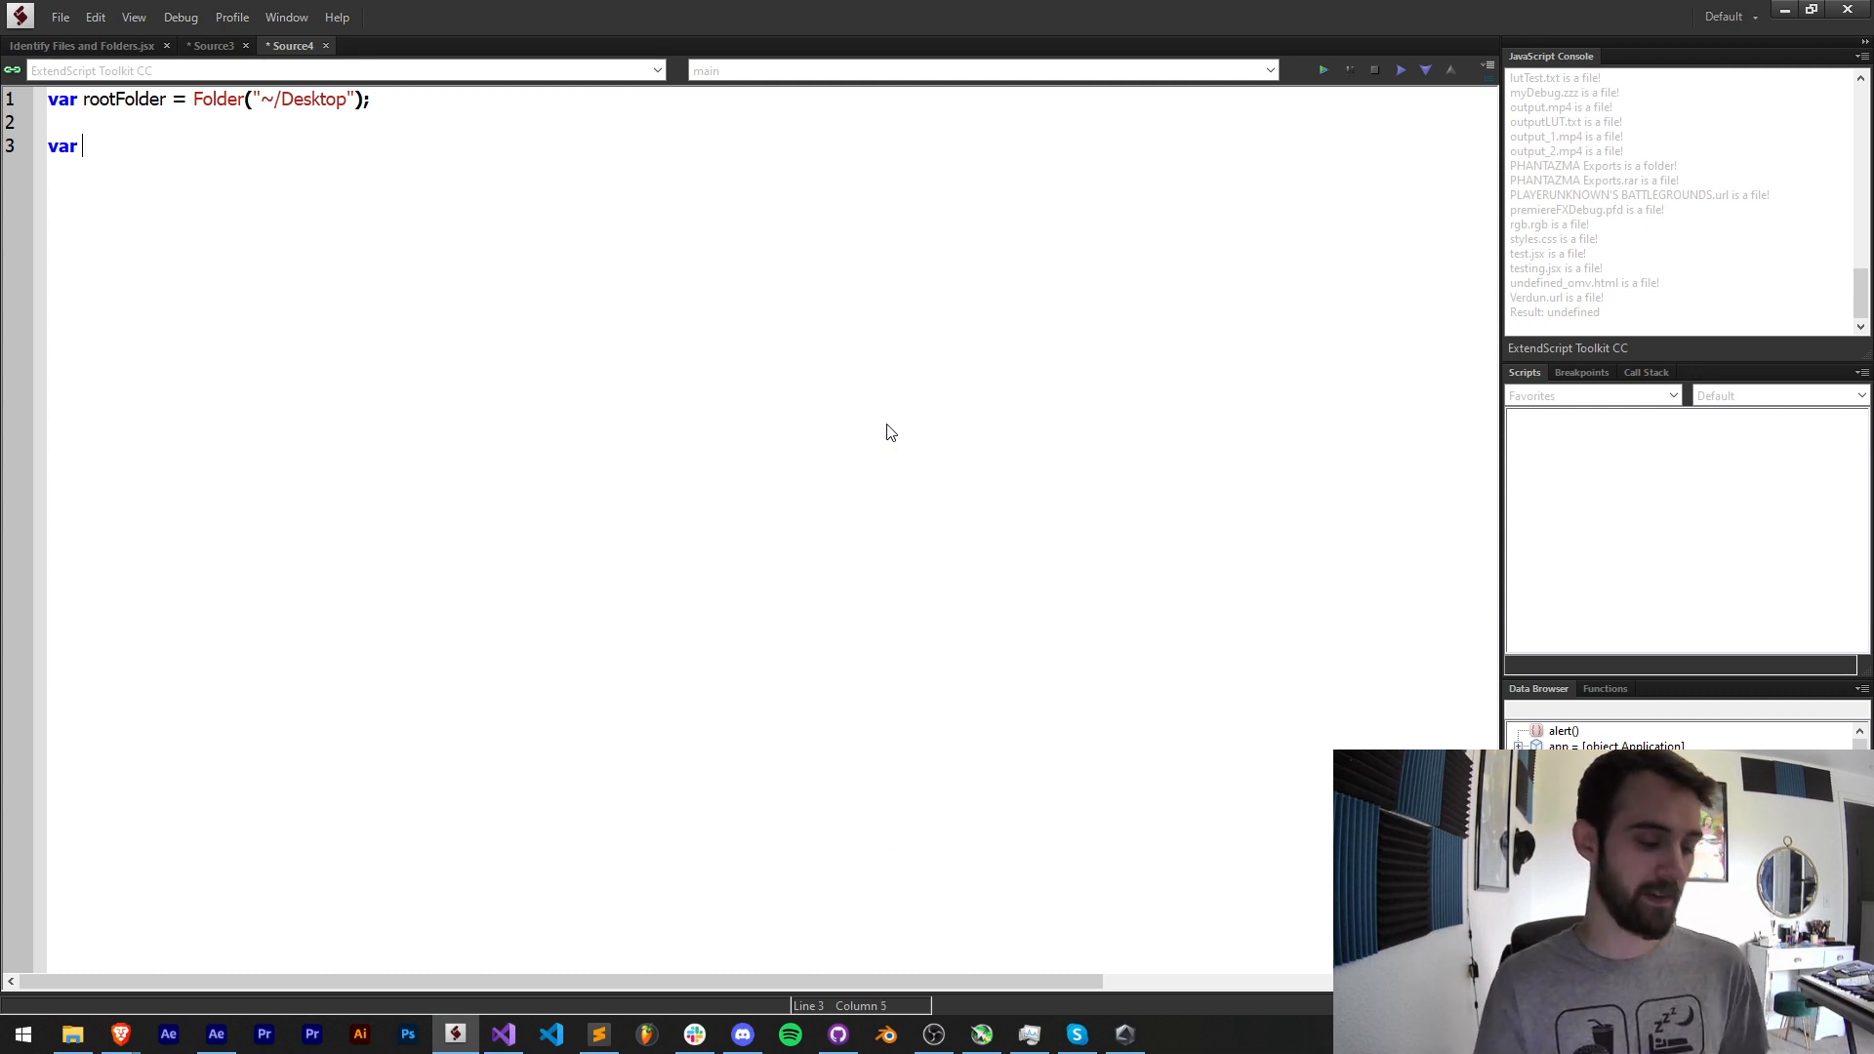
type("files =")
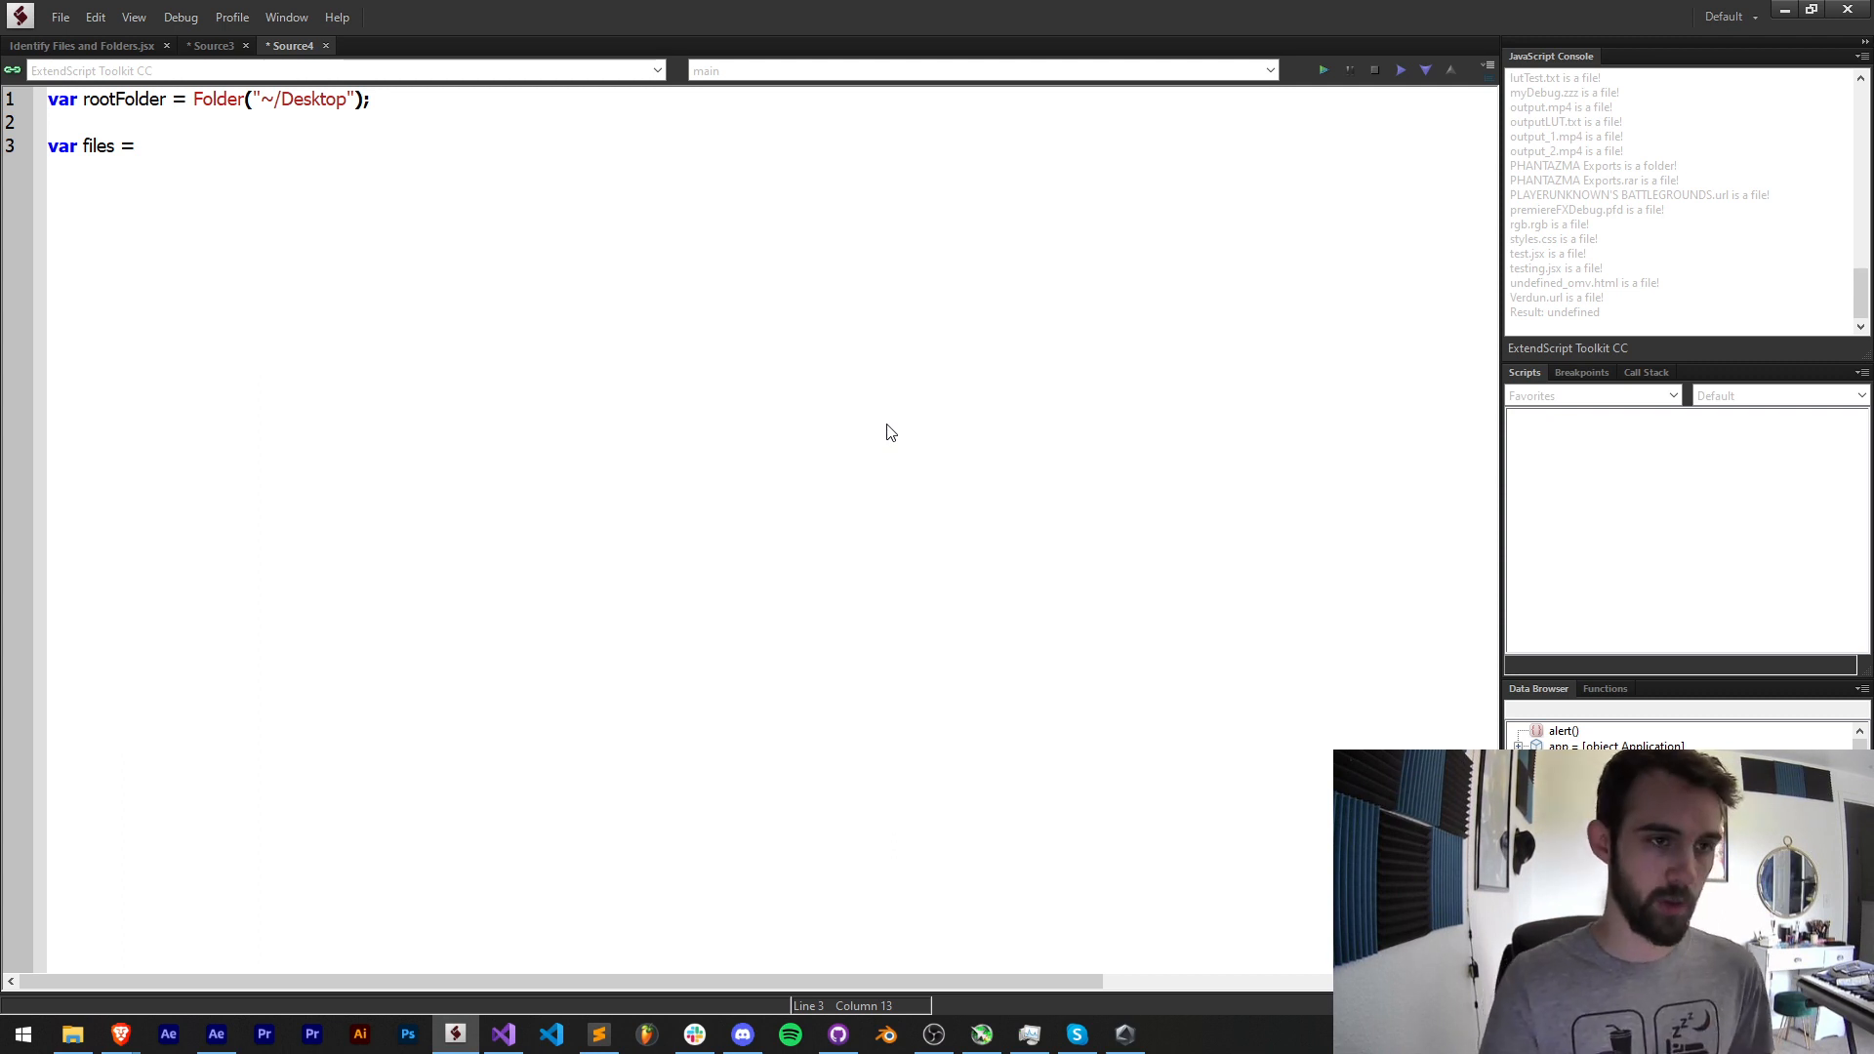
type("rootFolder.get")
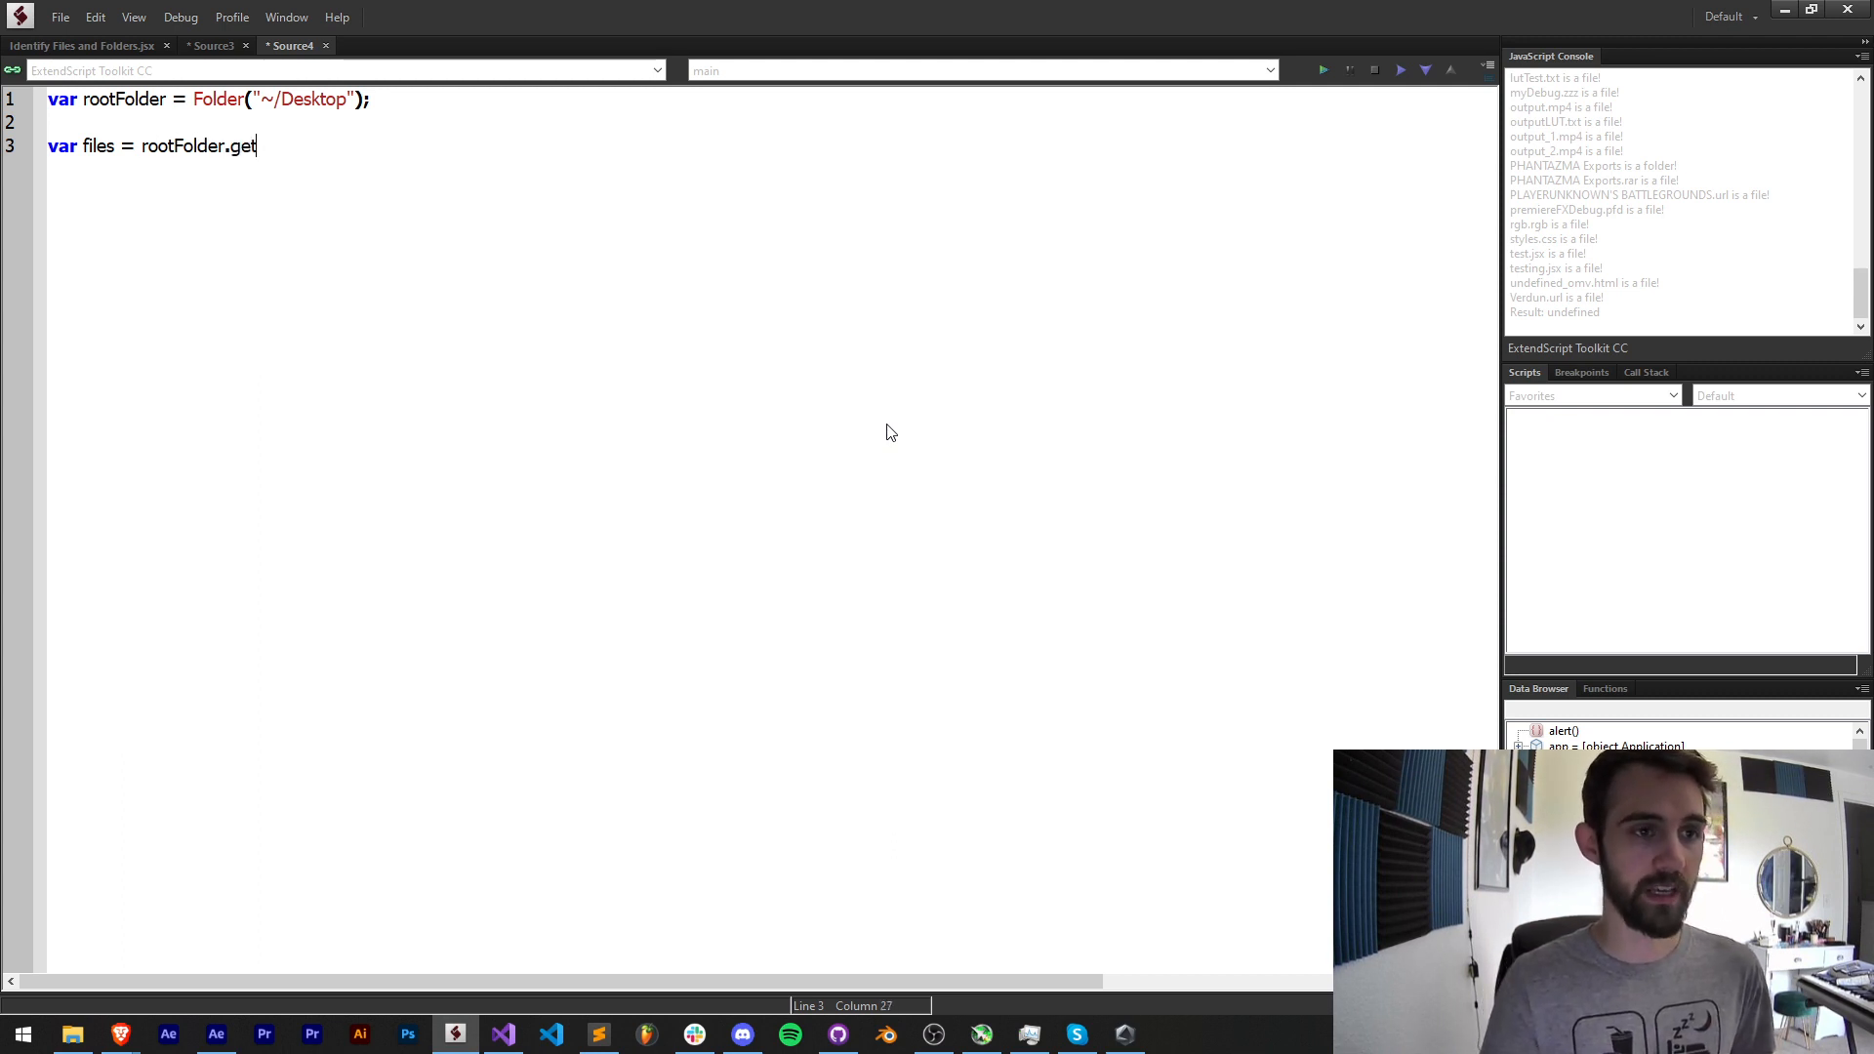
type("Files();")
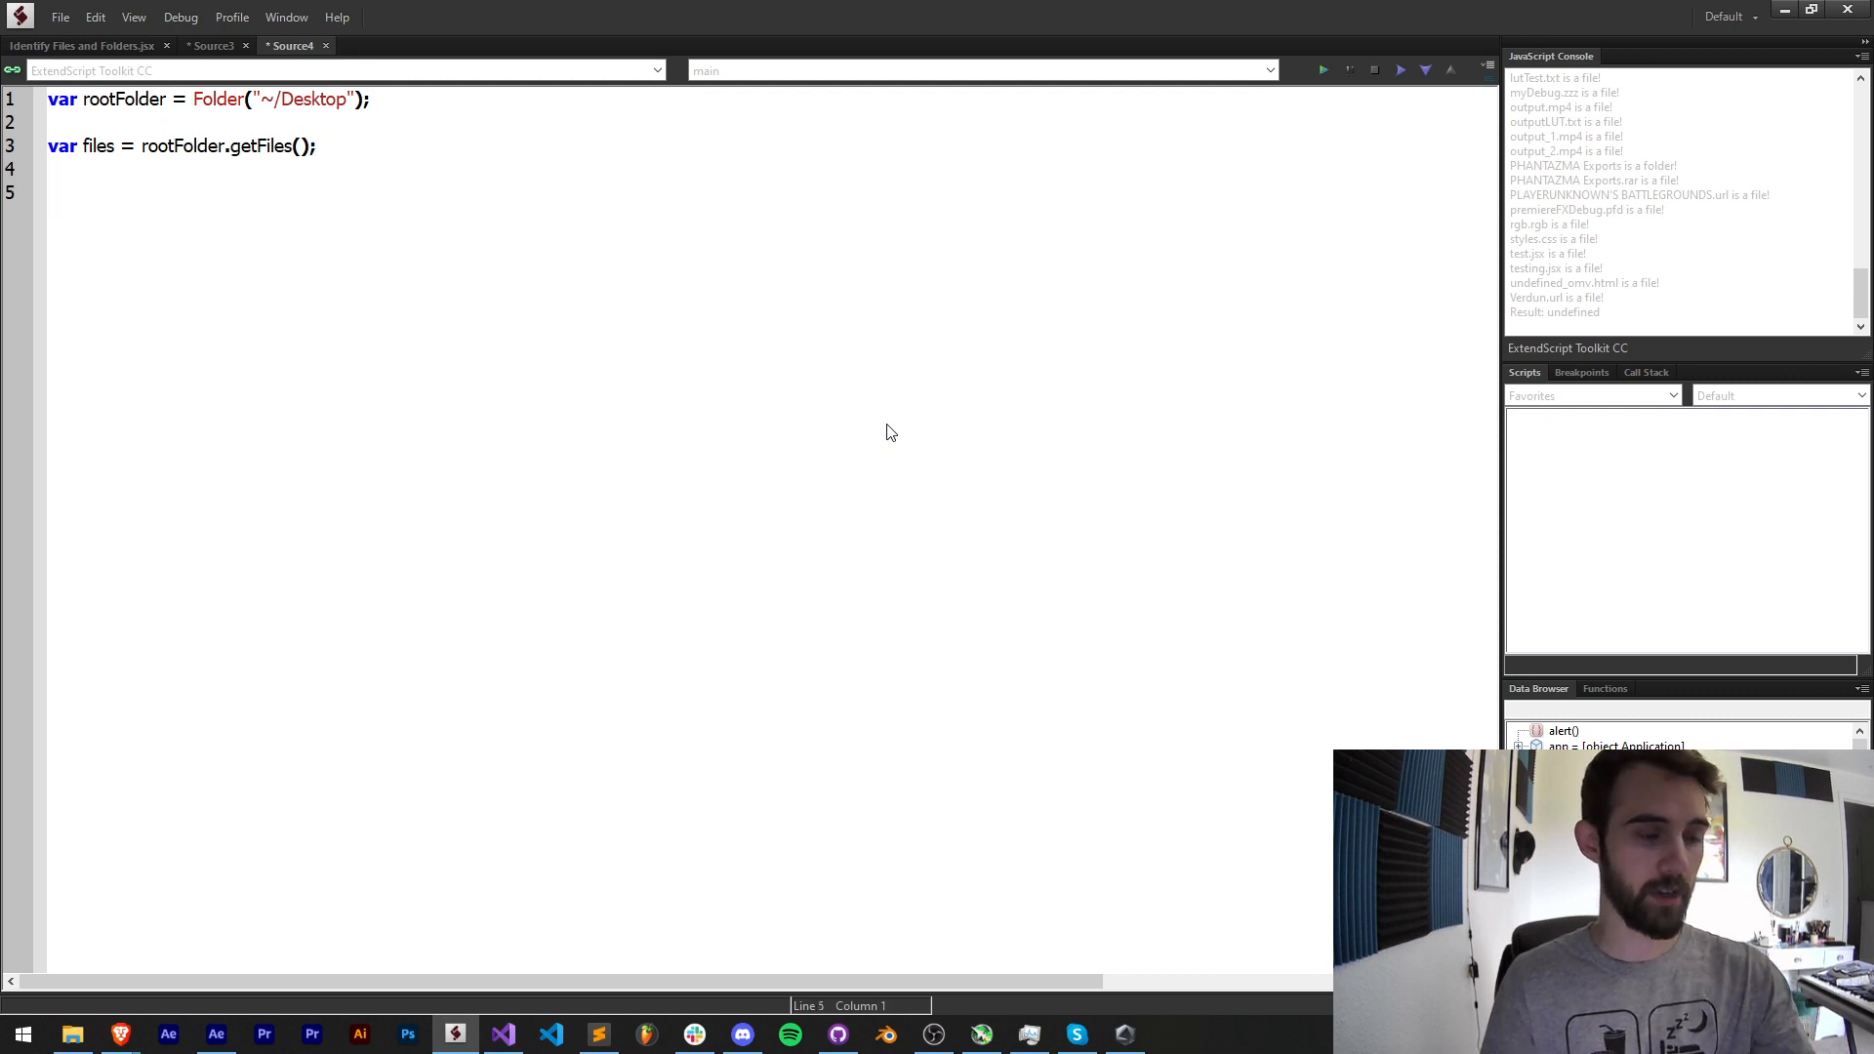
type("alert(")
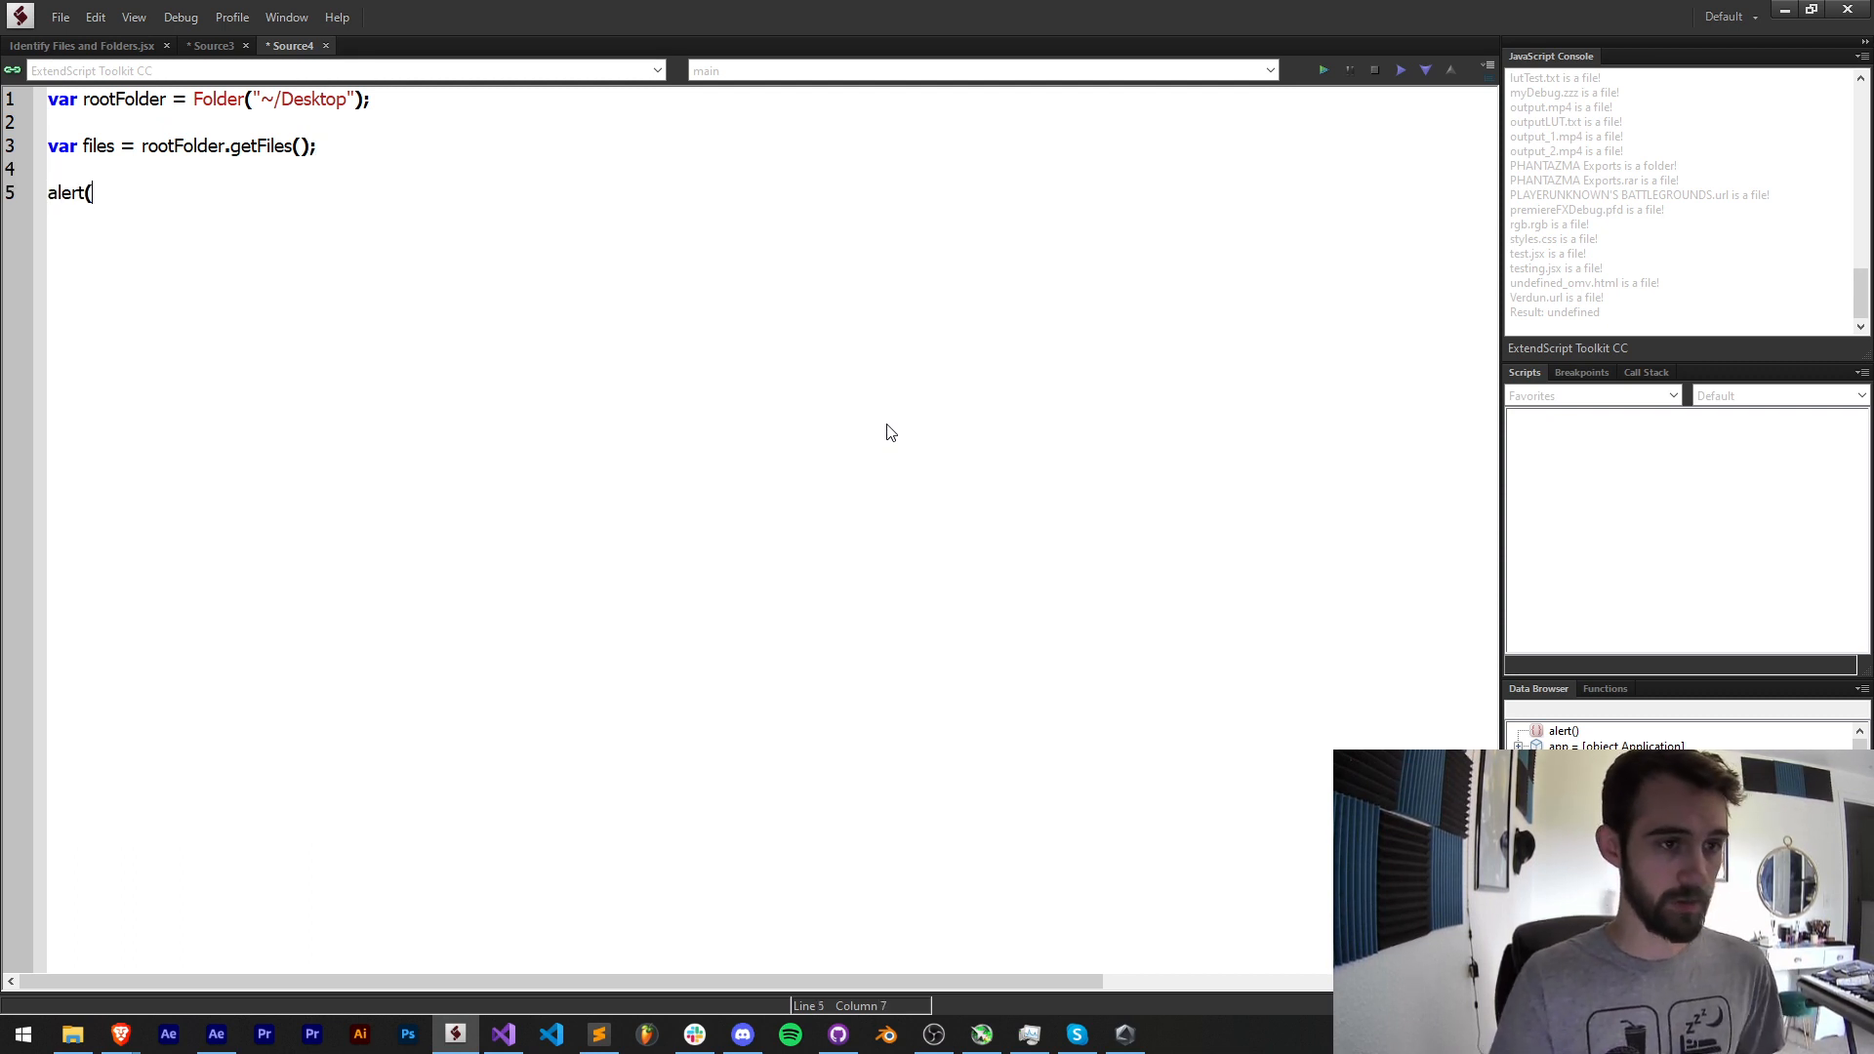
type("files);")
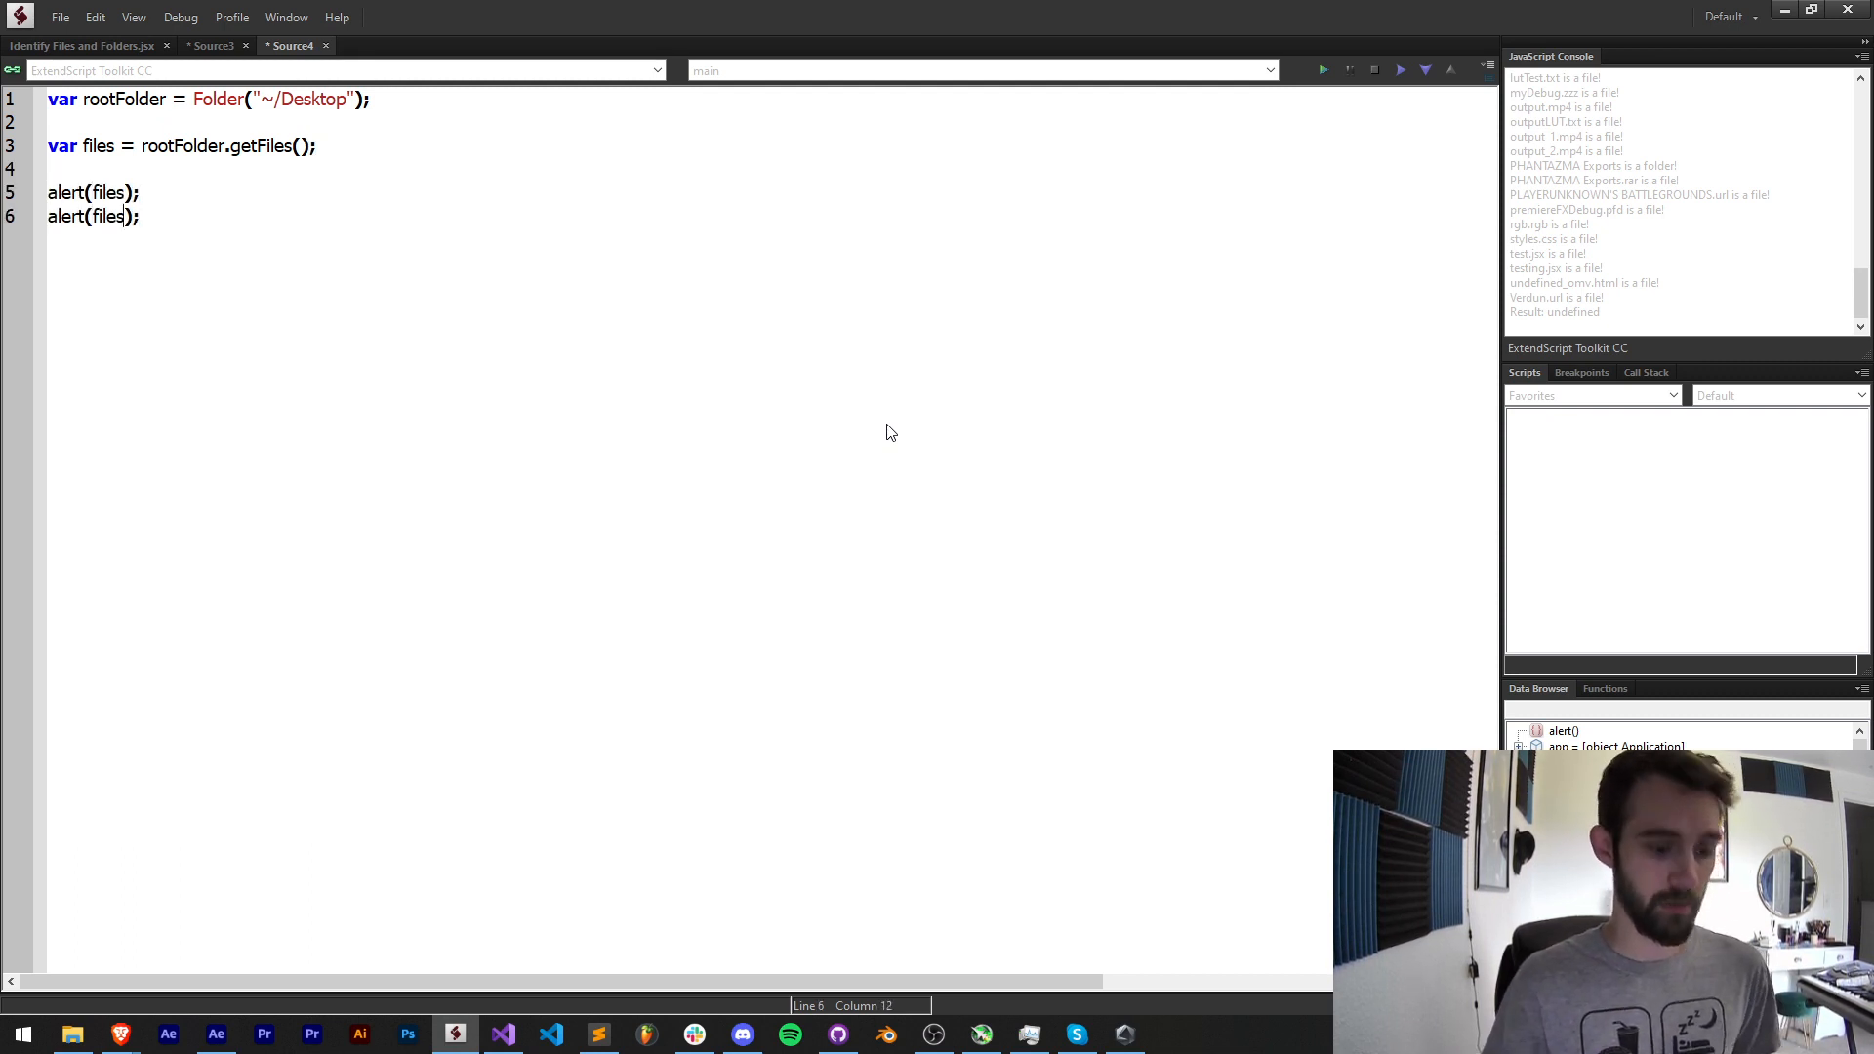
- Run the script and dismiss the alerts showing the Desktop paths and count 31
left_click(1321, 70)
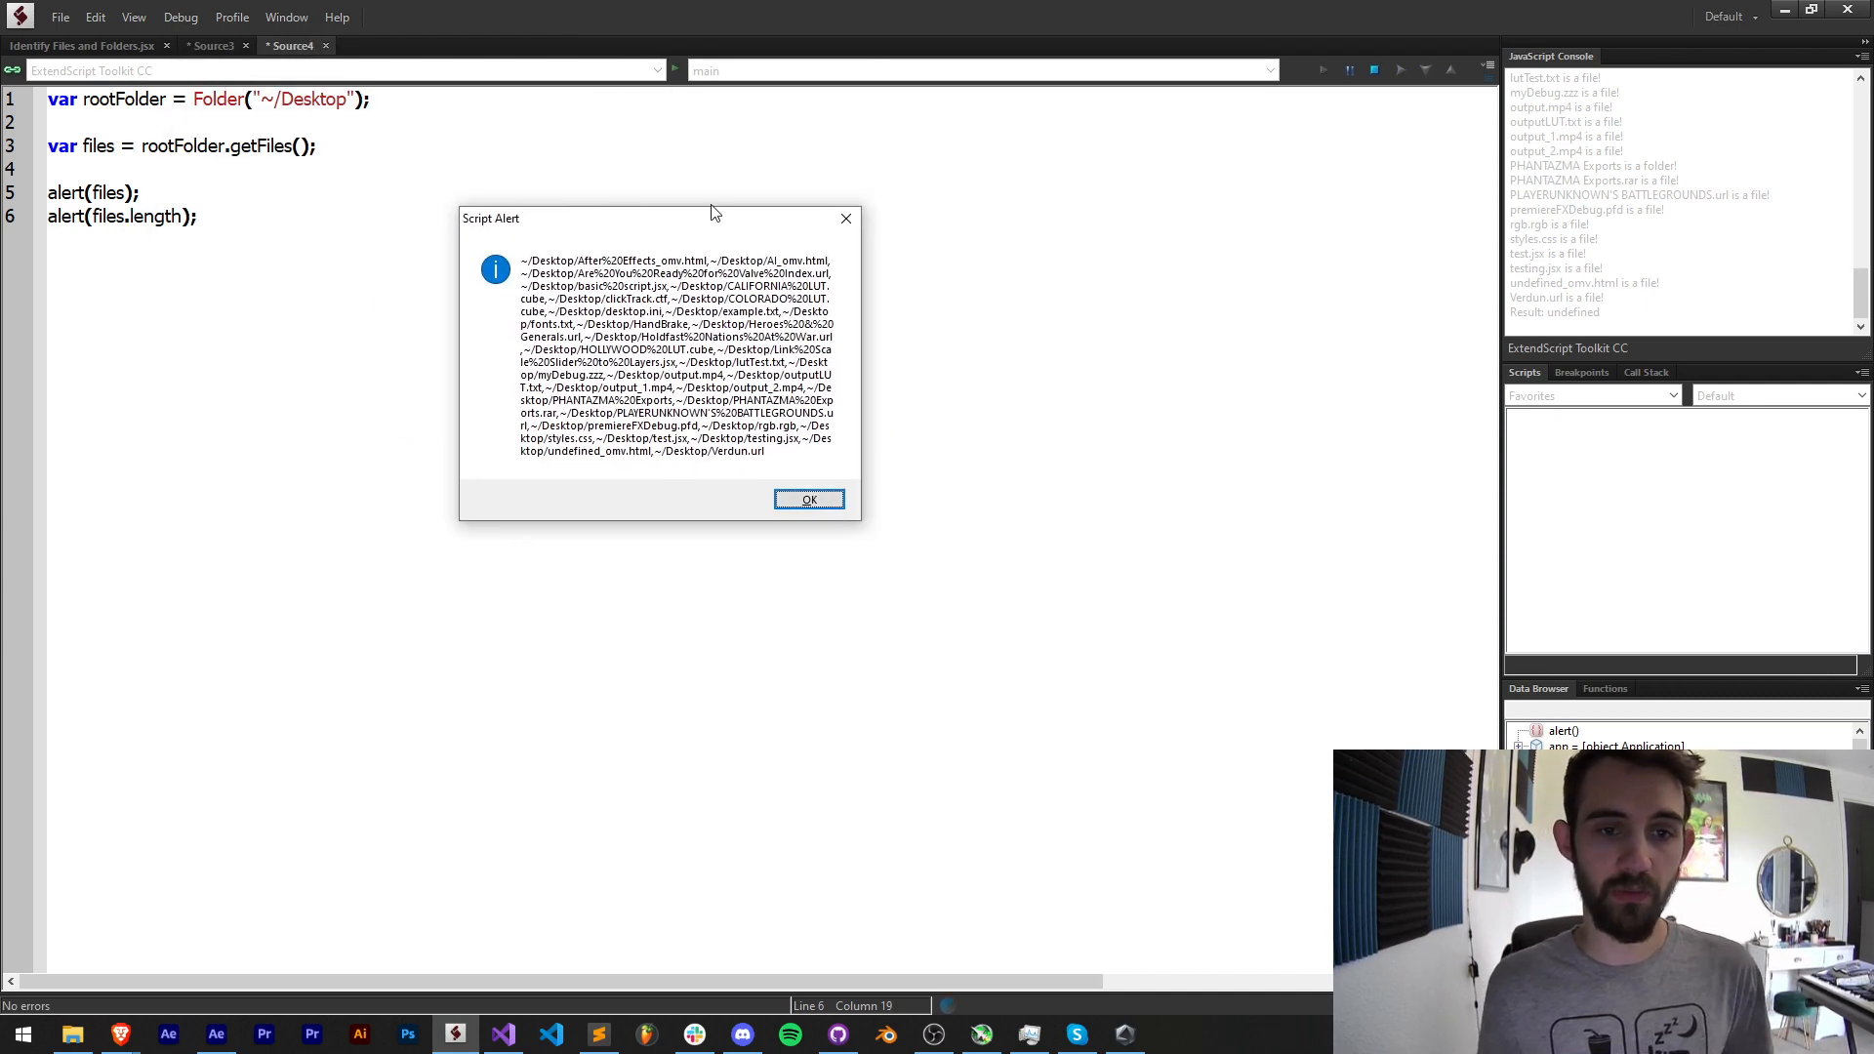
left_click(808, 498)
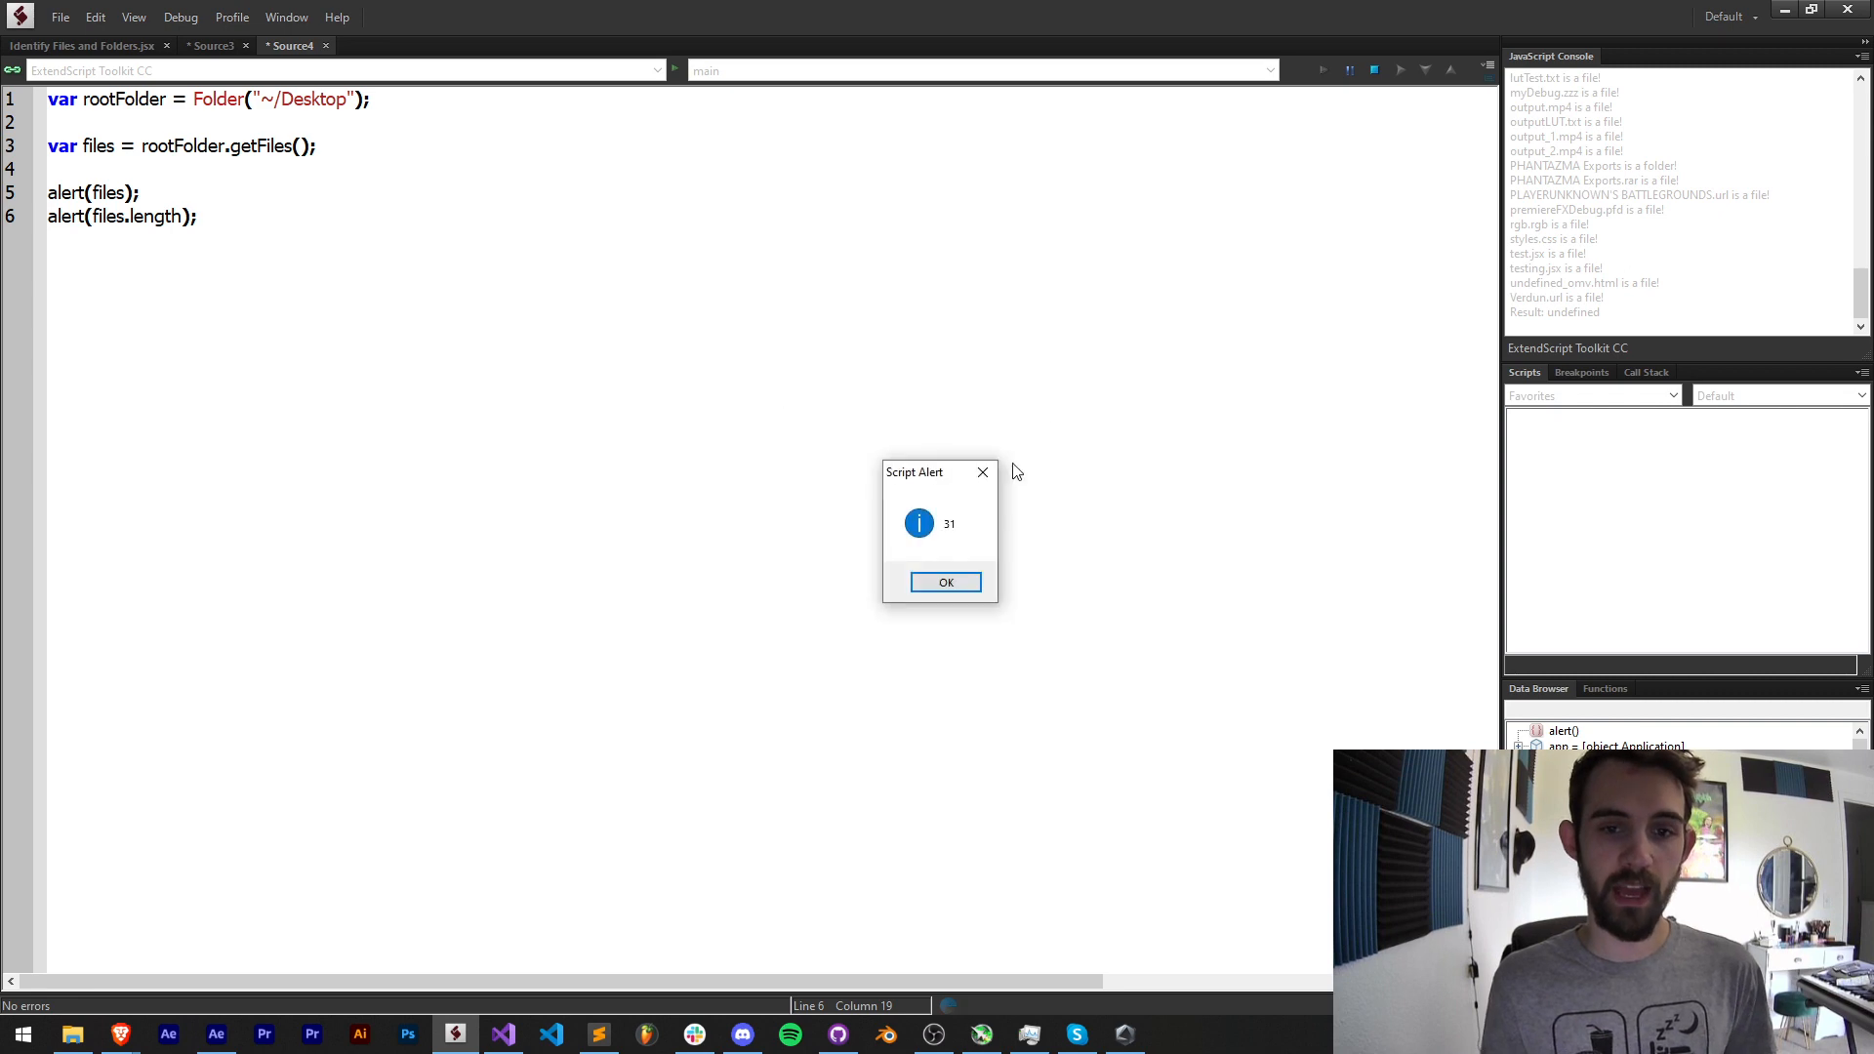
left_click(945, 582)
type("f")
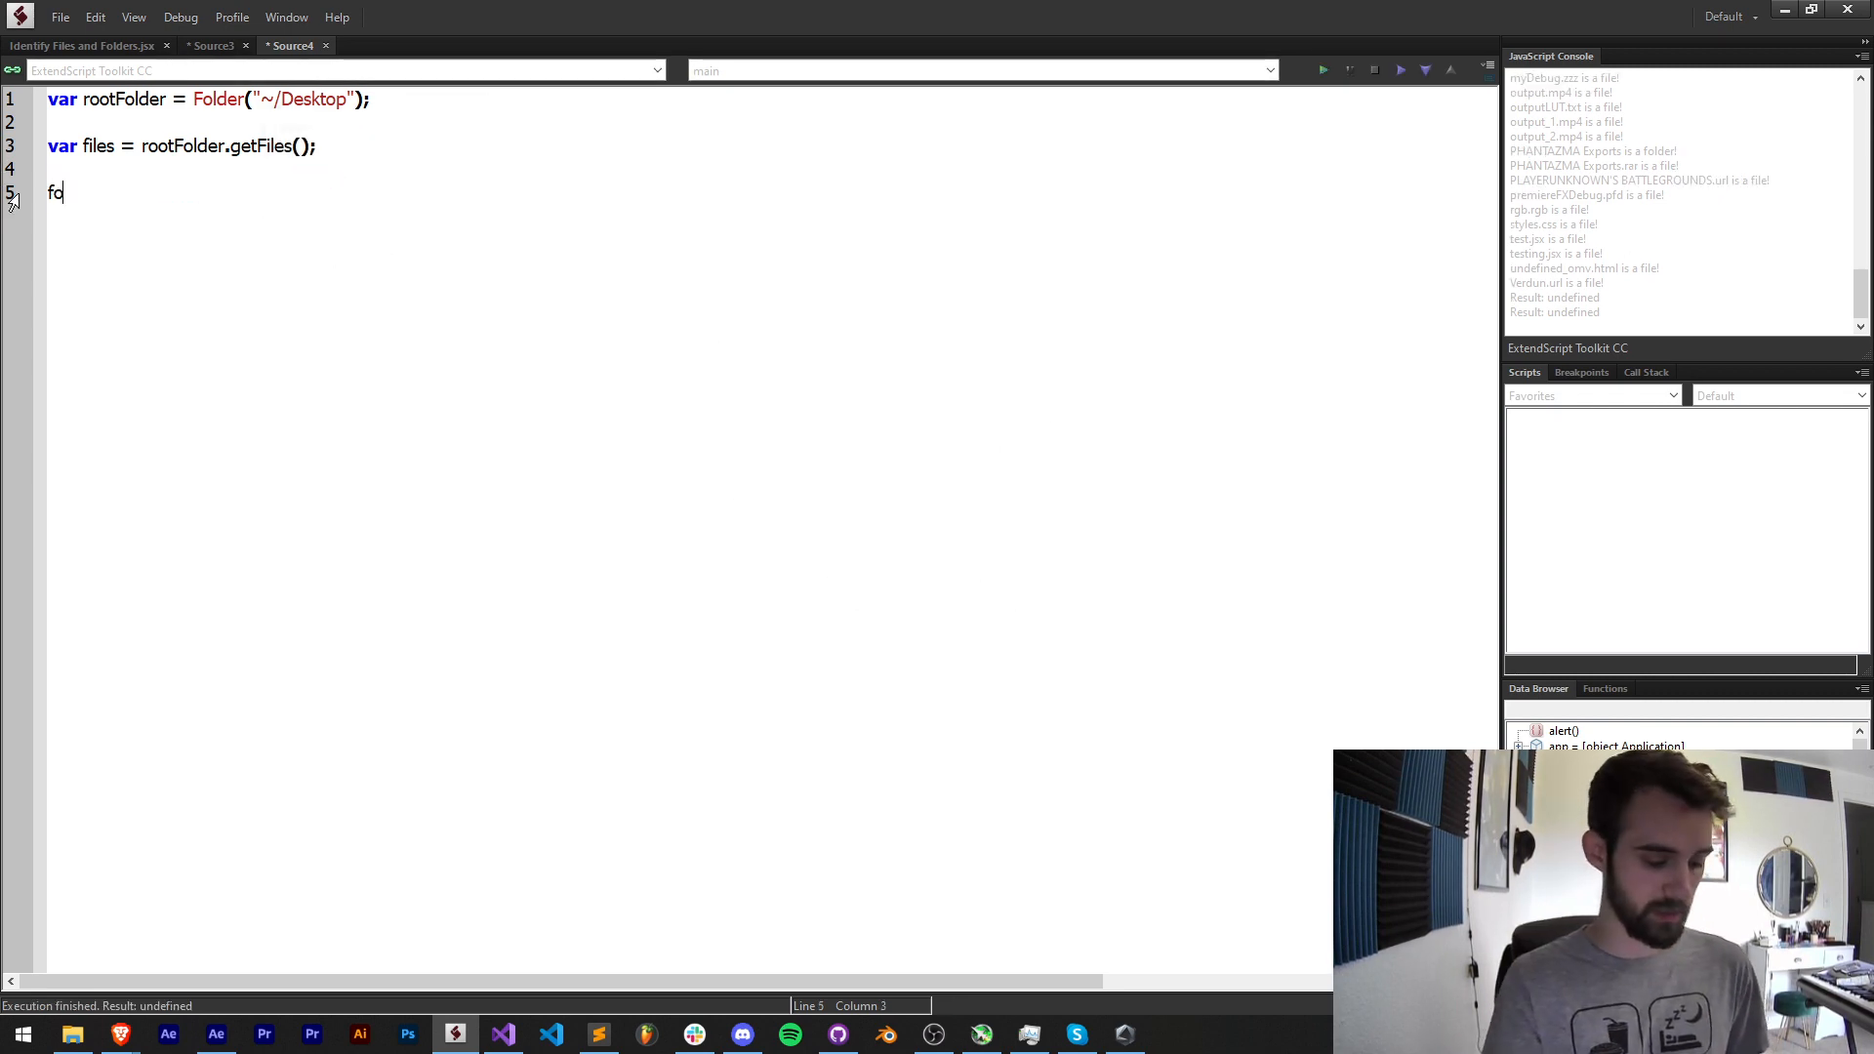
- Write a for loop over files.length containing $.writeln(files[i]);
type("or() {")
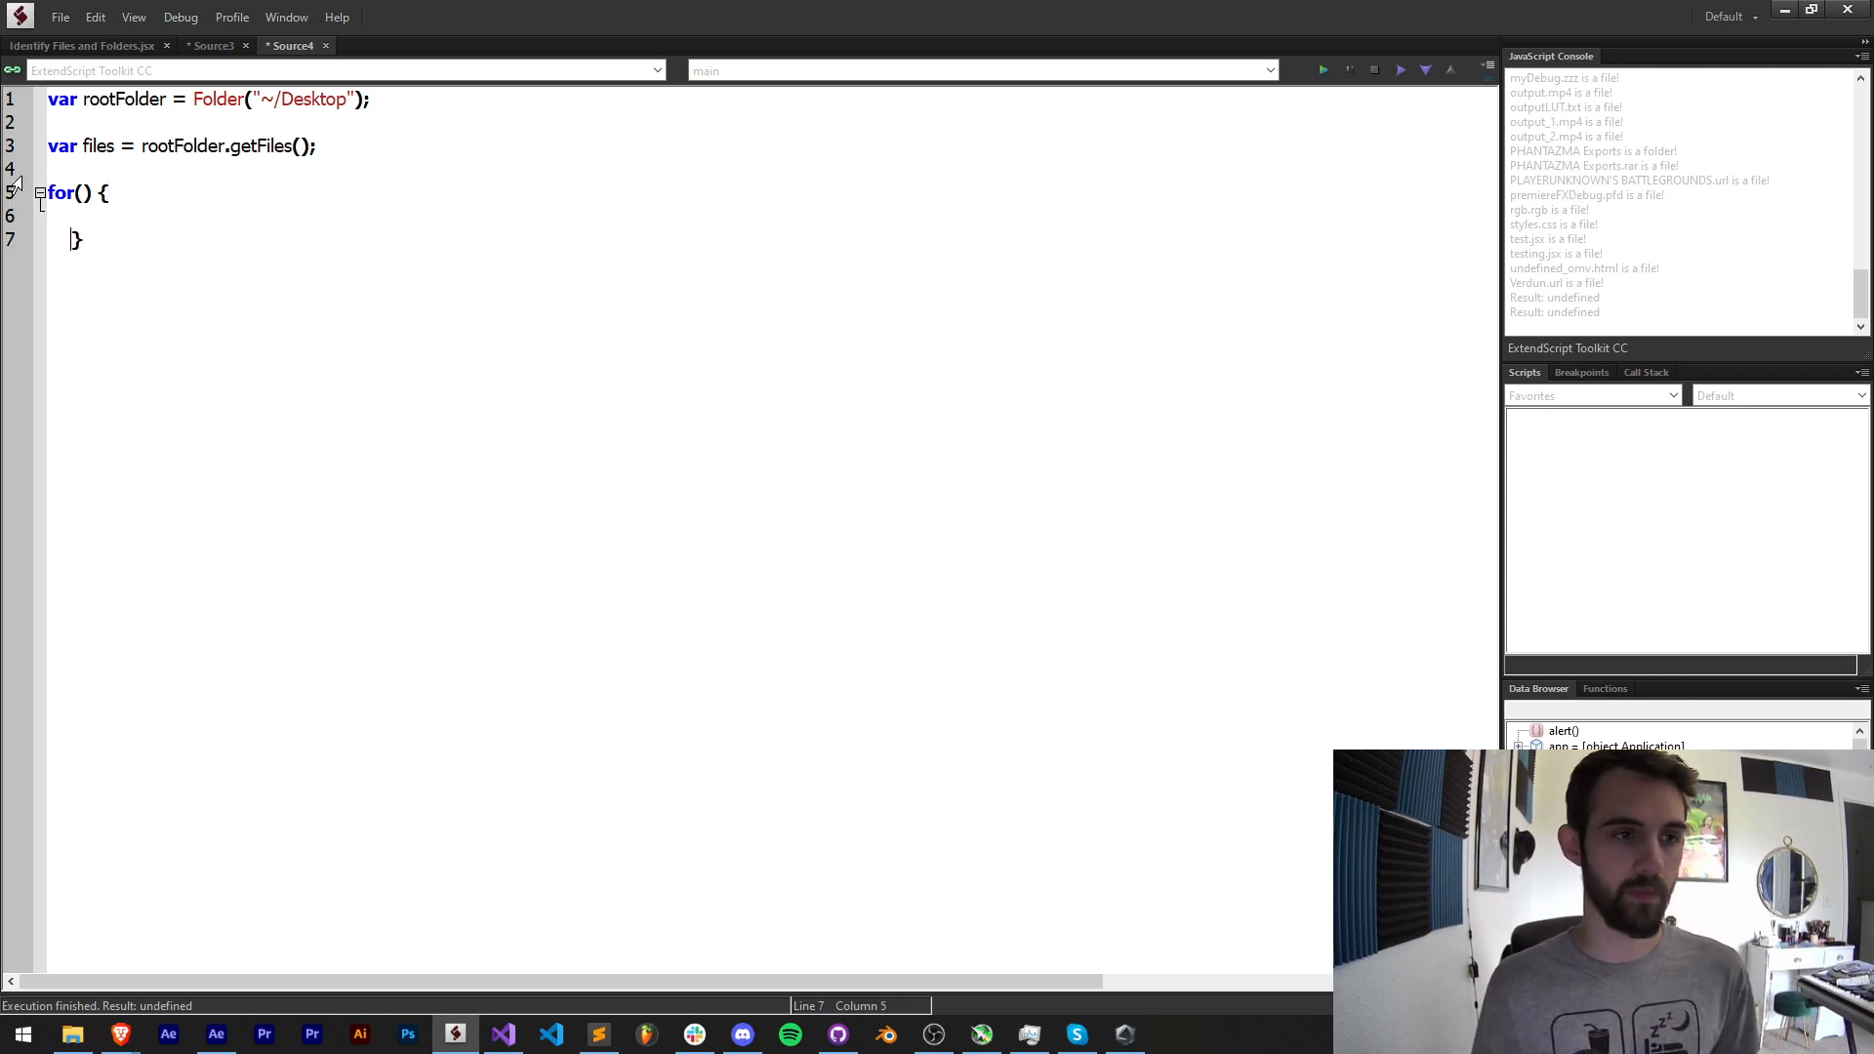
type("var i")
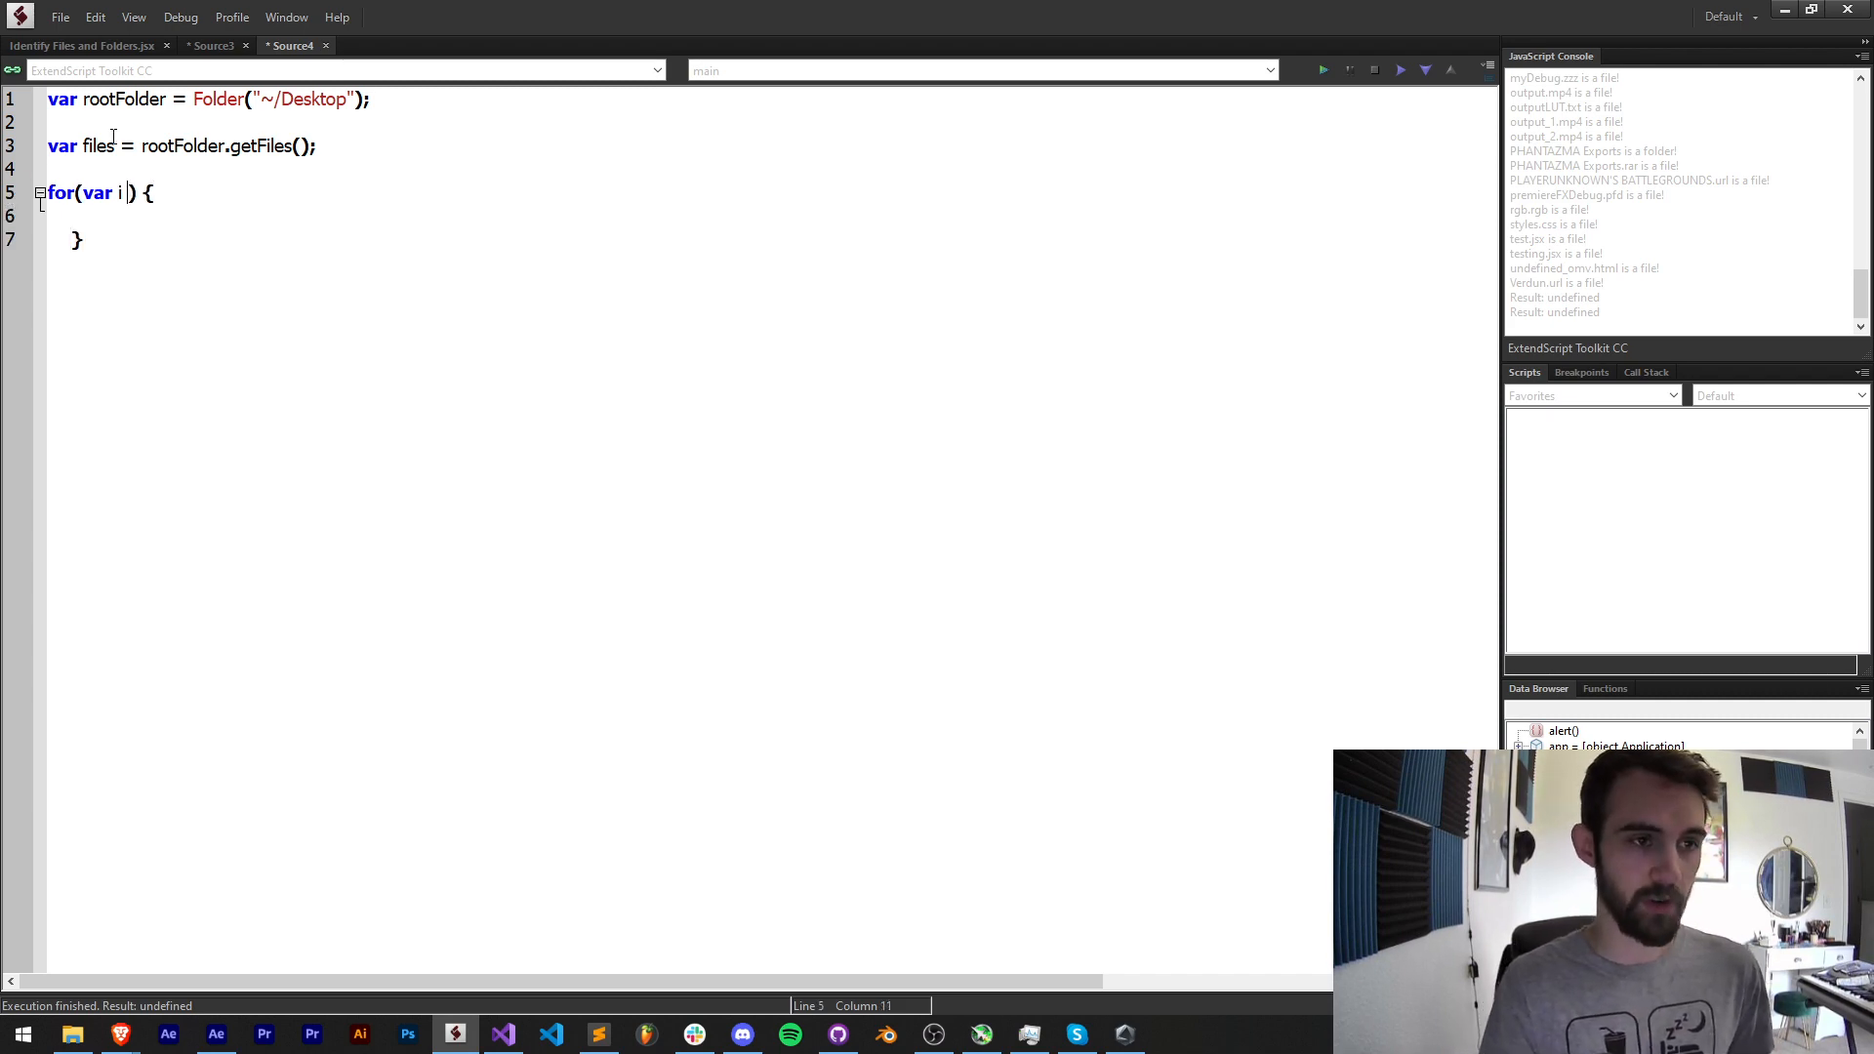
type("= 0")
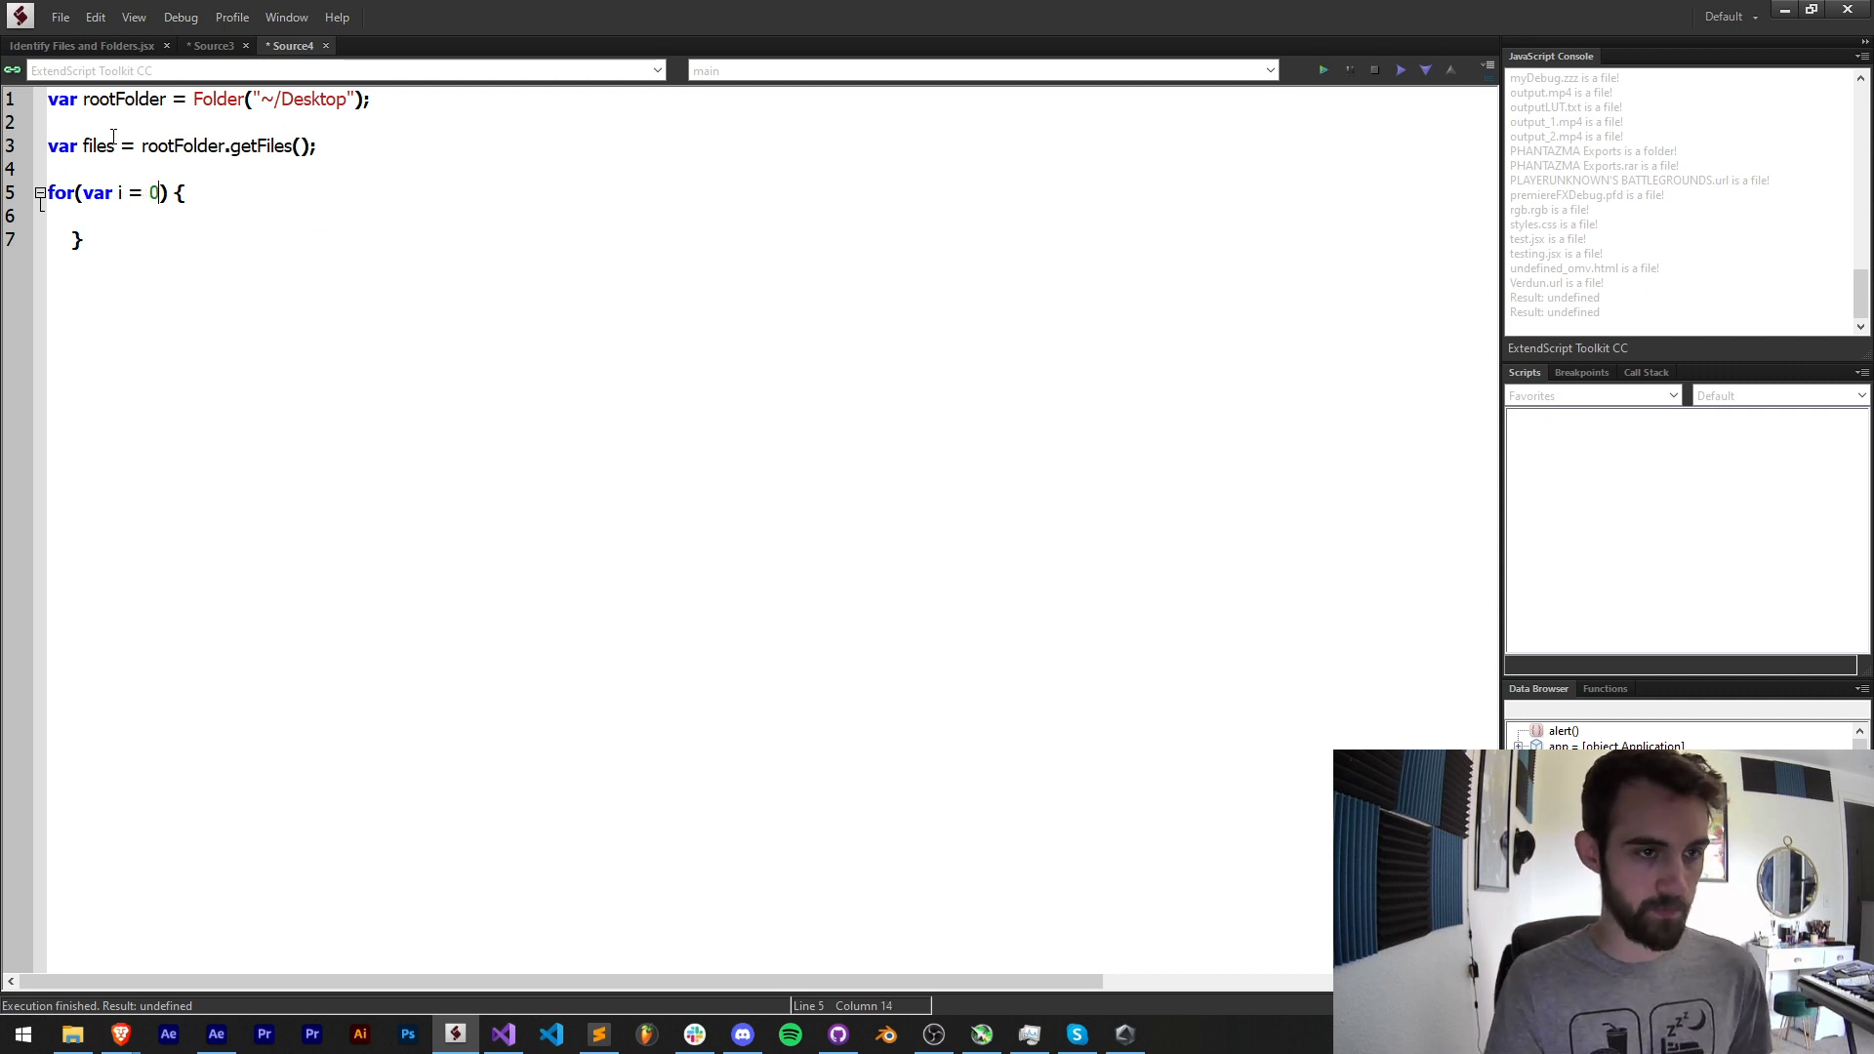
type("; i < files.e")
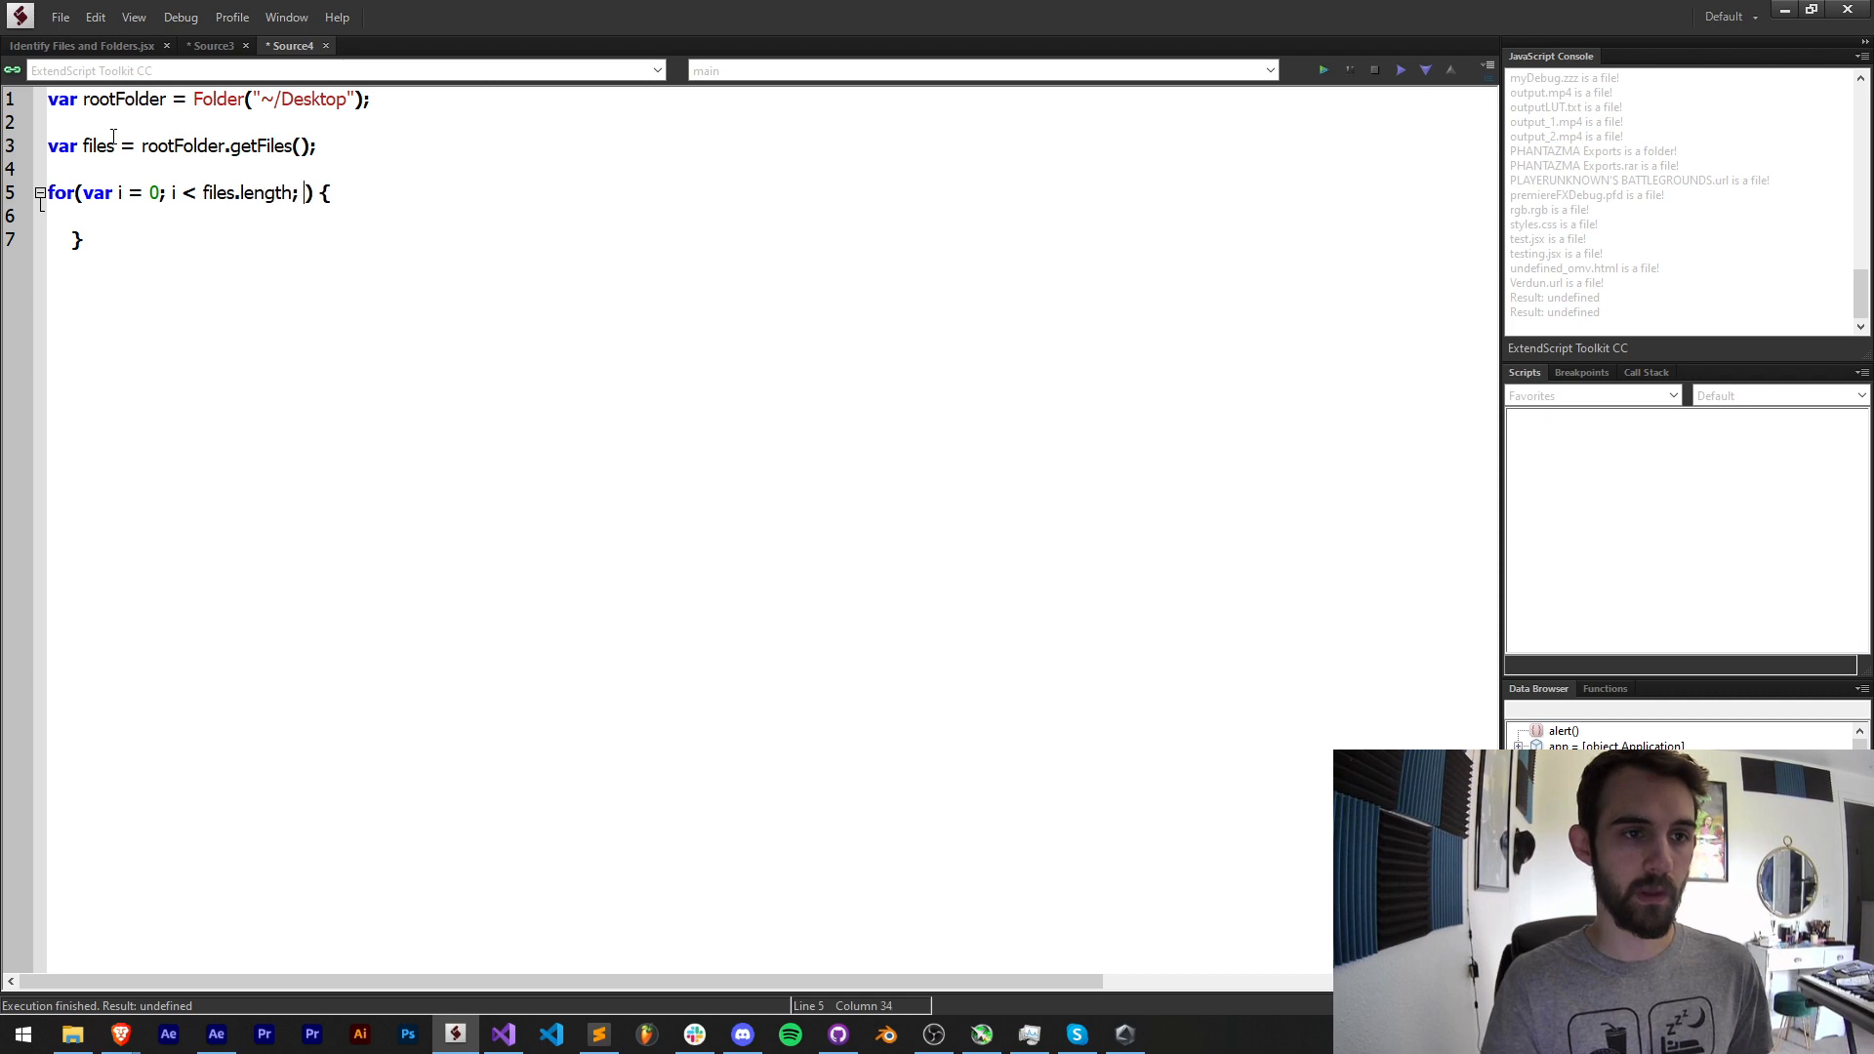
type("i++")
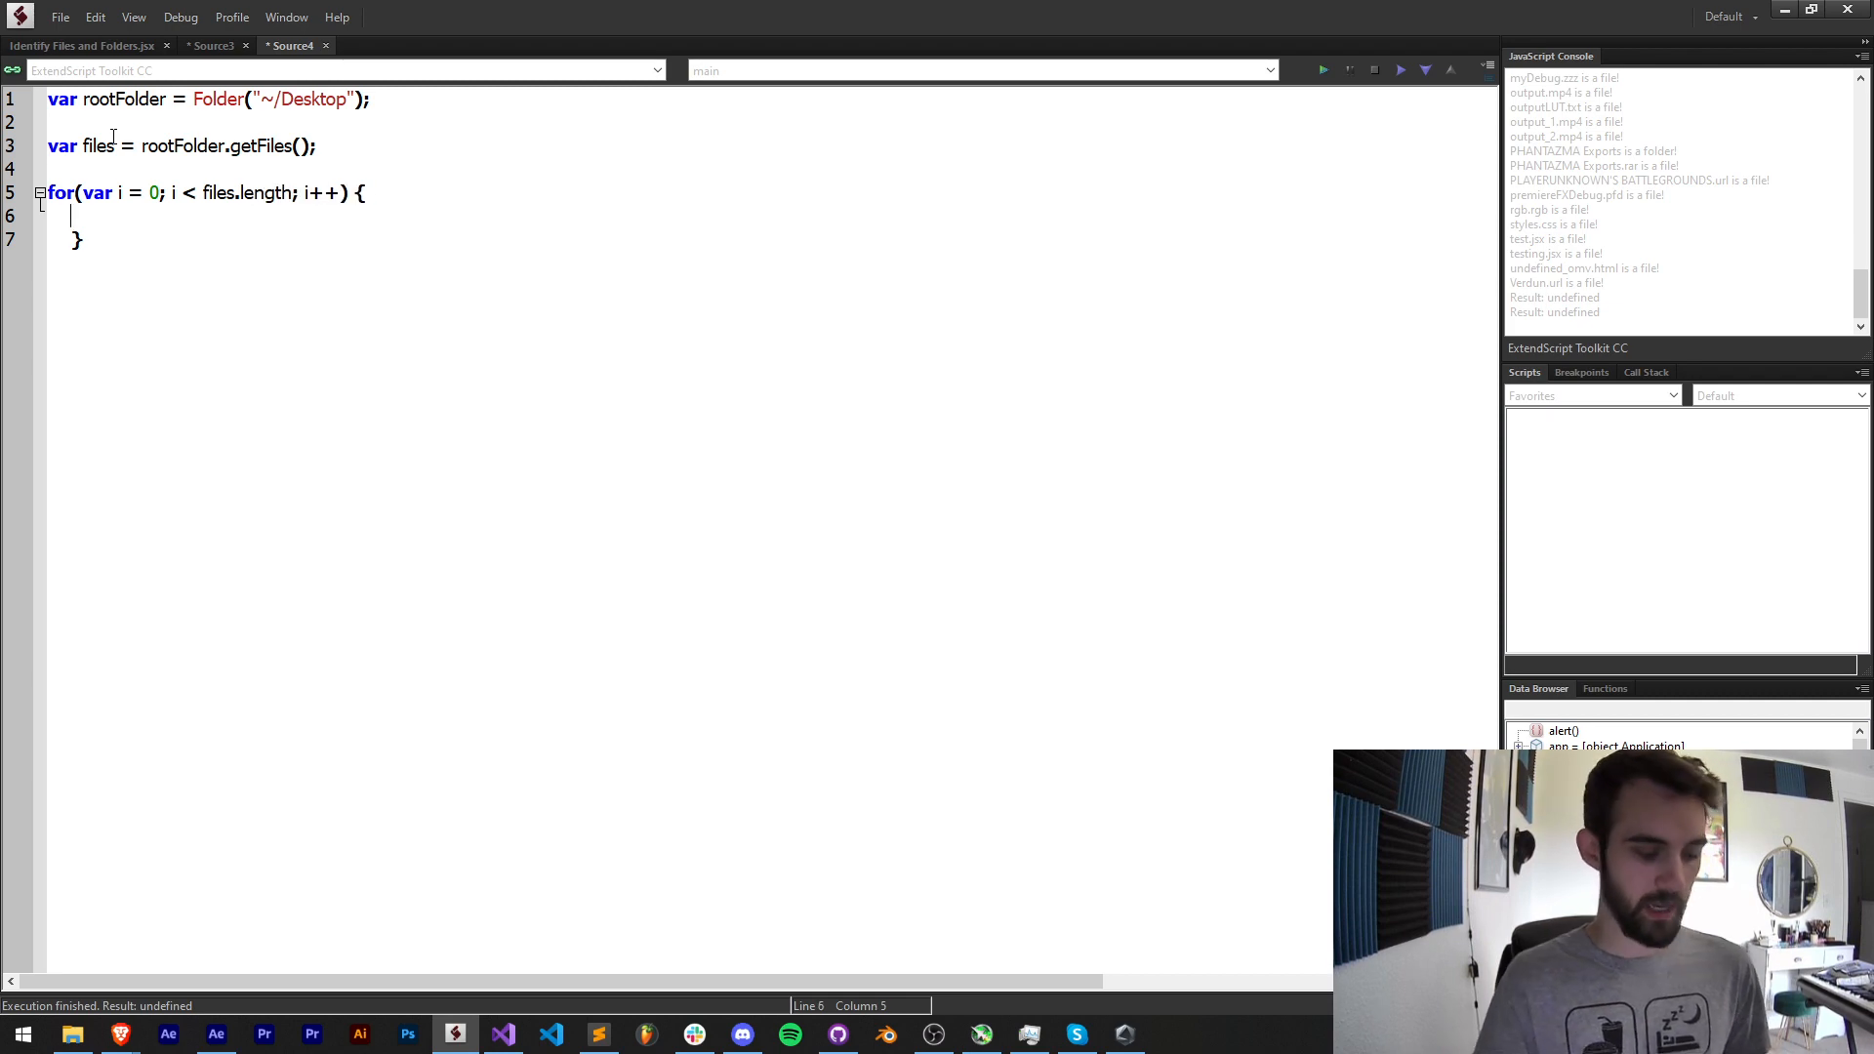
type("$.writeln();")
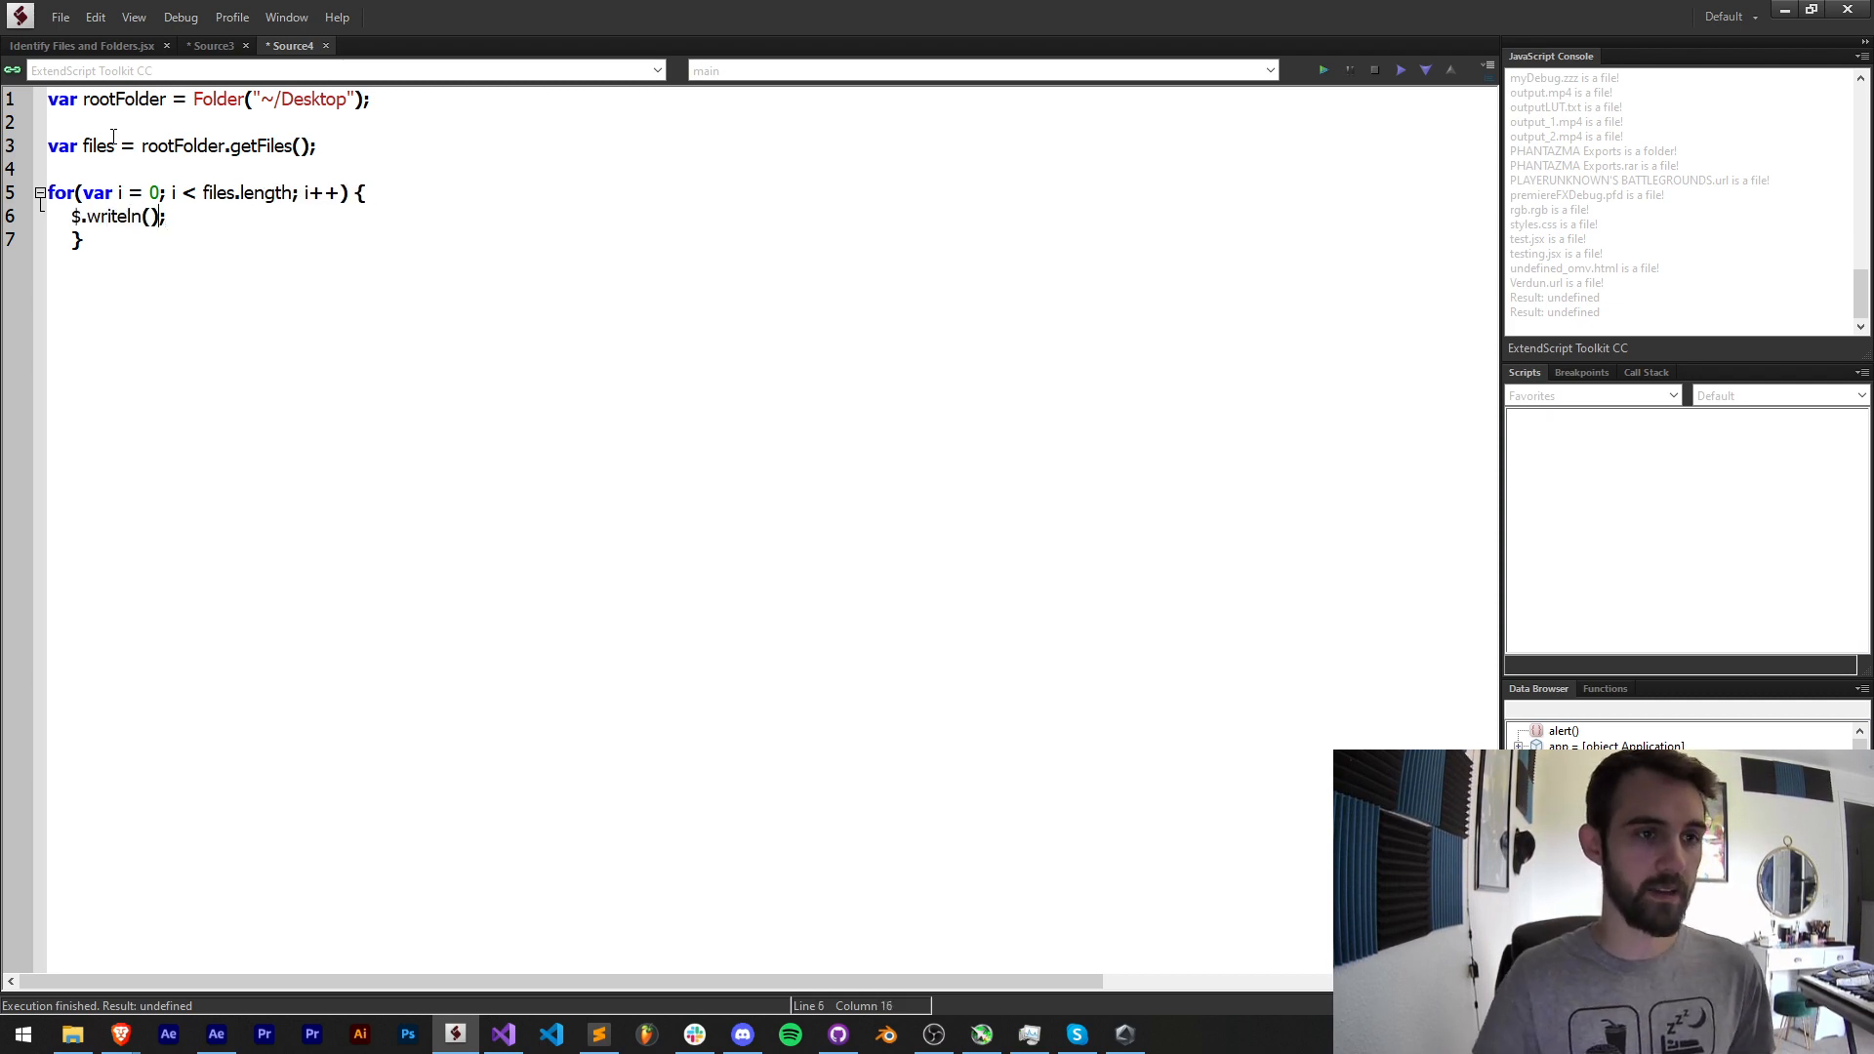
type("files[i]")
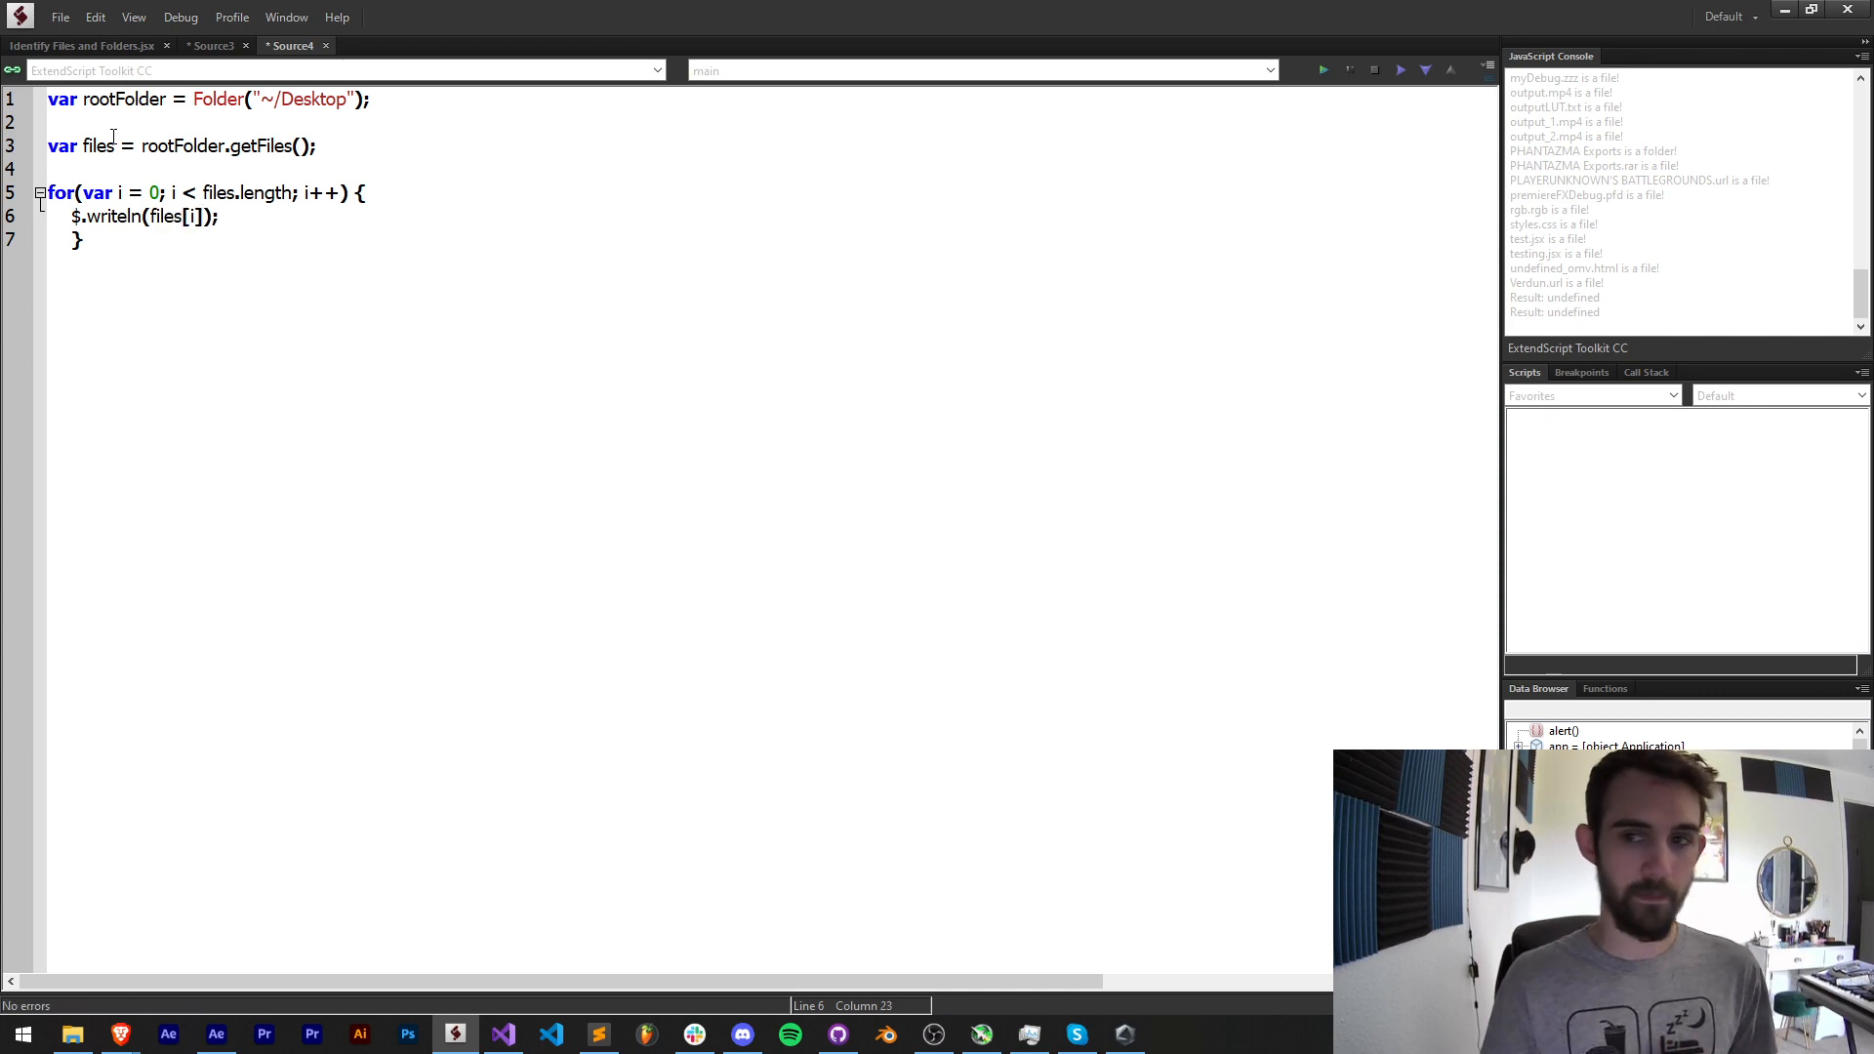
- Run the loop to print each path in the console, then start an if() block
left_click(1323, 71)
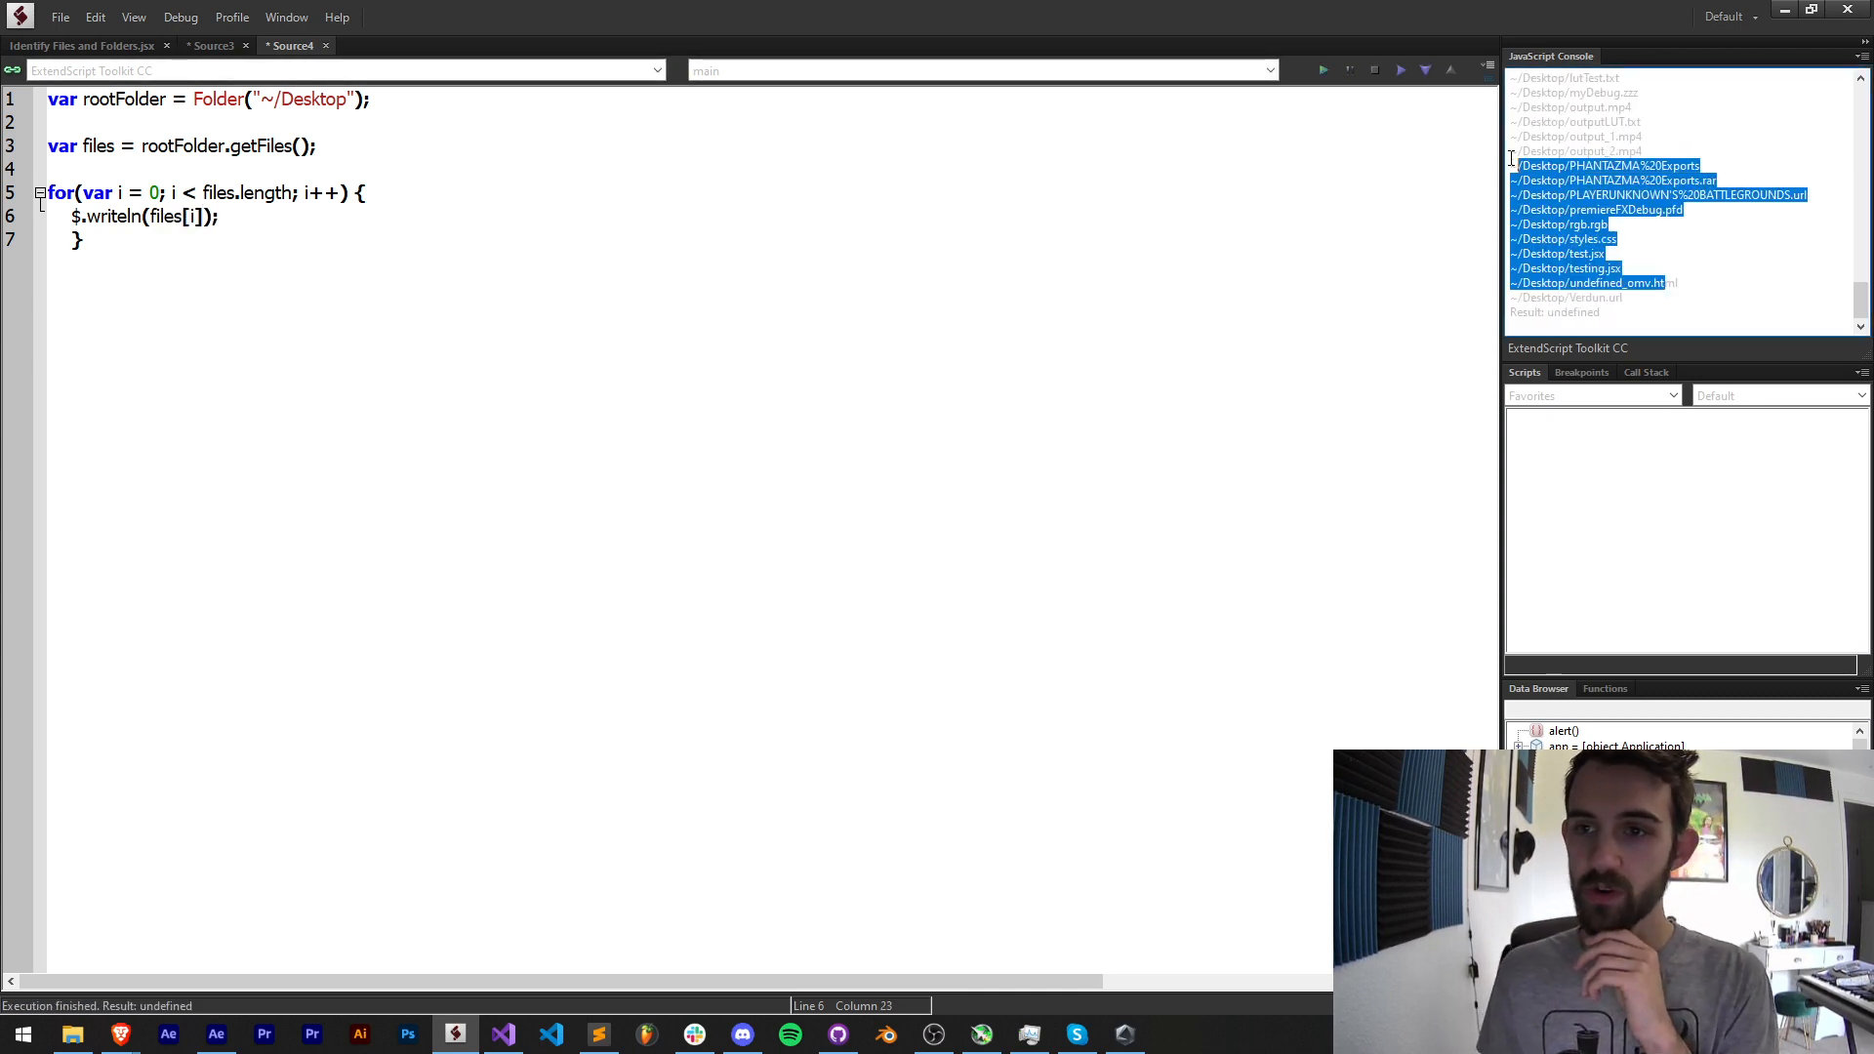
scroll("up", 3)
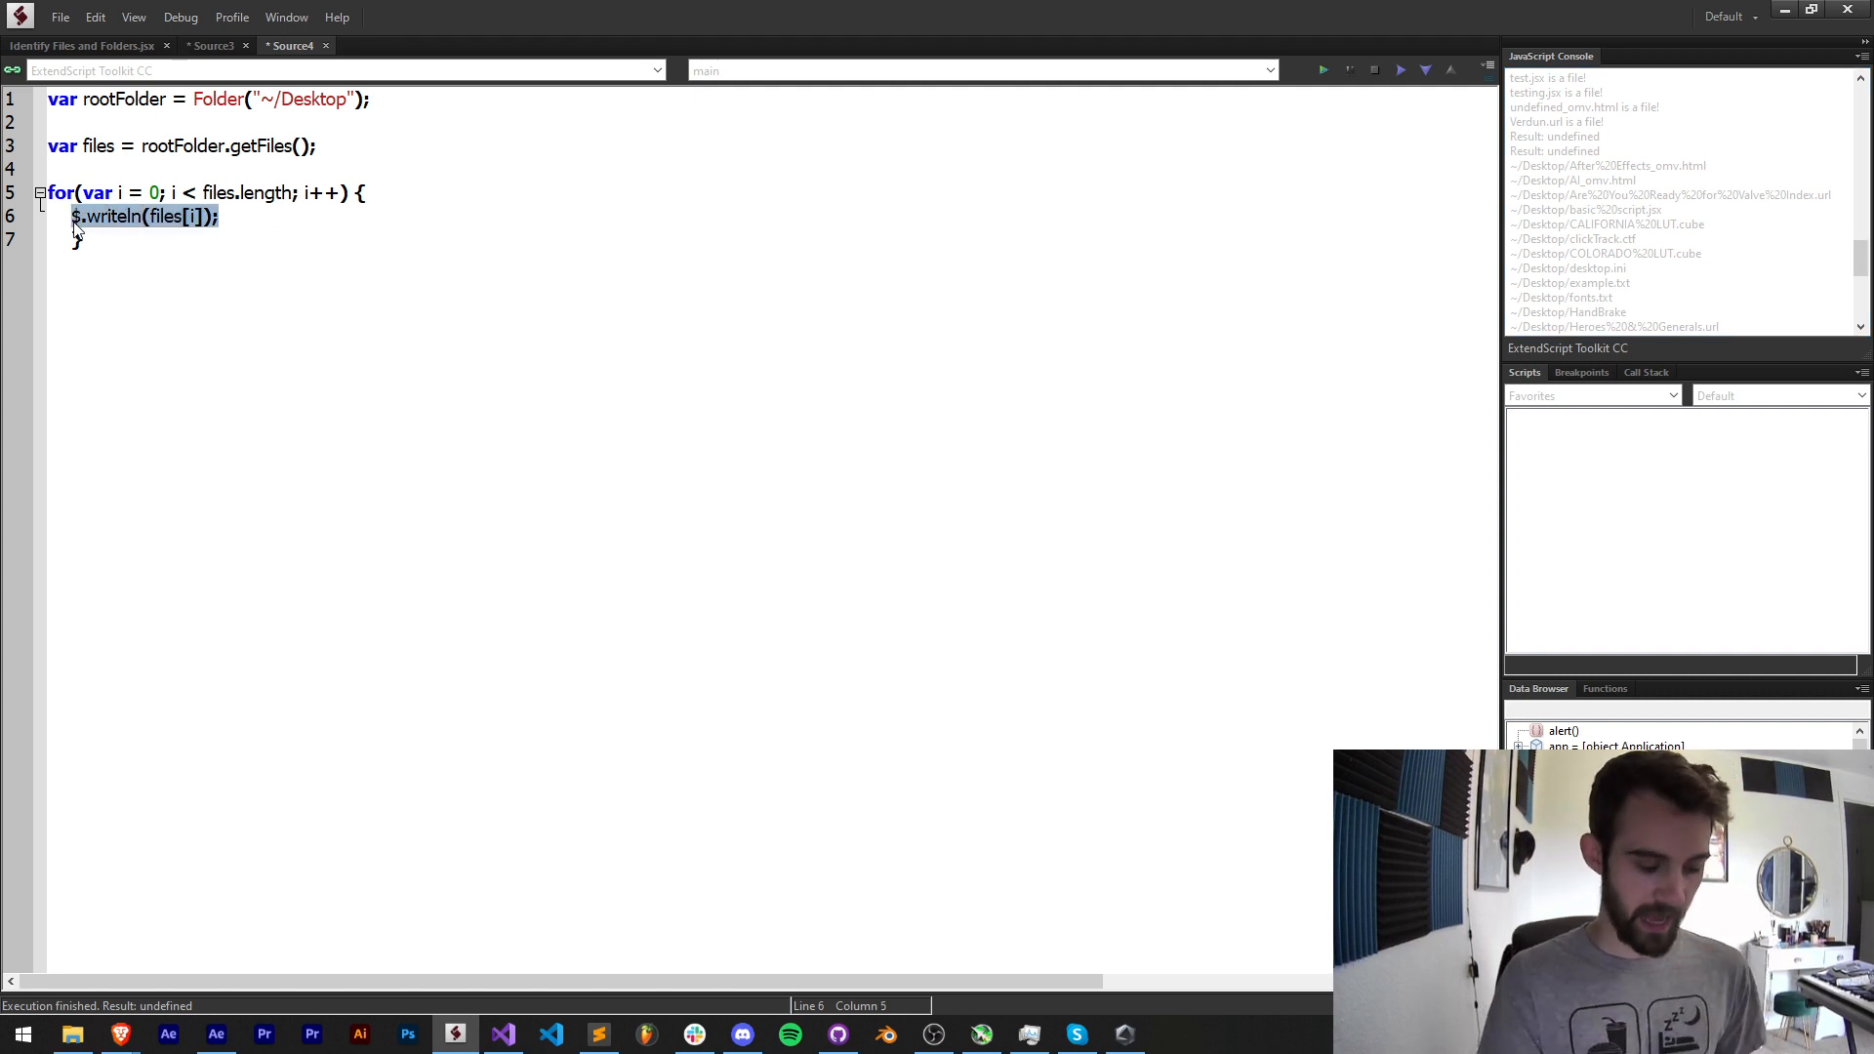
type("if() {")
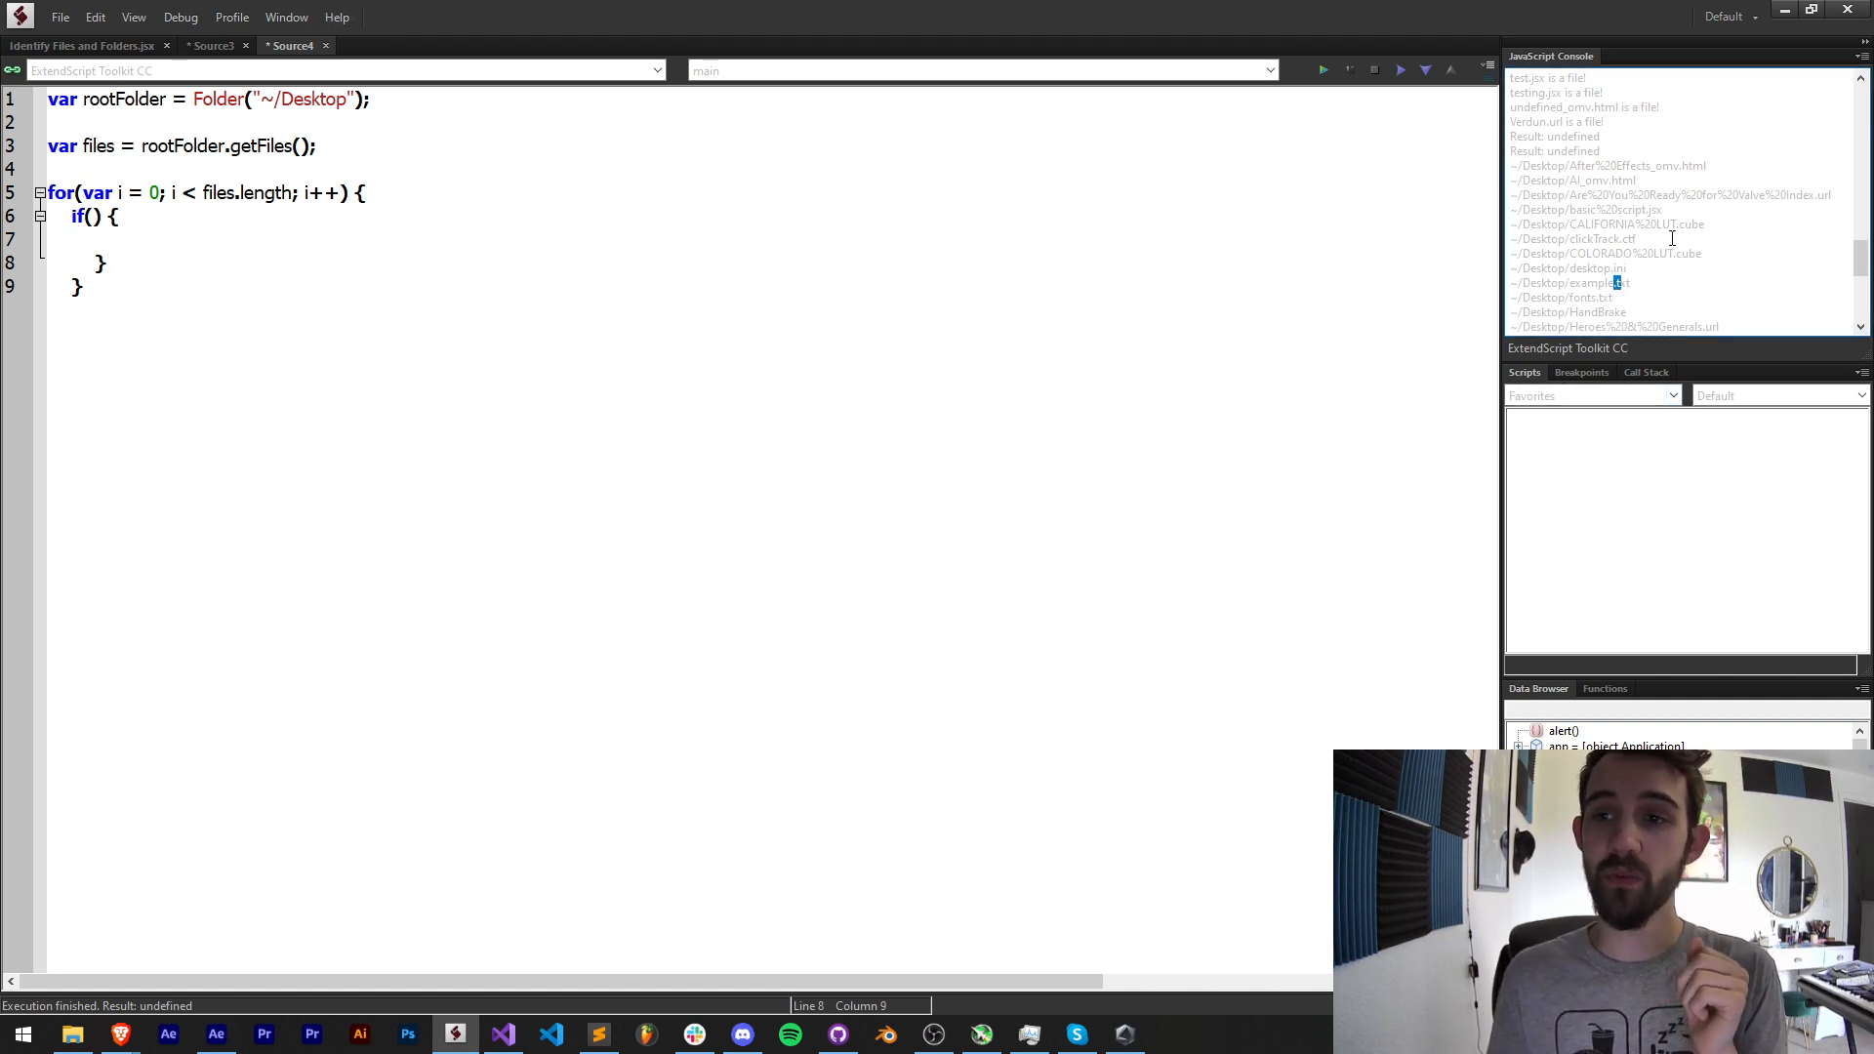
mouse_move(88, 226)
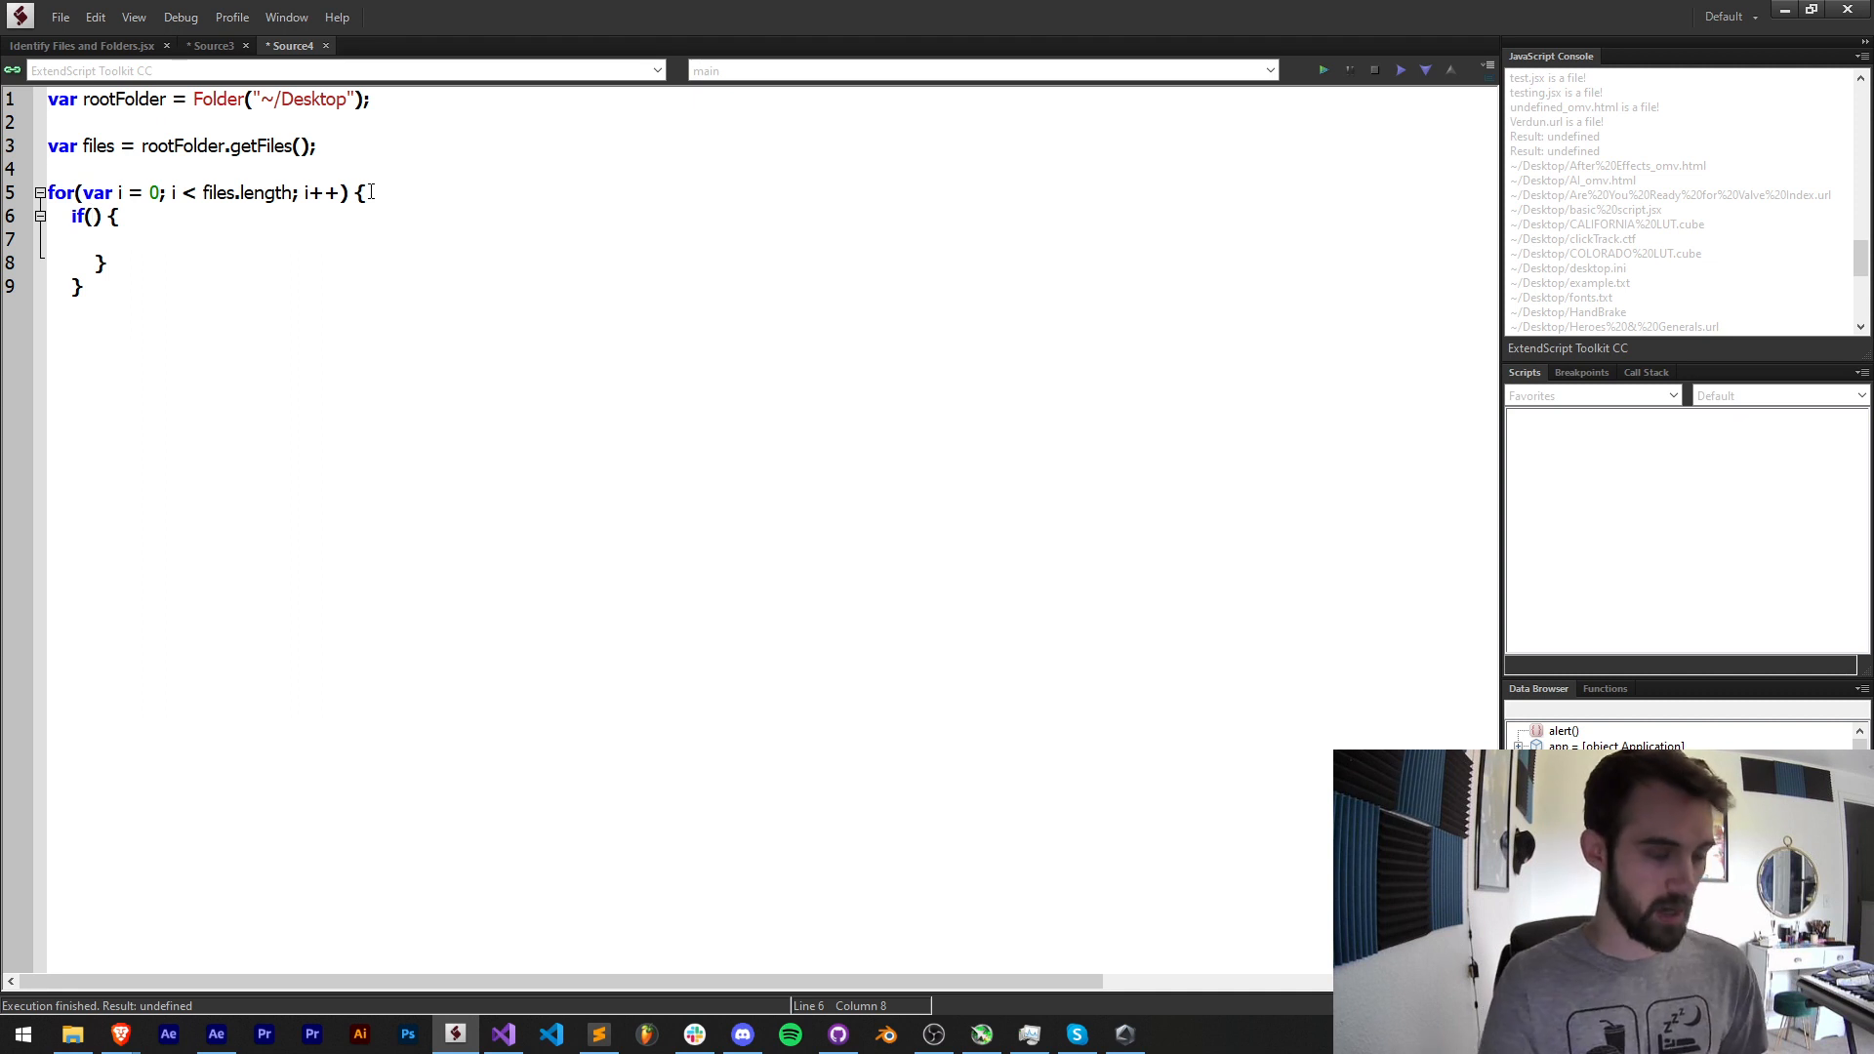
- Set the if condition to files[i] instanceof File
type("files[i]")
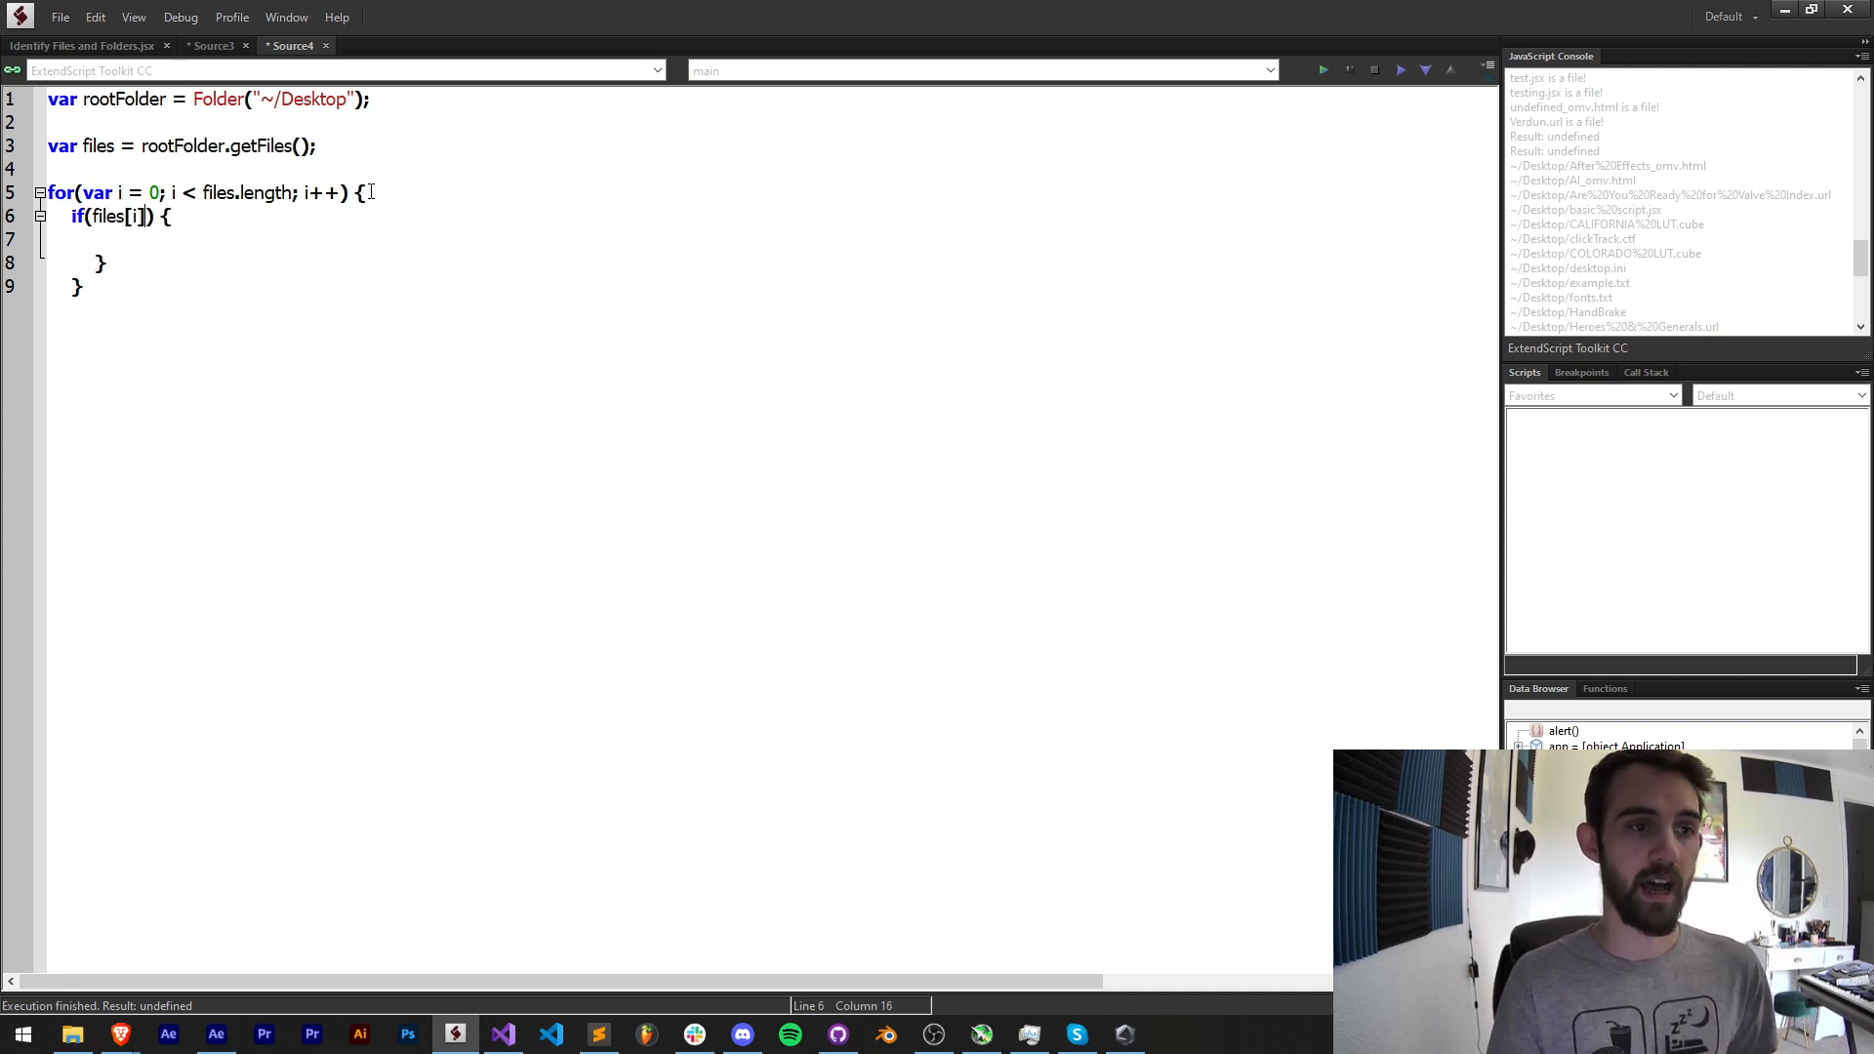
type("instanceof File")
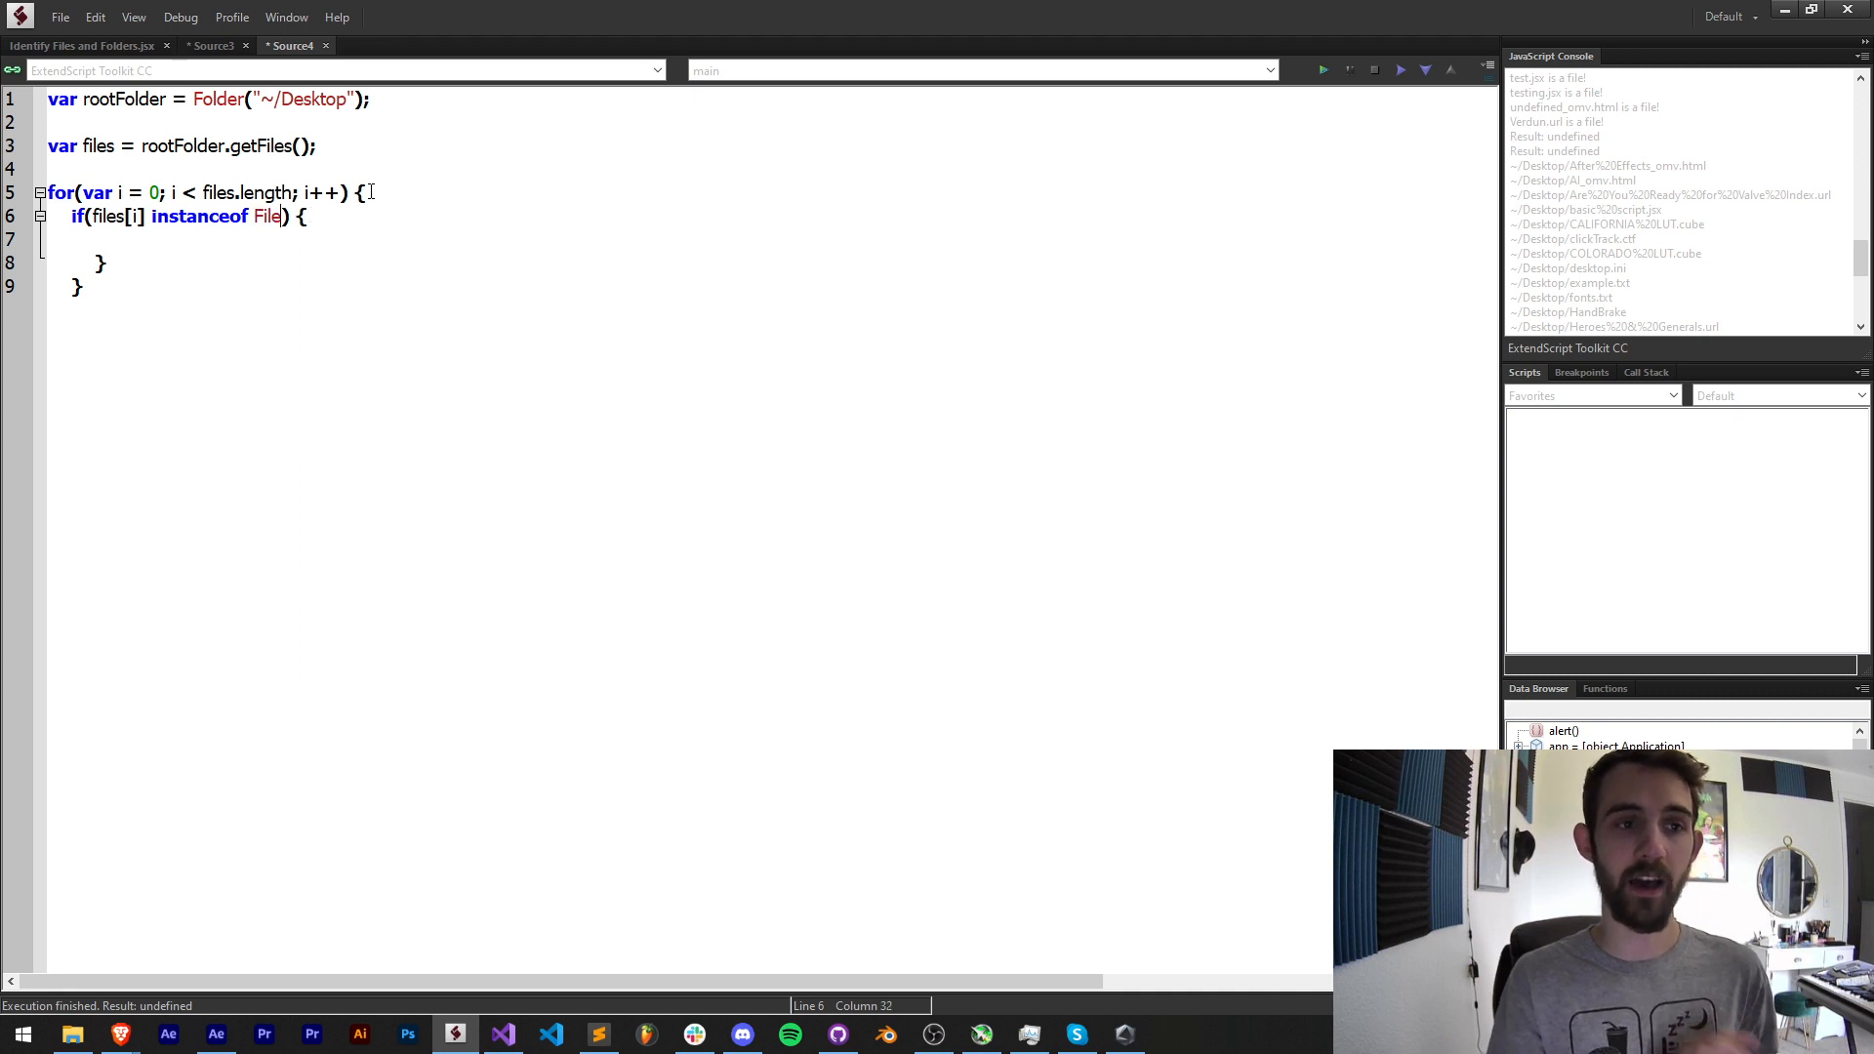
double_click(199, 217)
type(" else if() {")
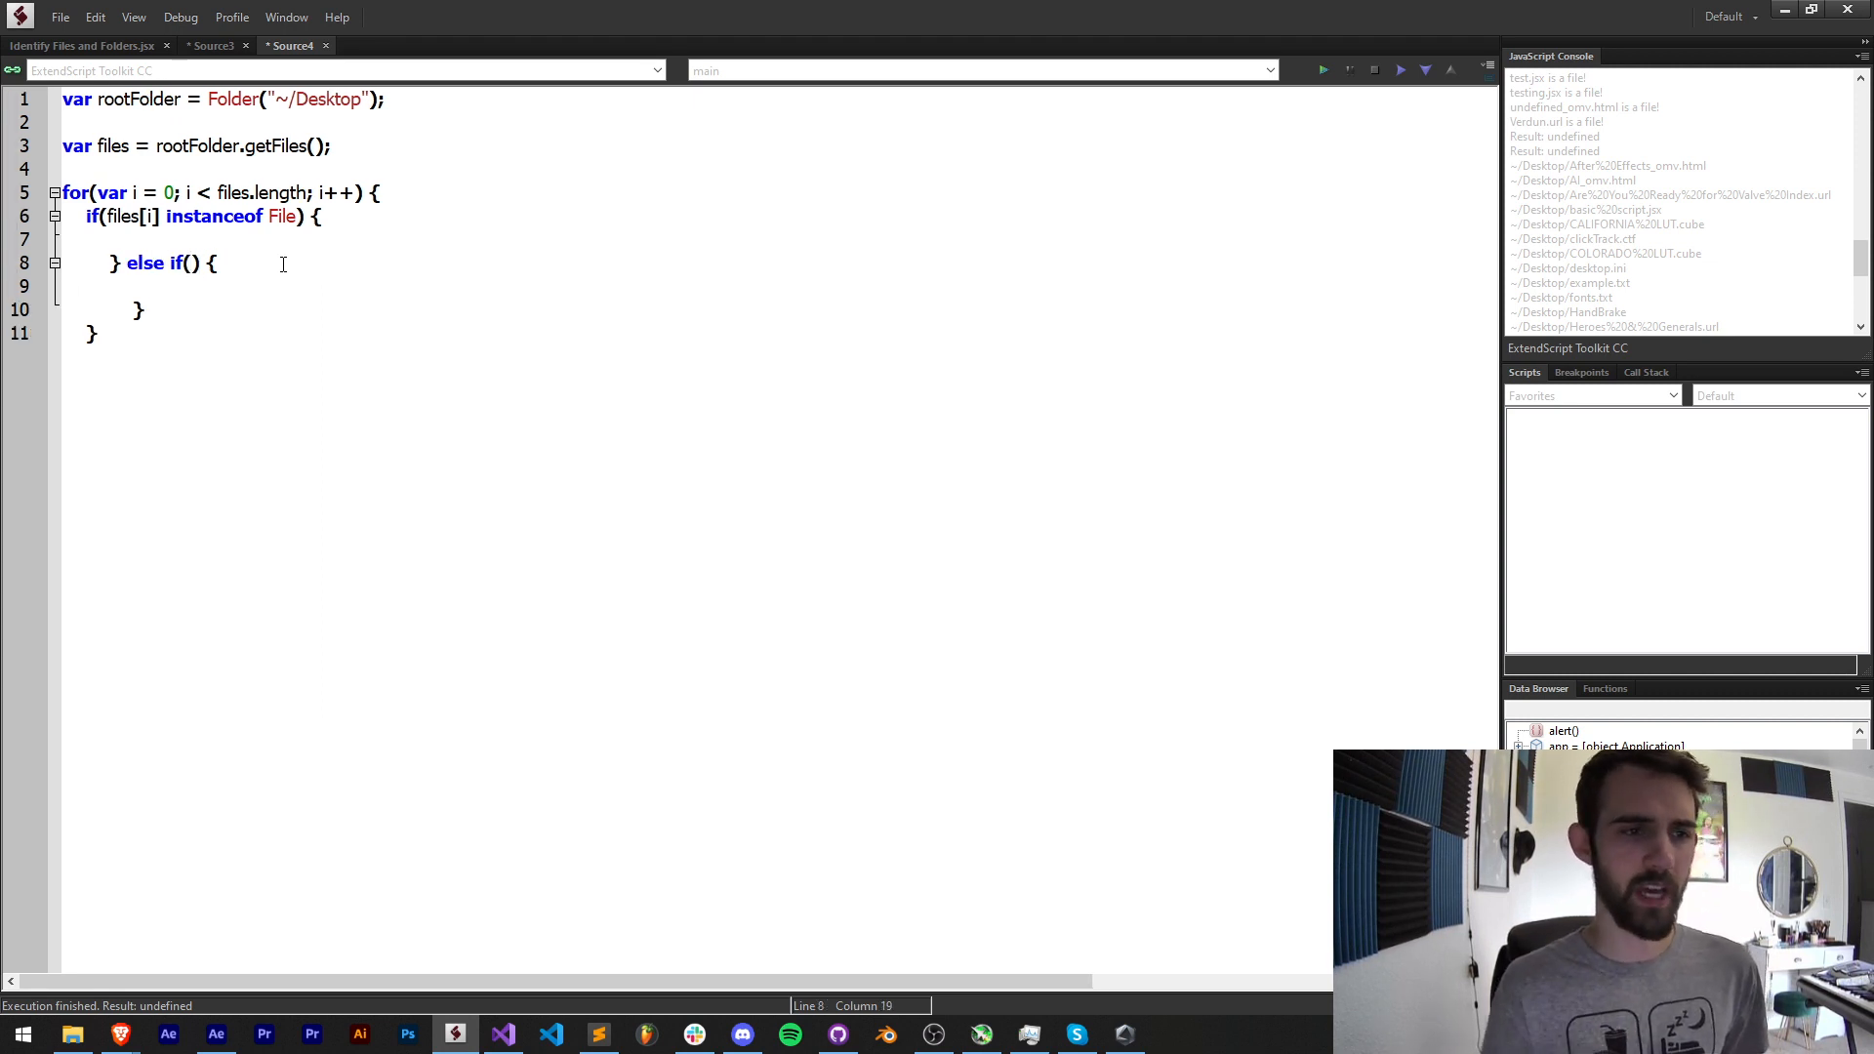
- Complete the else-if condition as files[i] instanceof Folder
type("files[i] instance")
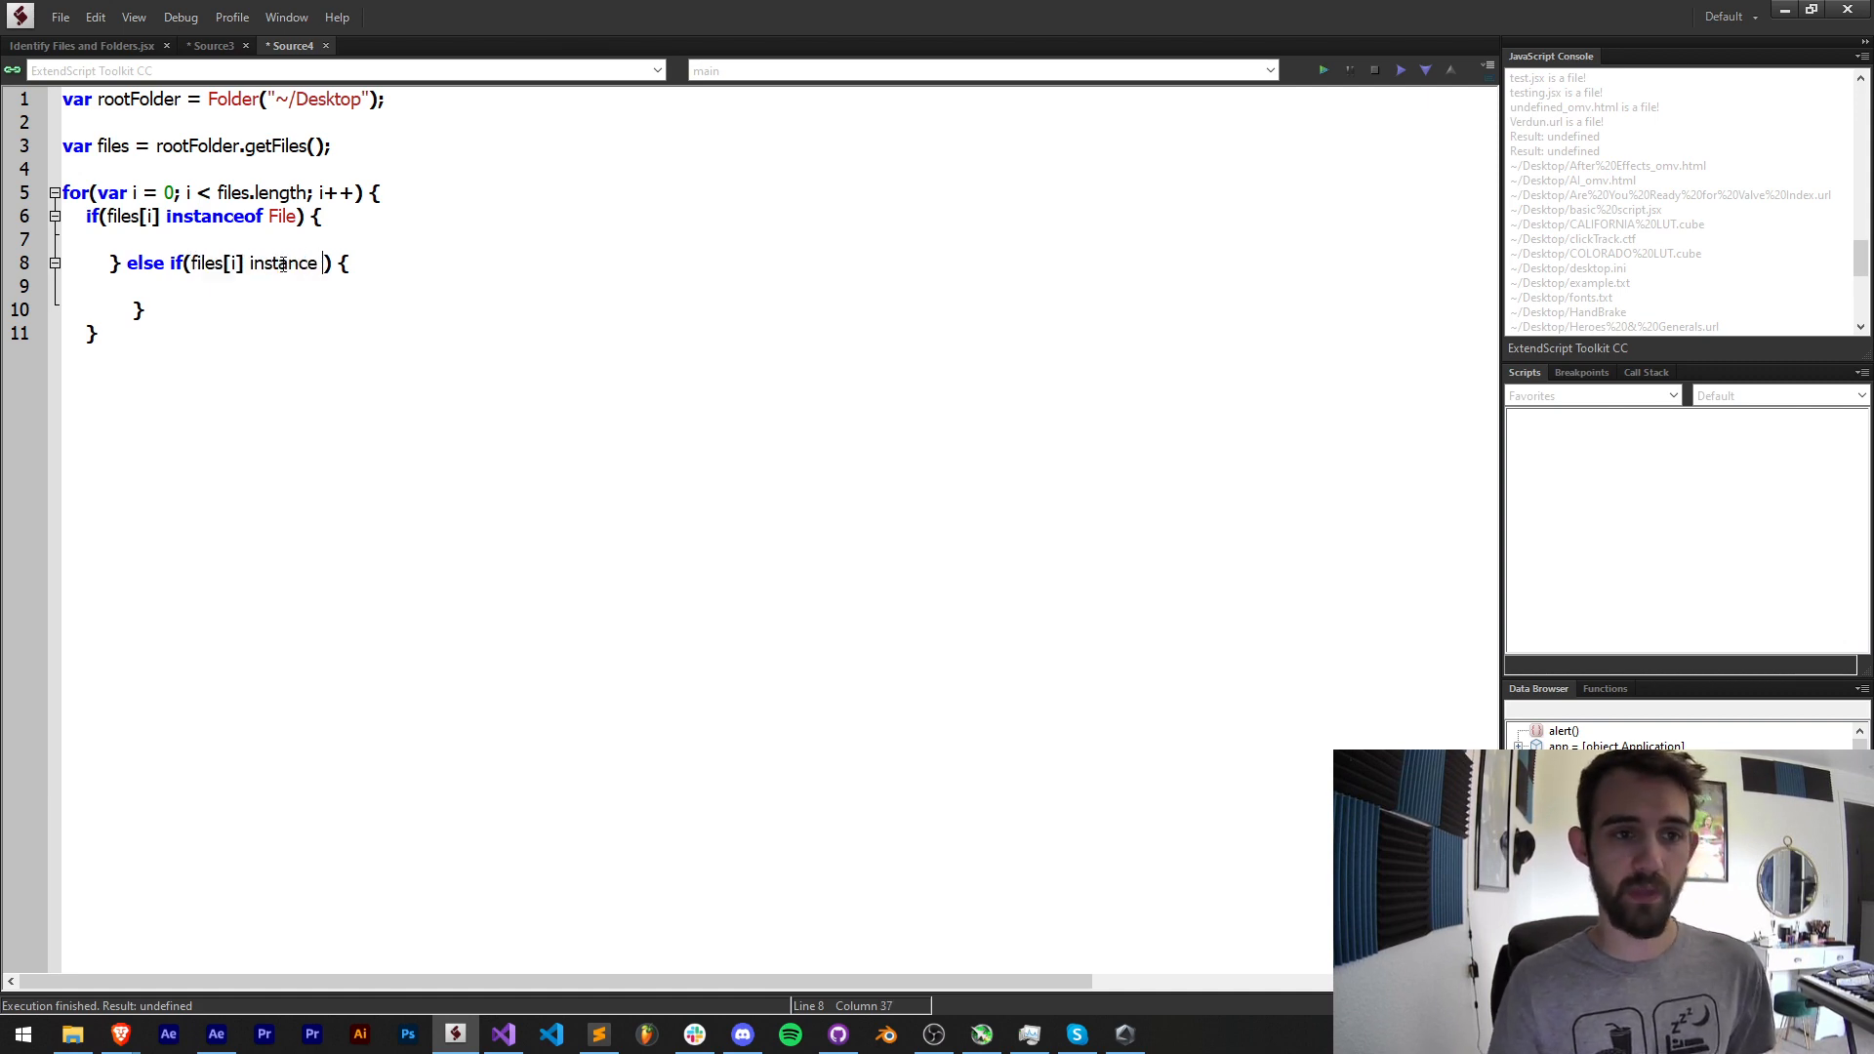
type("Folder")
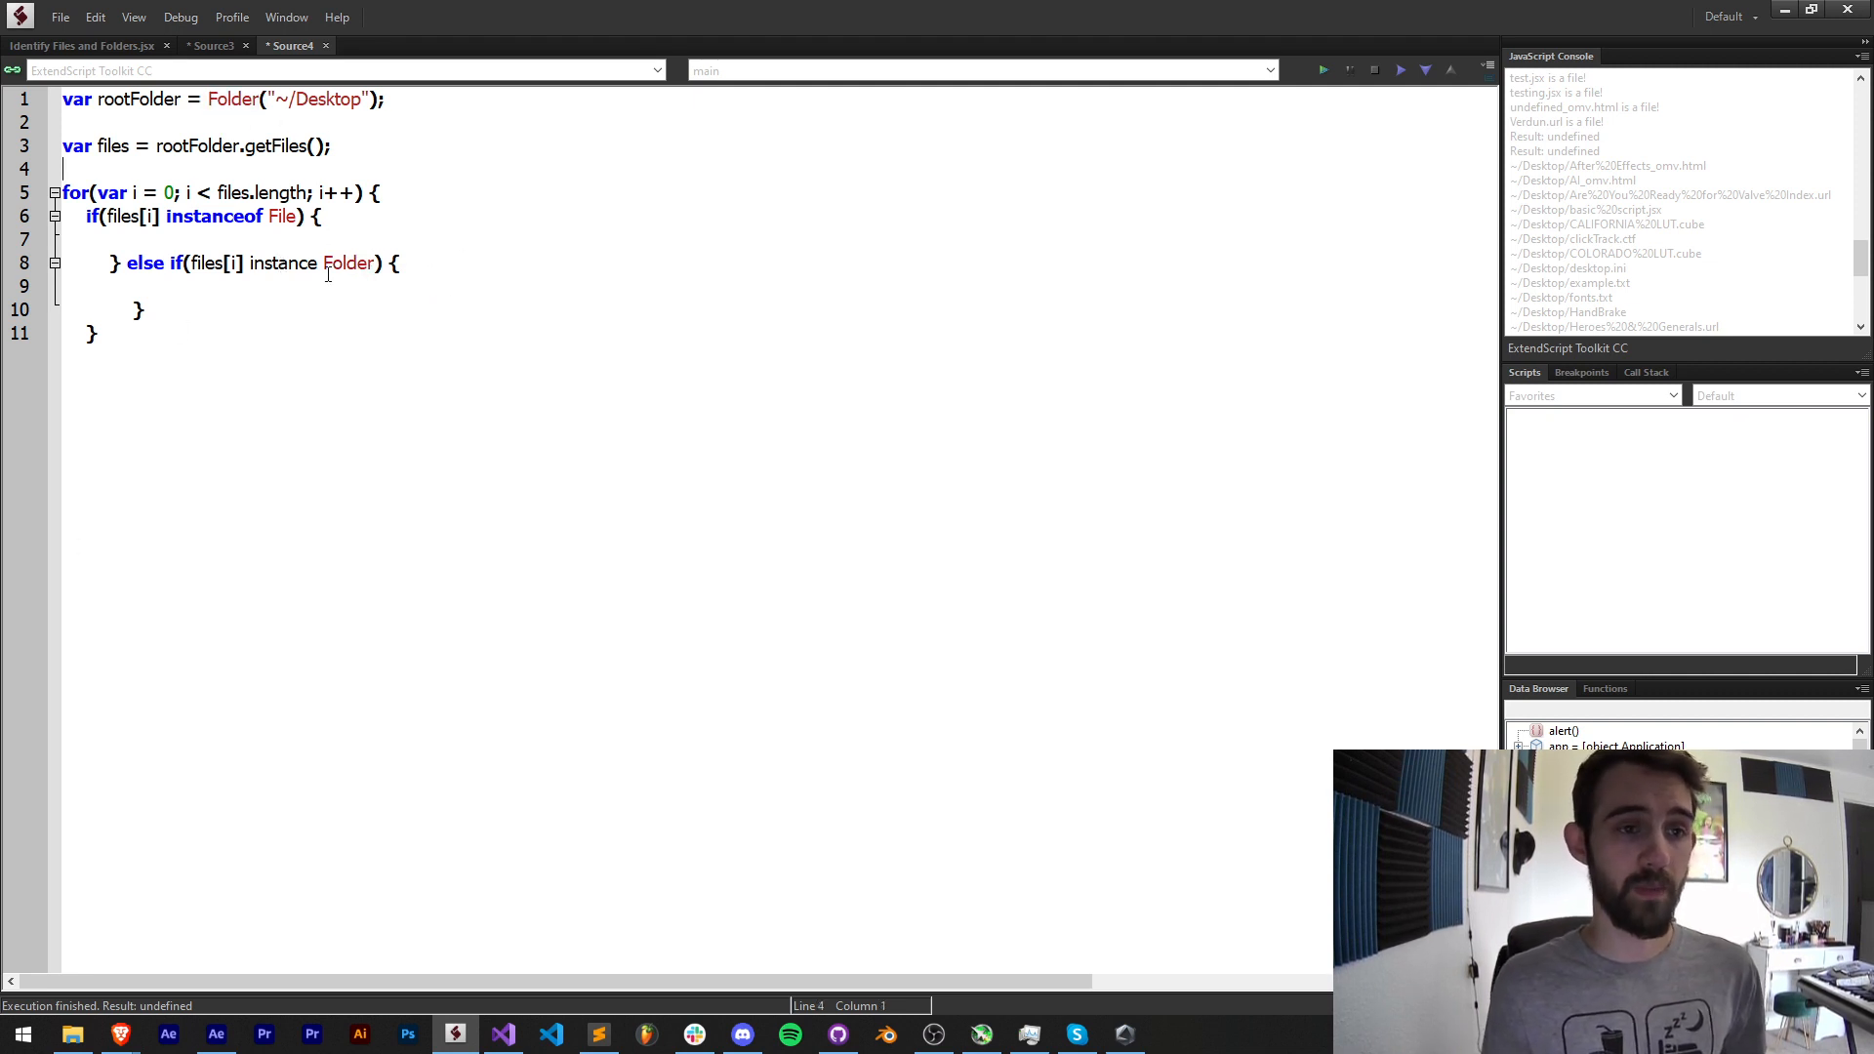
double_click(348, 264)
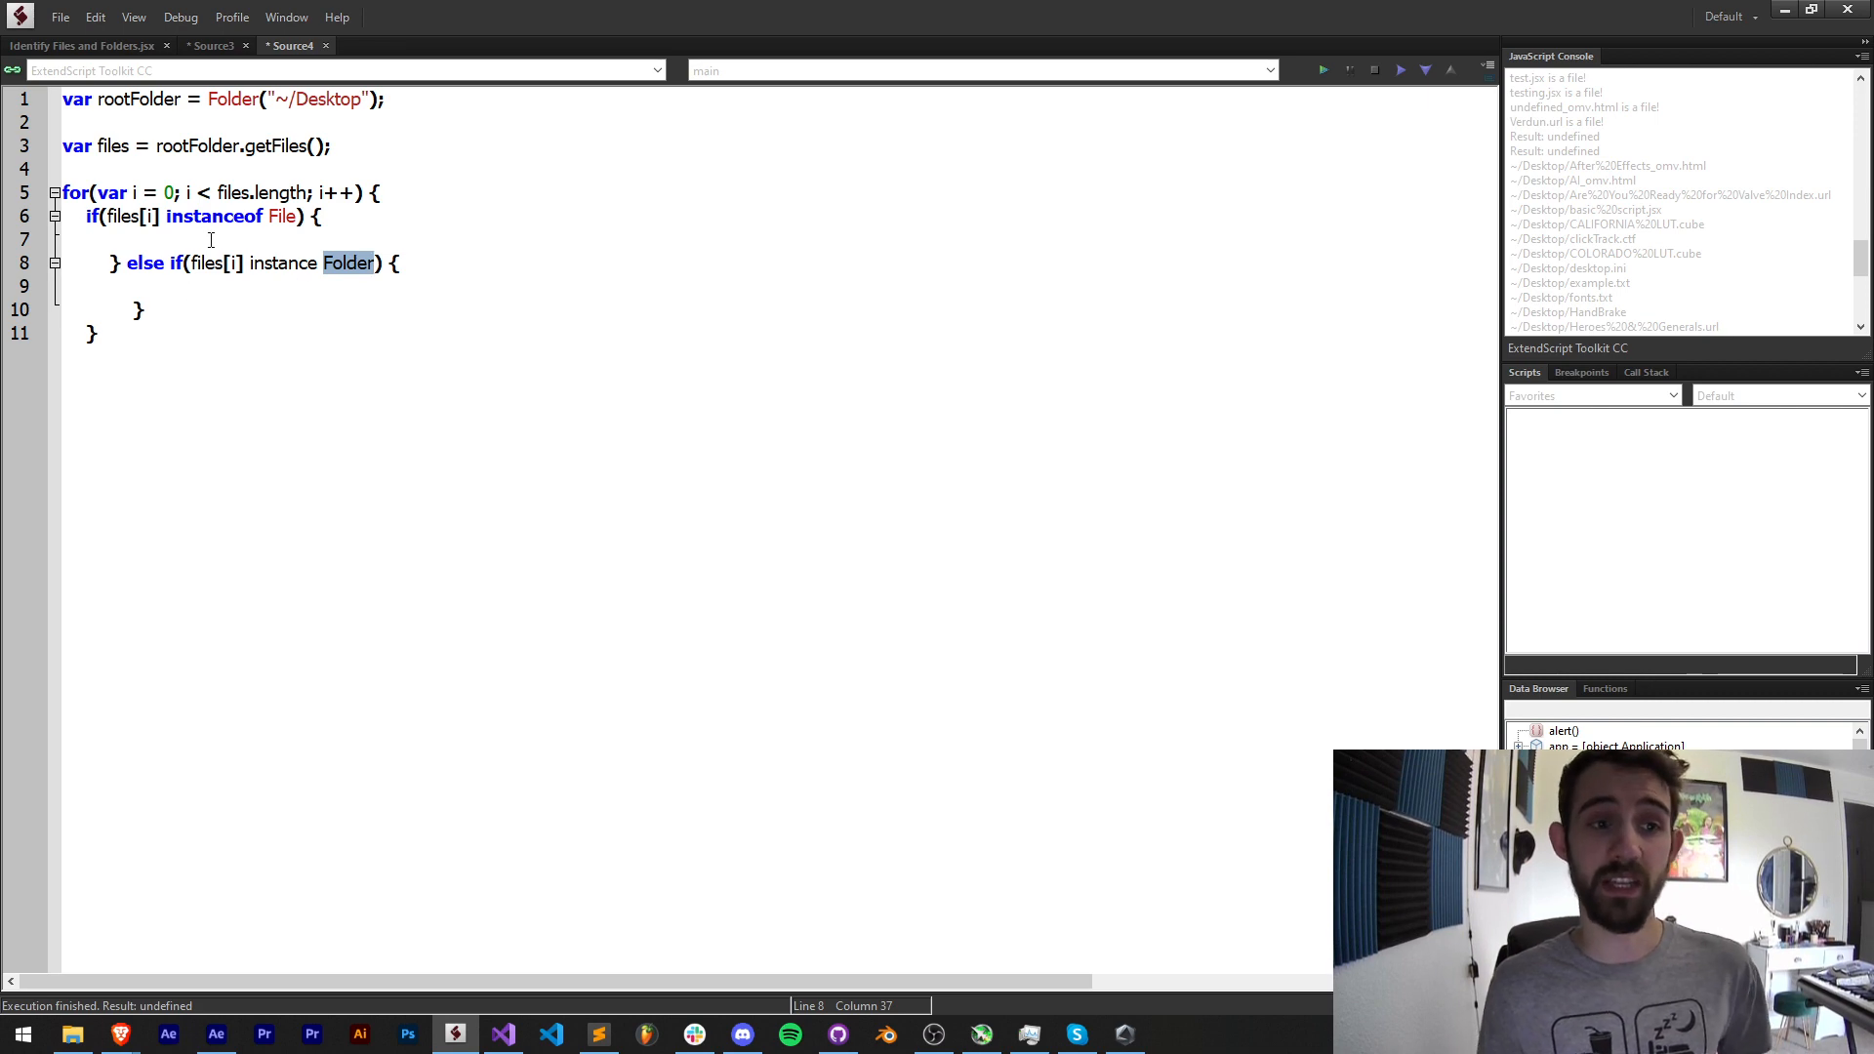
- Write $.writeln lines outputting files[i].name + ' is a file' and ' is a folder'
type("$.writeln();")
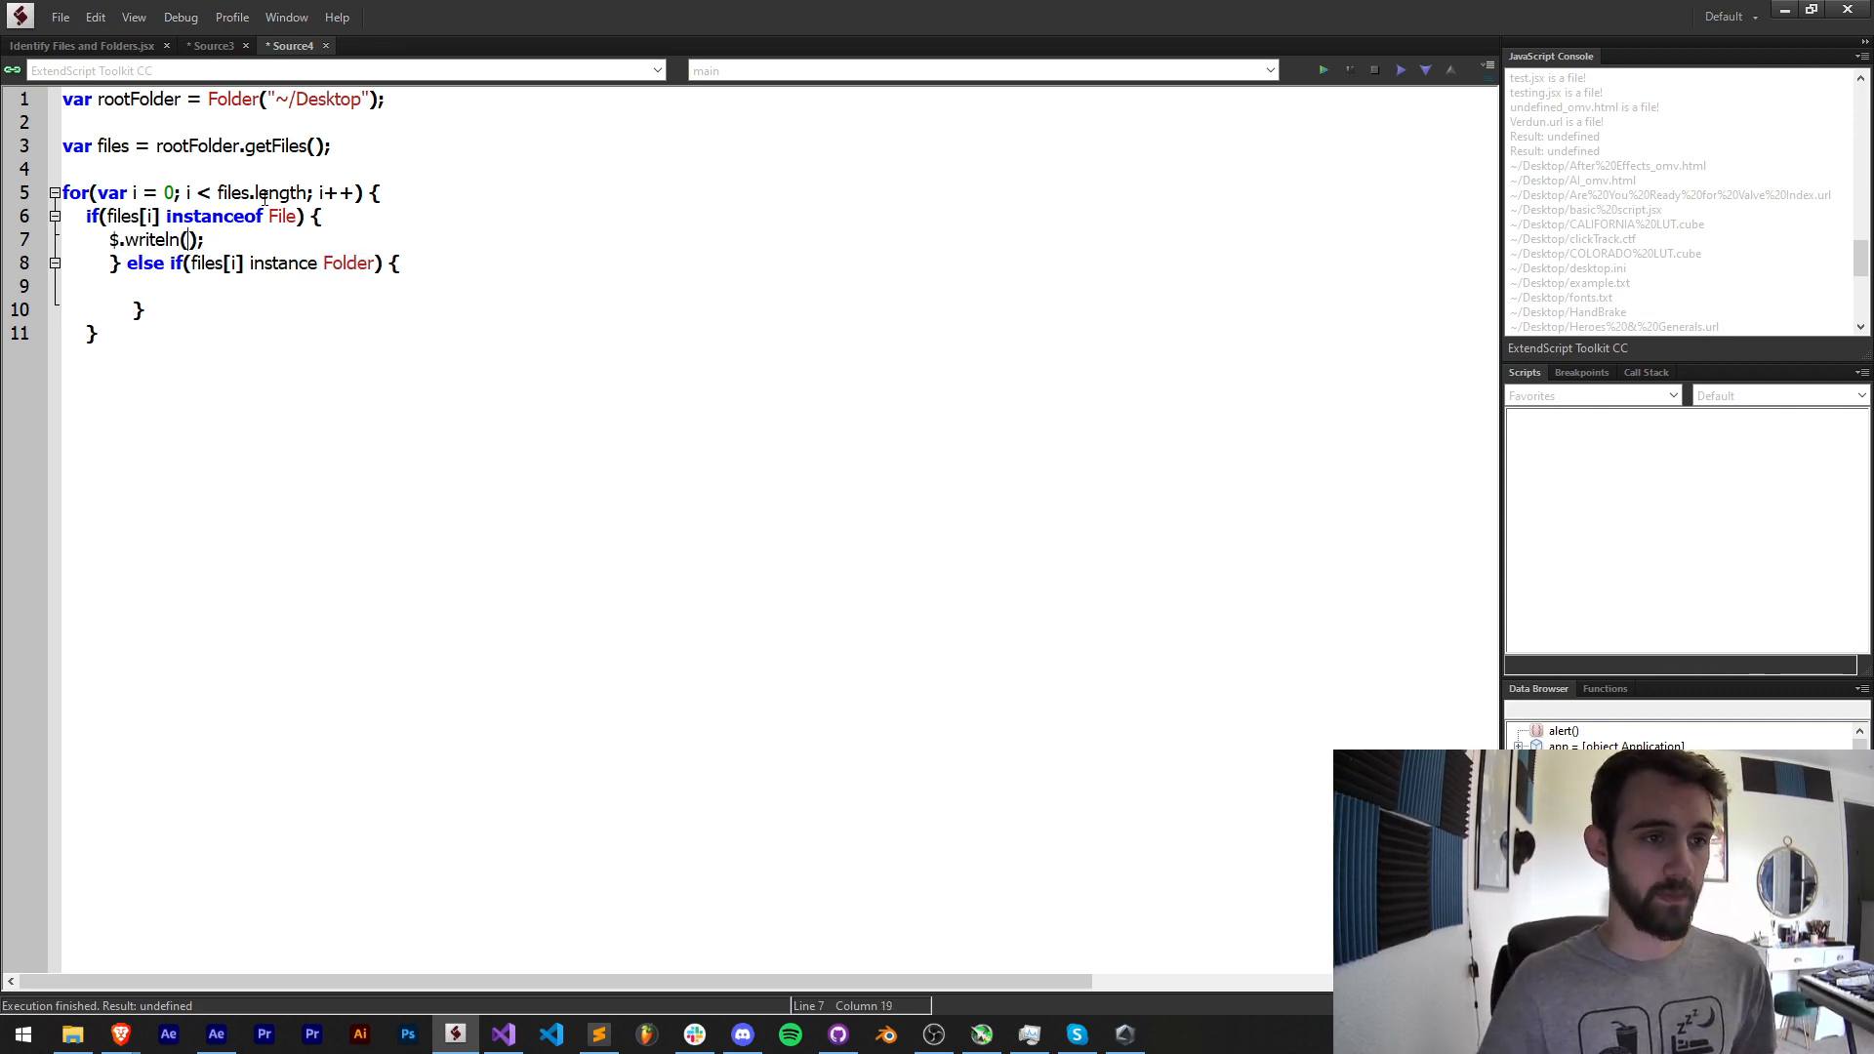
type("files[i].name + \" is")
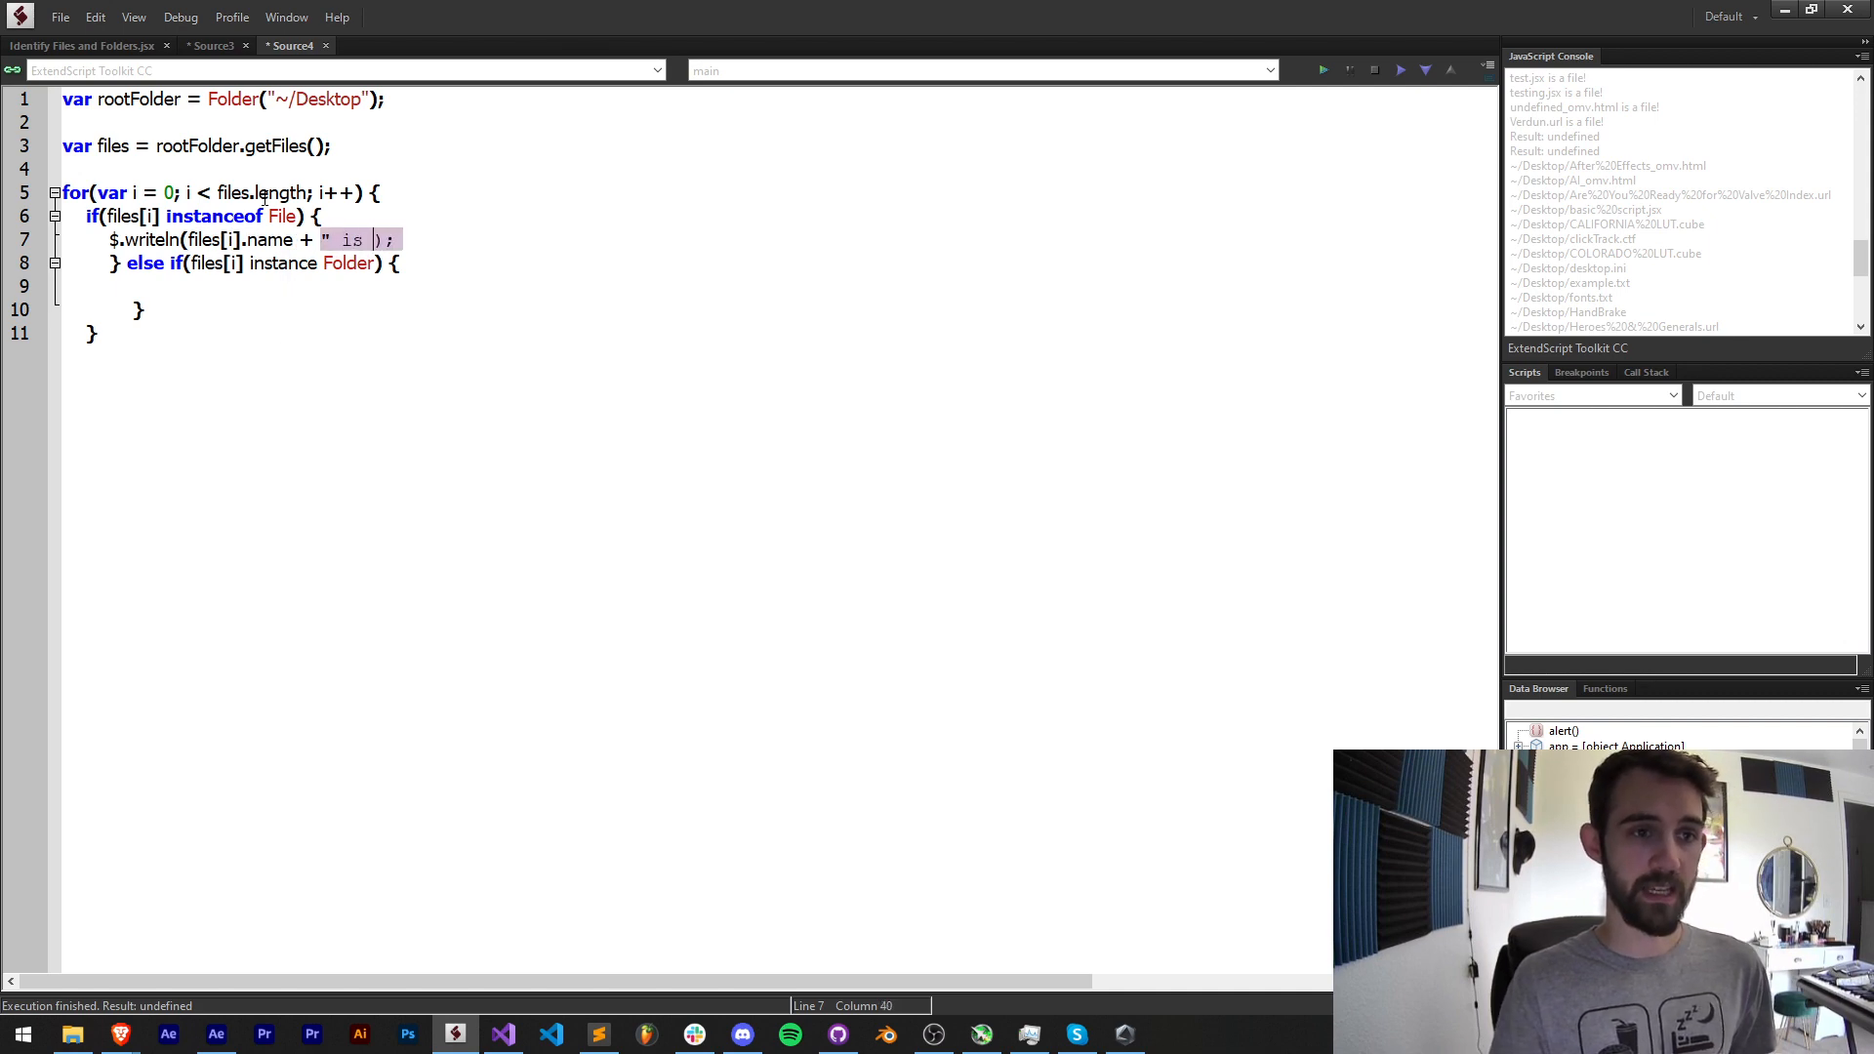
type("a file")
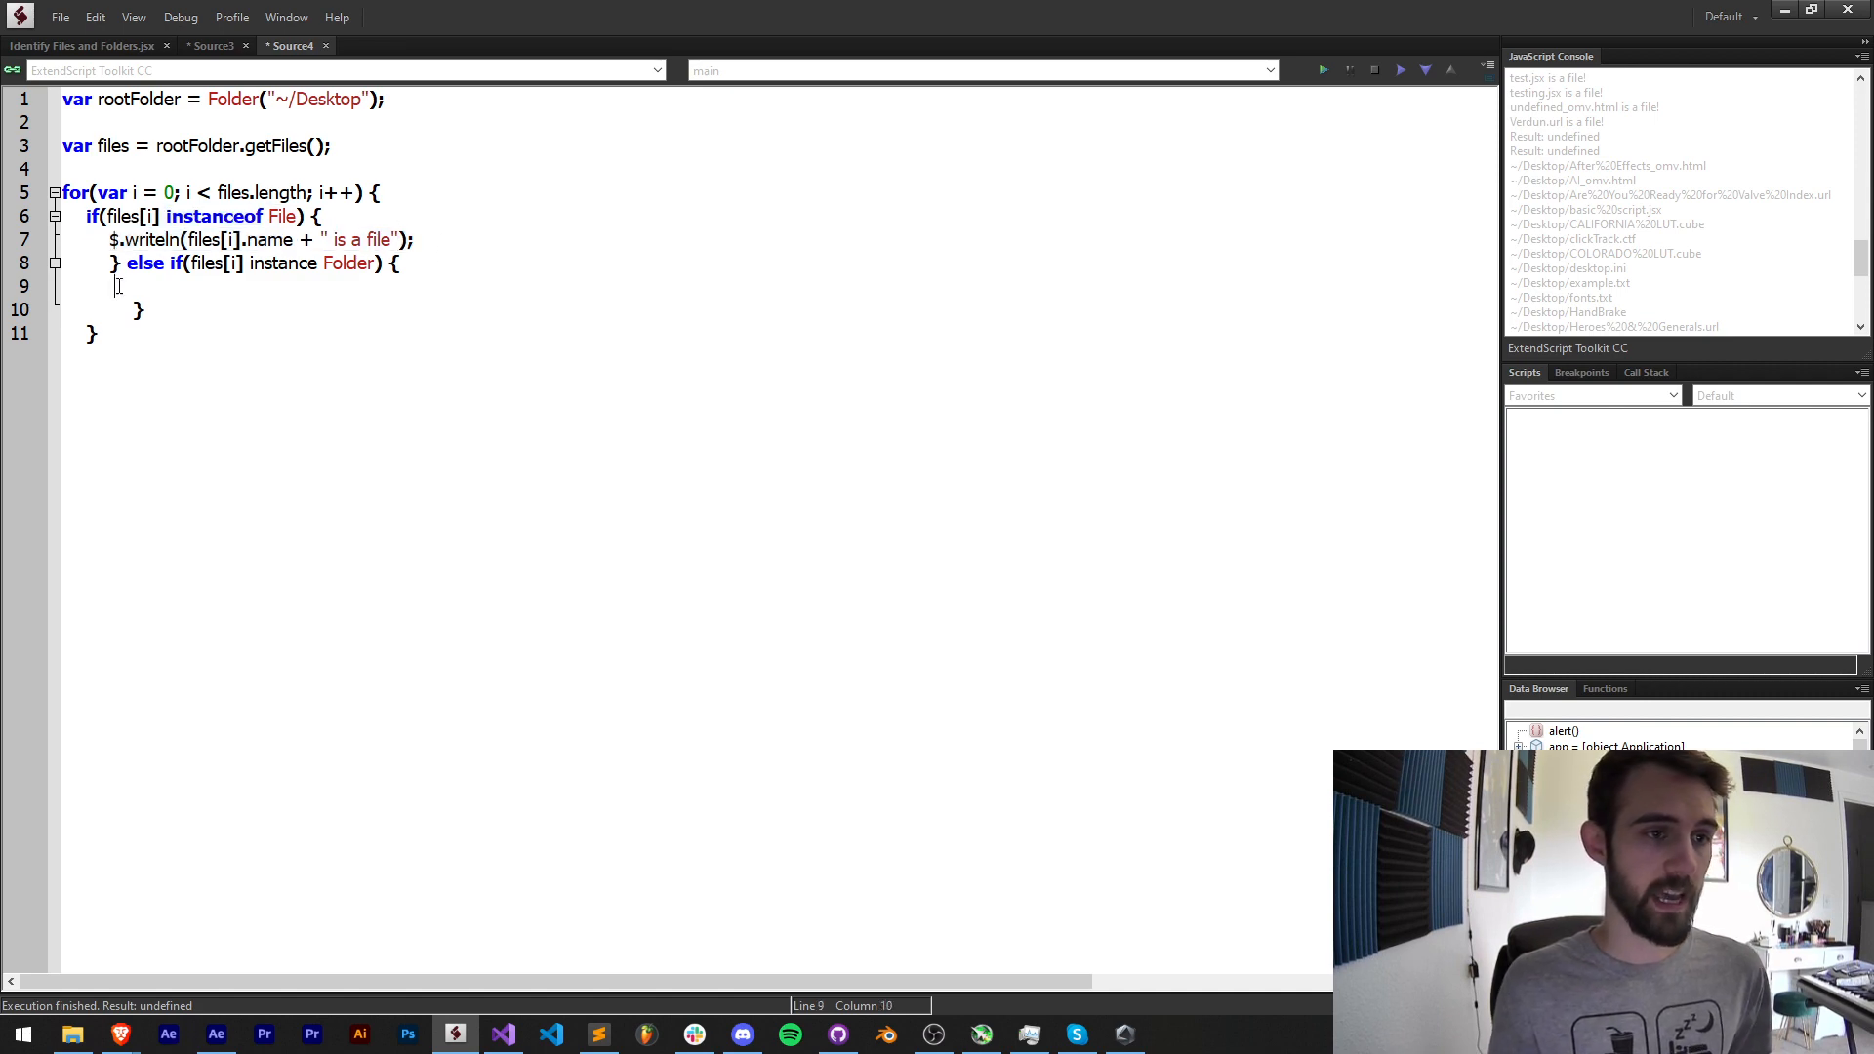
type("$.writeln(files[i].name + \" is a fold\");")
left_click(236, 261)
type("of")
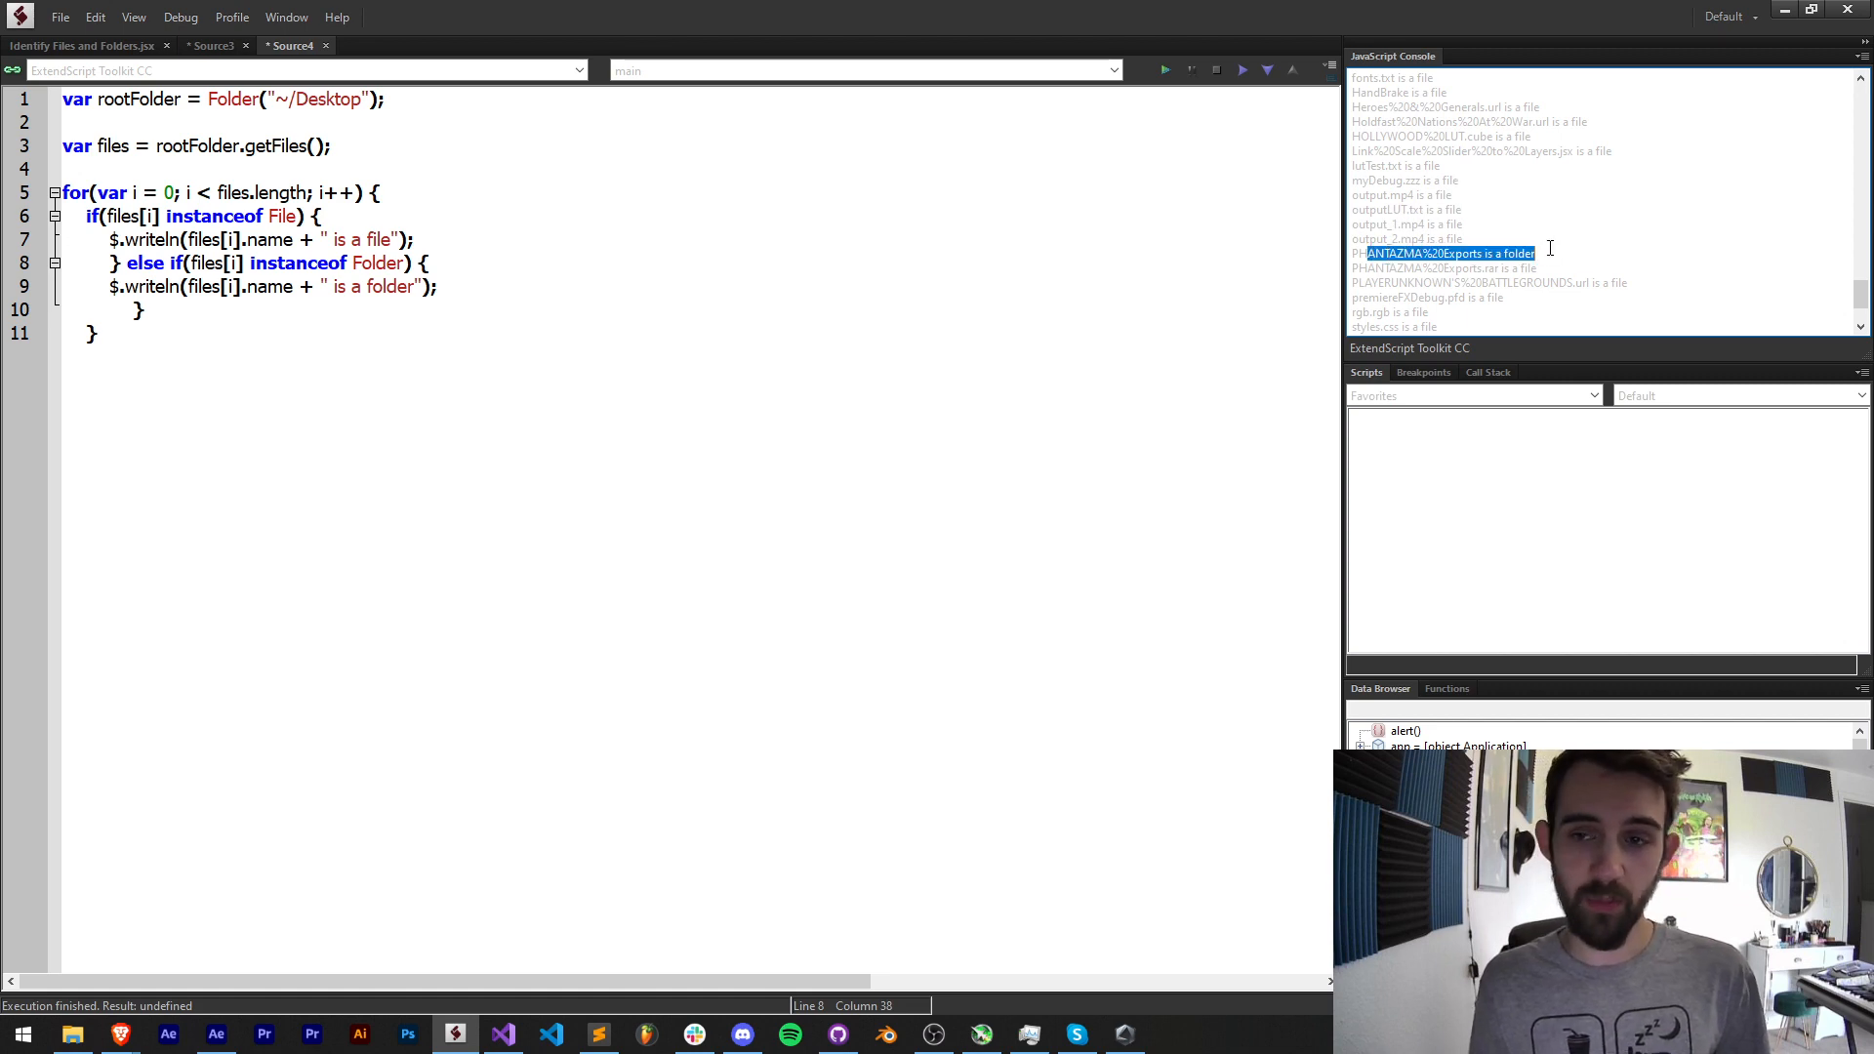
- Review the console output listing items as files or folders and place the cursor after files[i].name
scroll("down", 3)
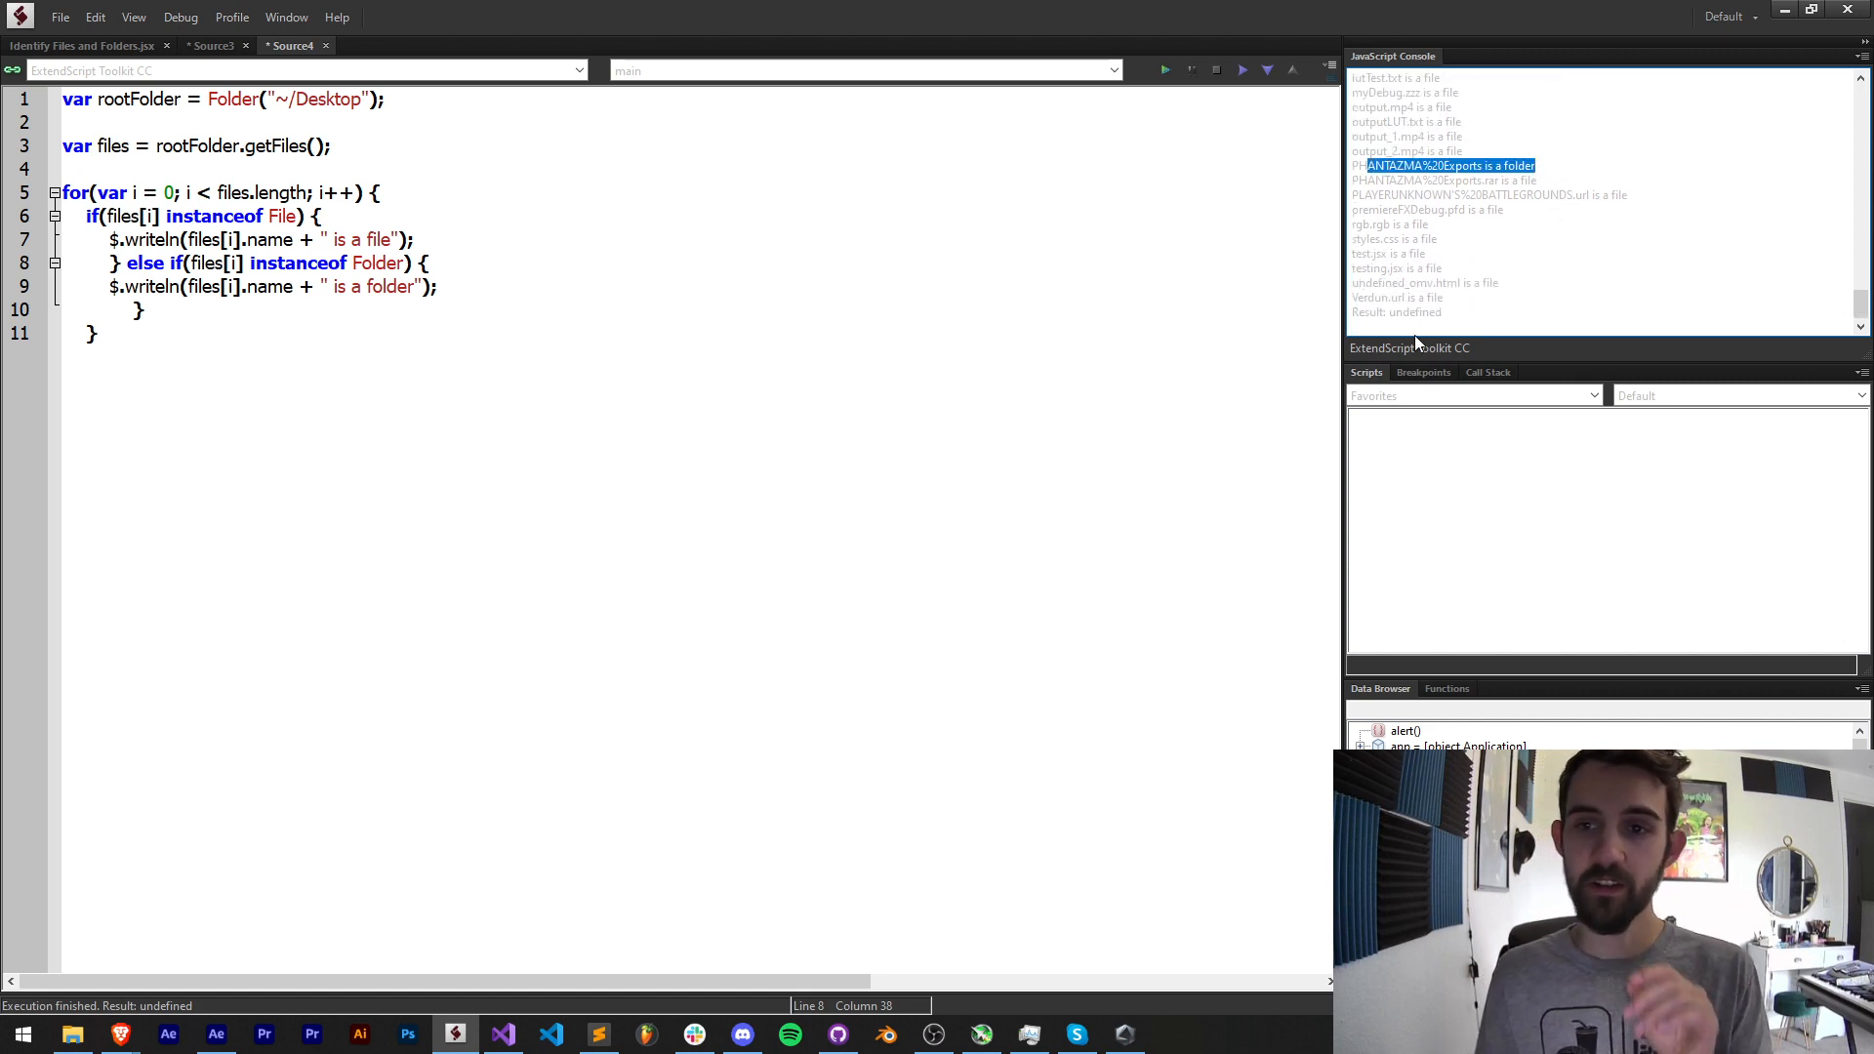
mouse_move(1495, 244)
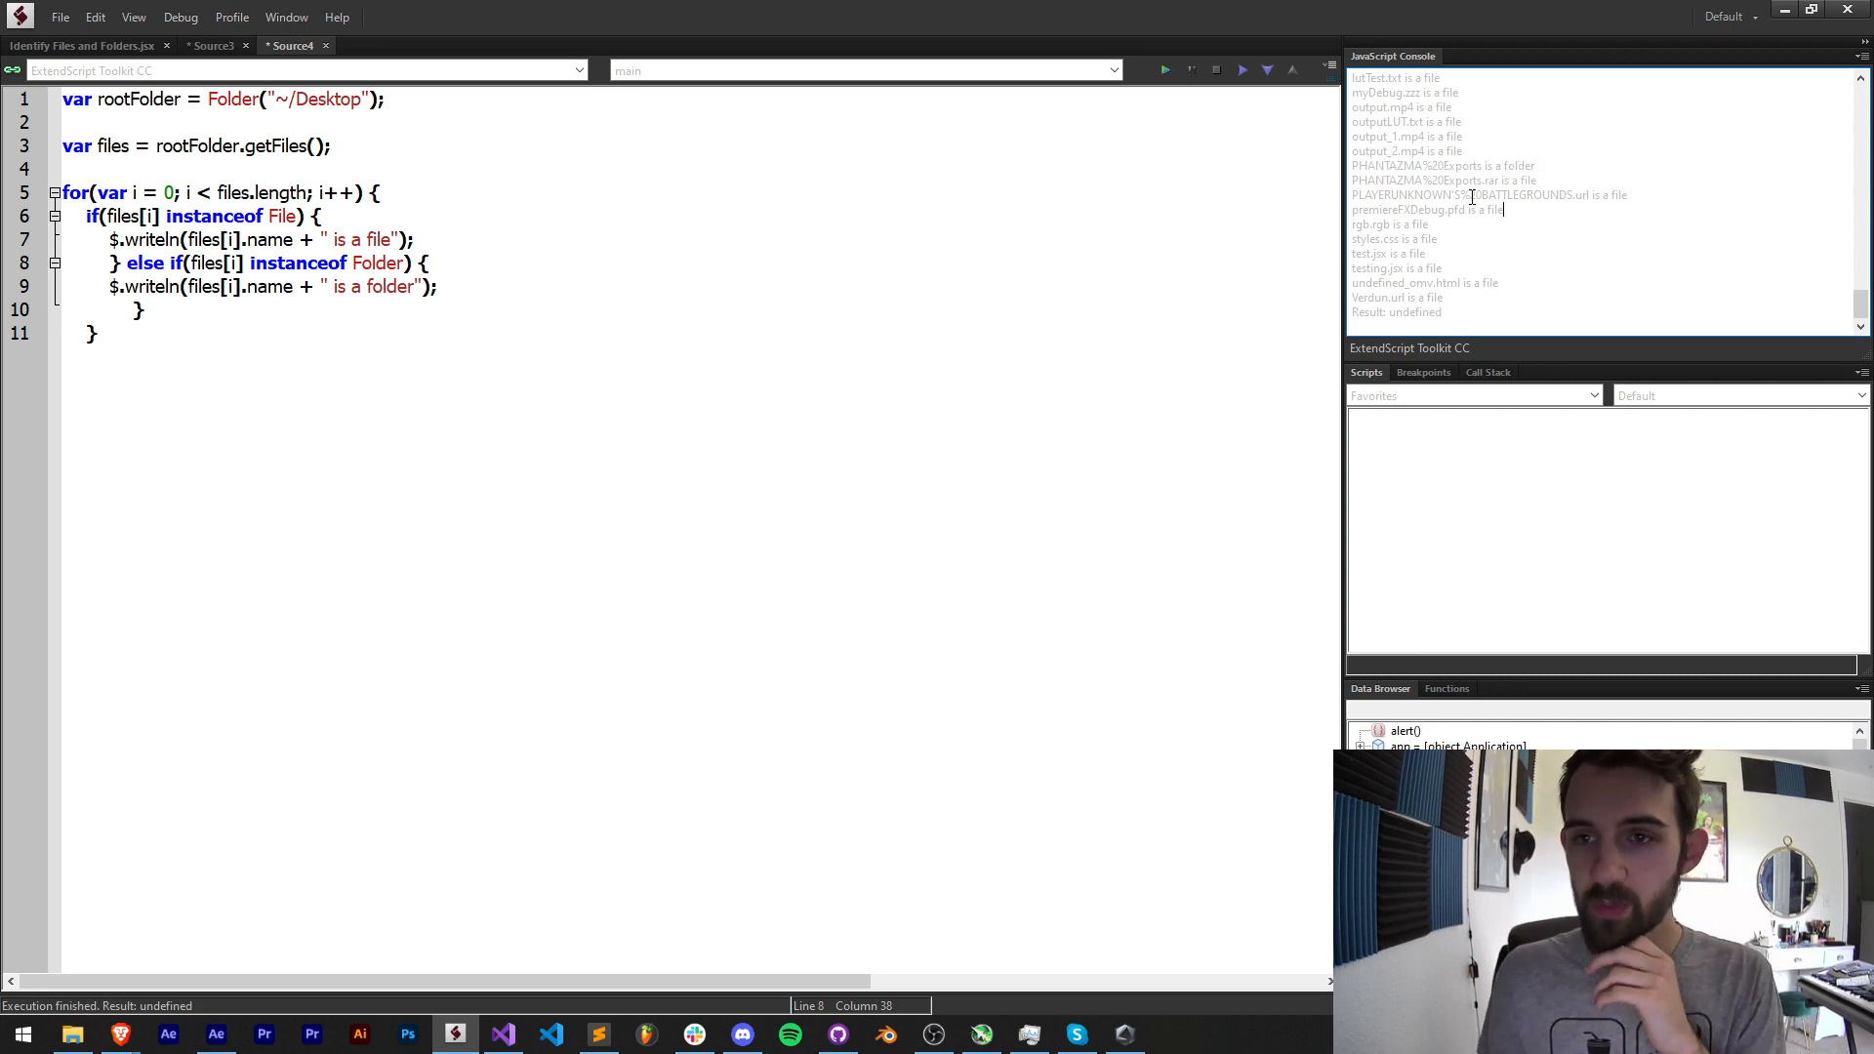
double_click(1470, 195)
type(".")
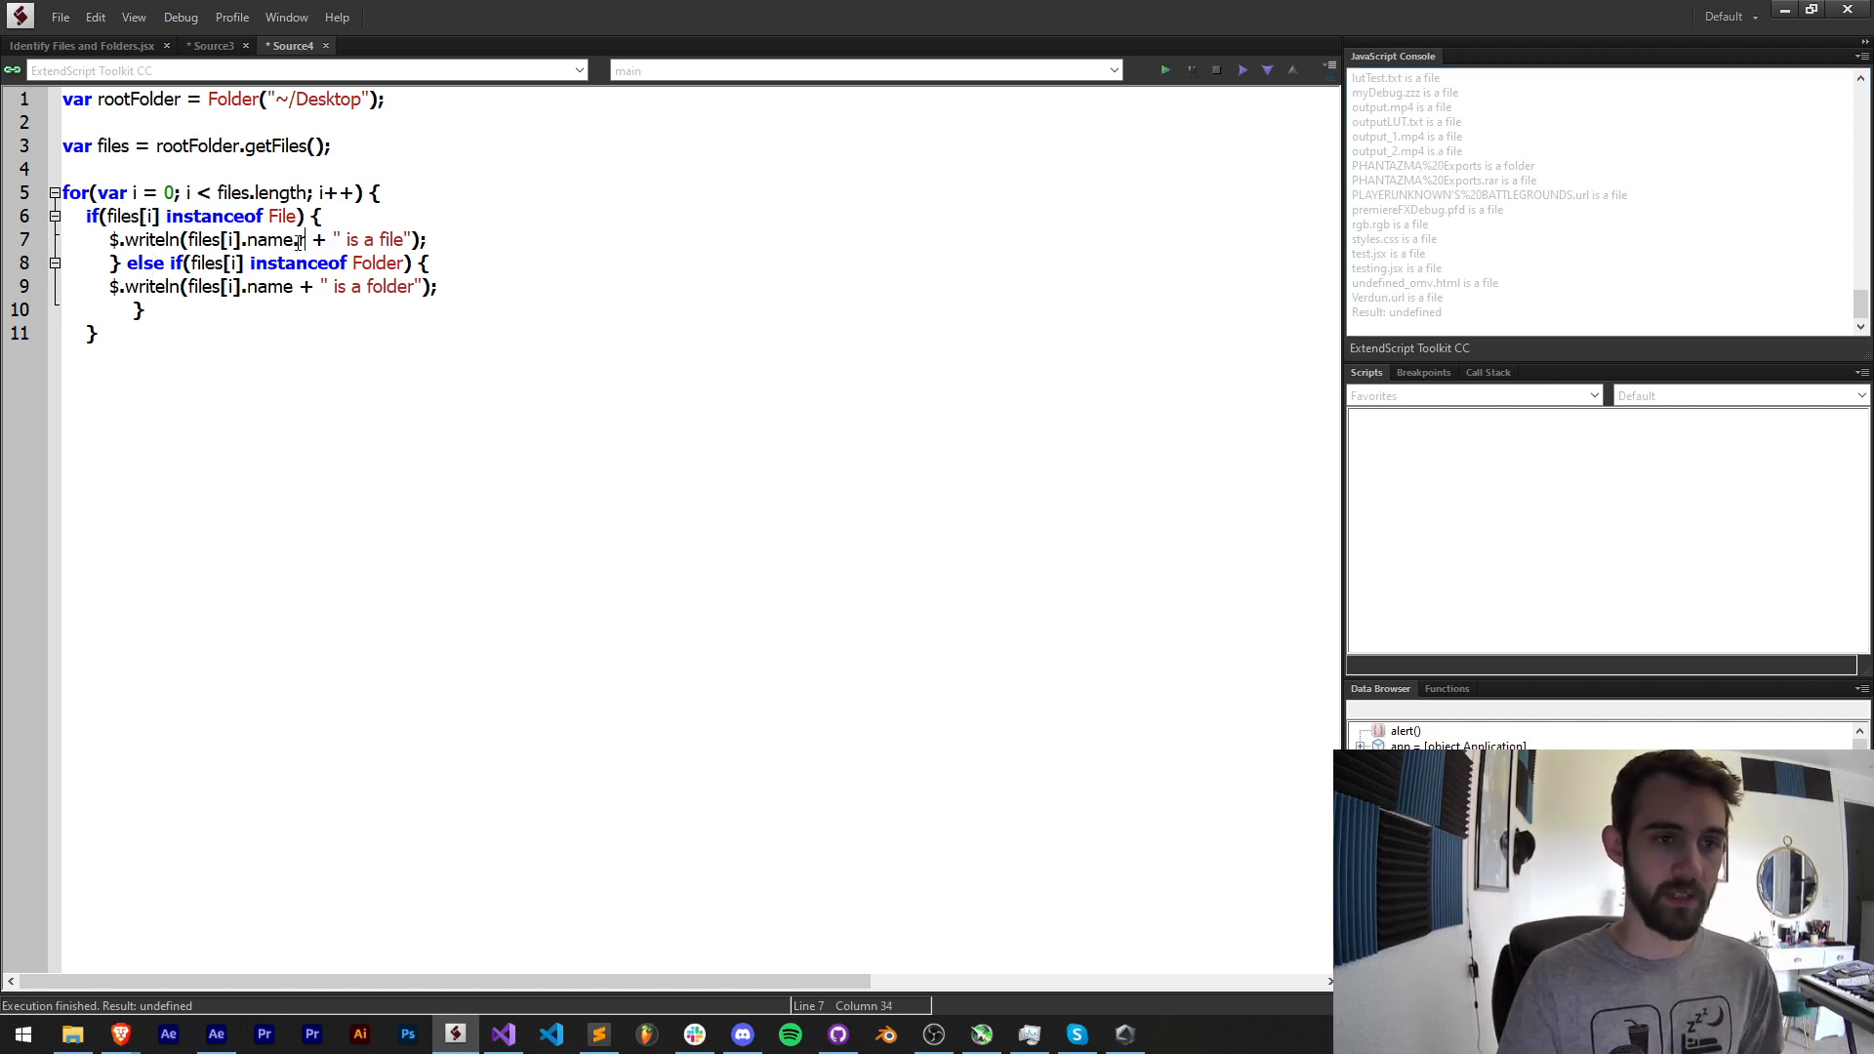
- Append .replace(/%20/g, " ") after files[i].name in both writeln lines
type("replace(")
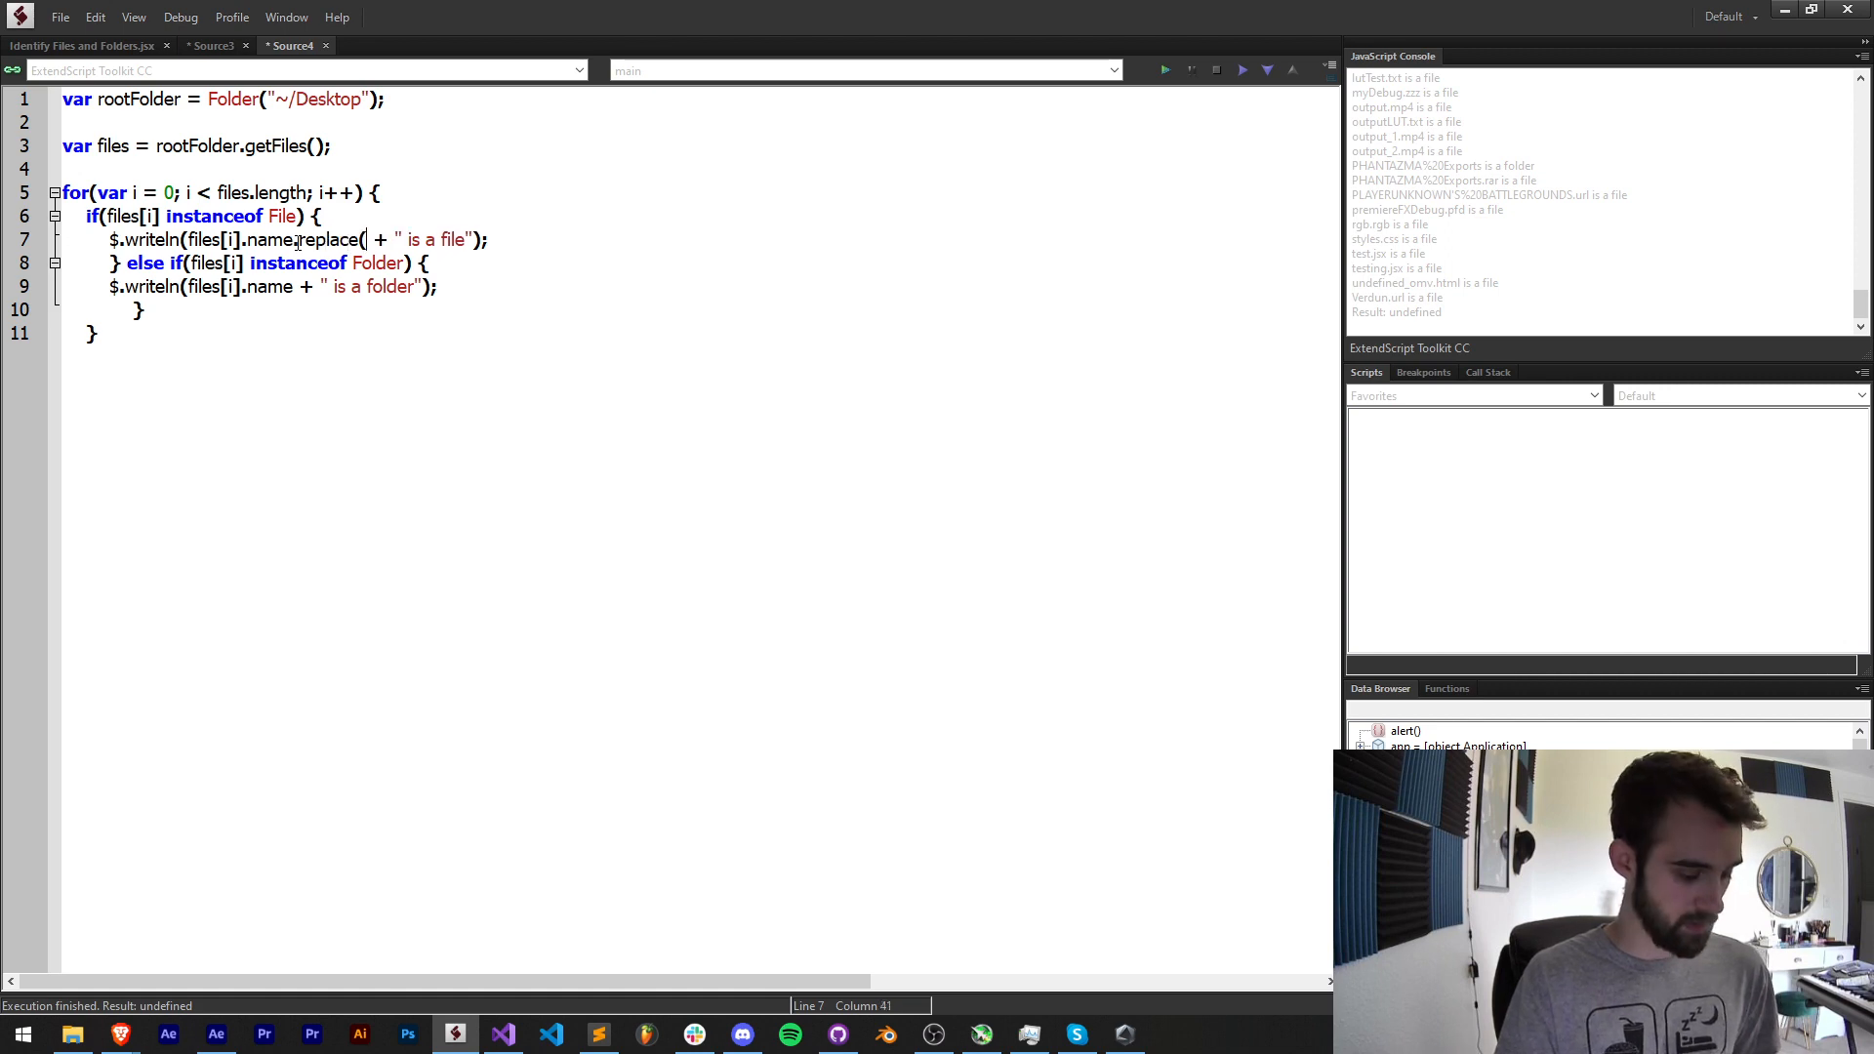
type("/%20/")
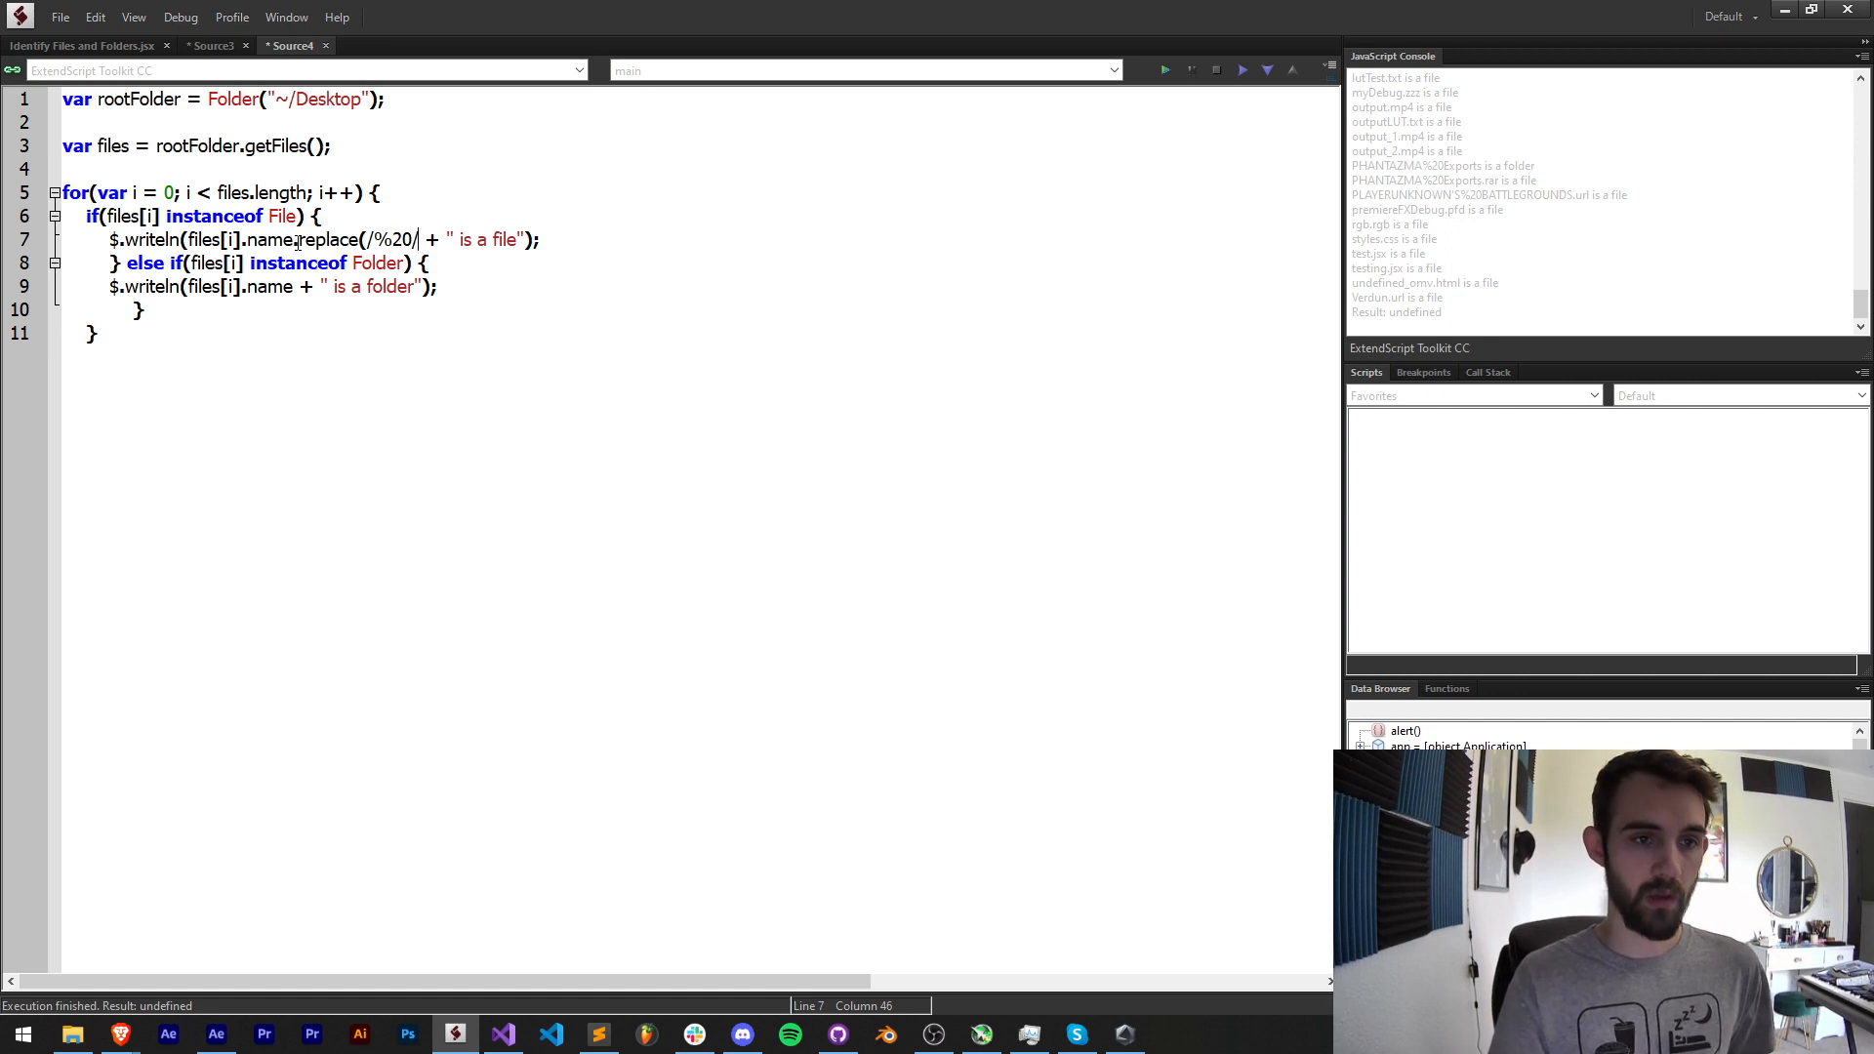
type("/g, \" \"")
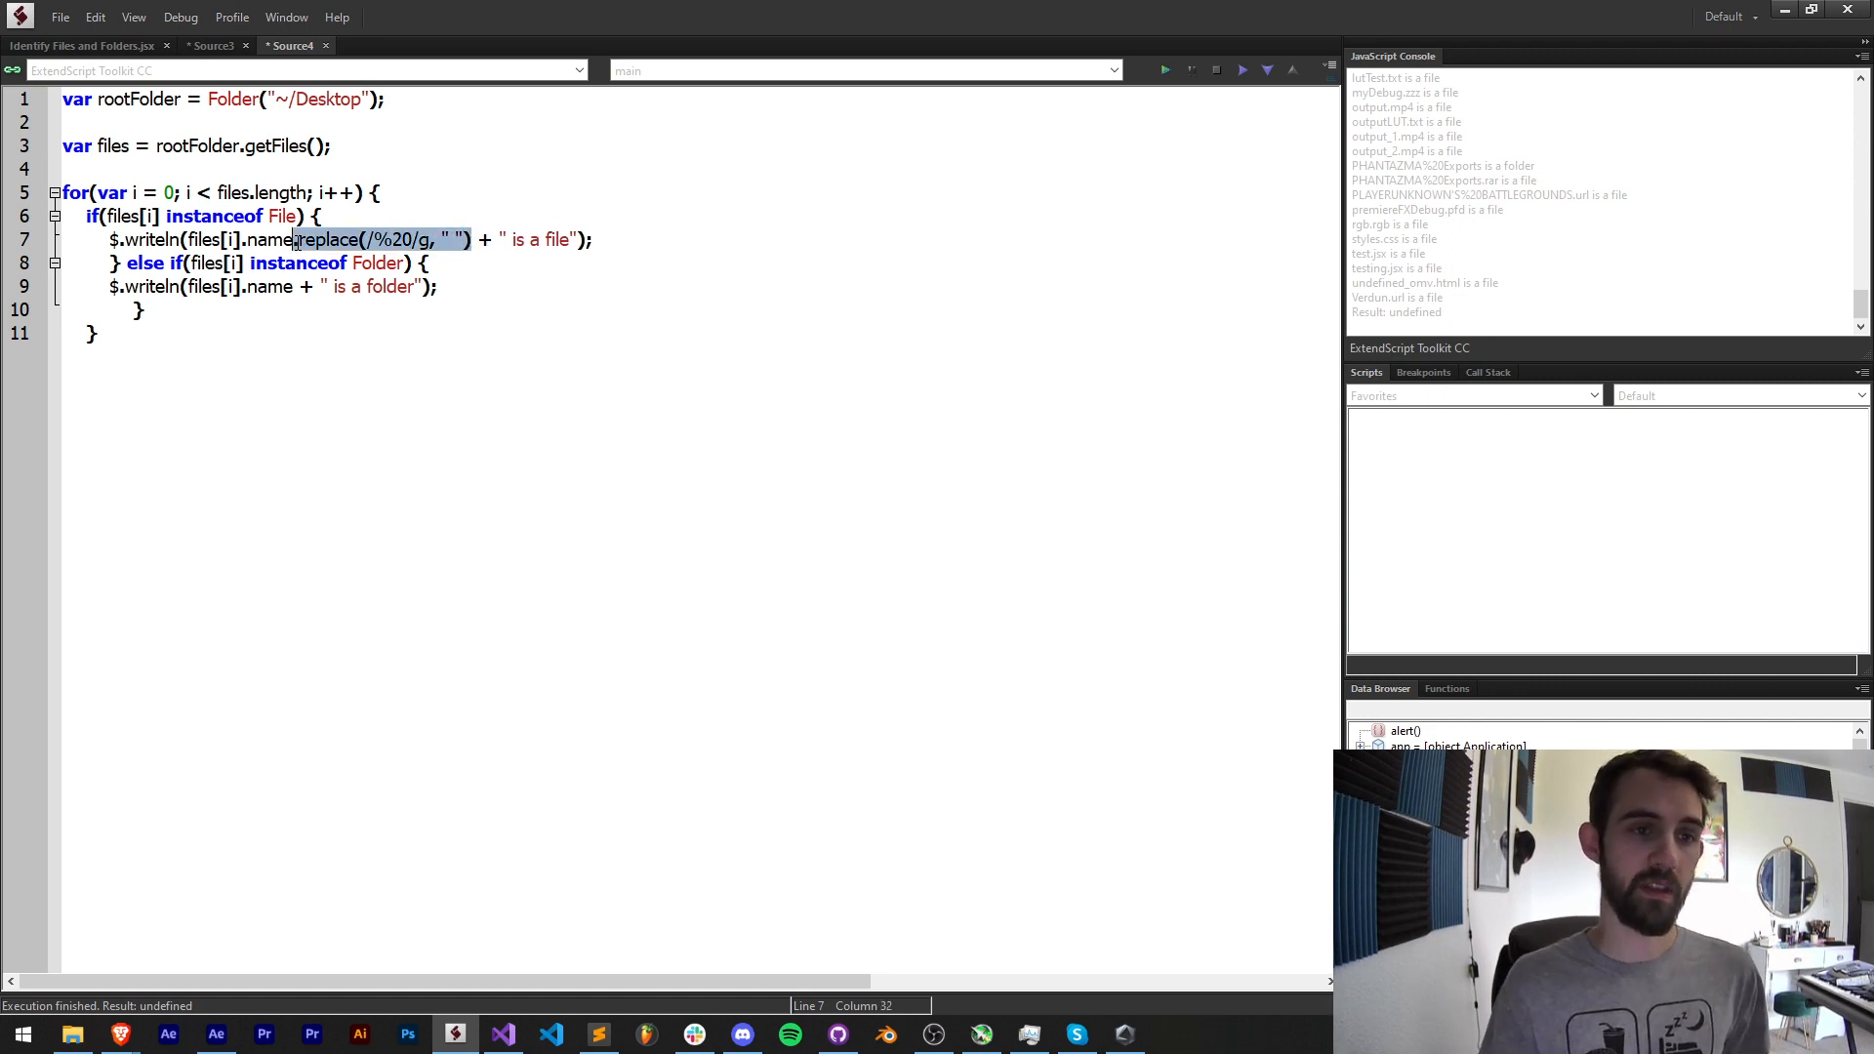
type(".replace(/%20/g, \" \")")
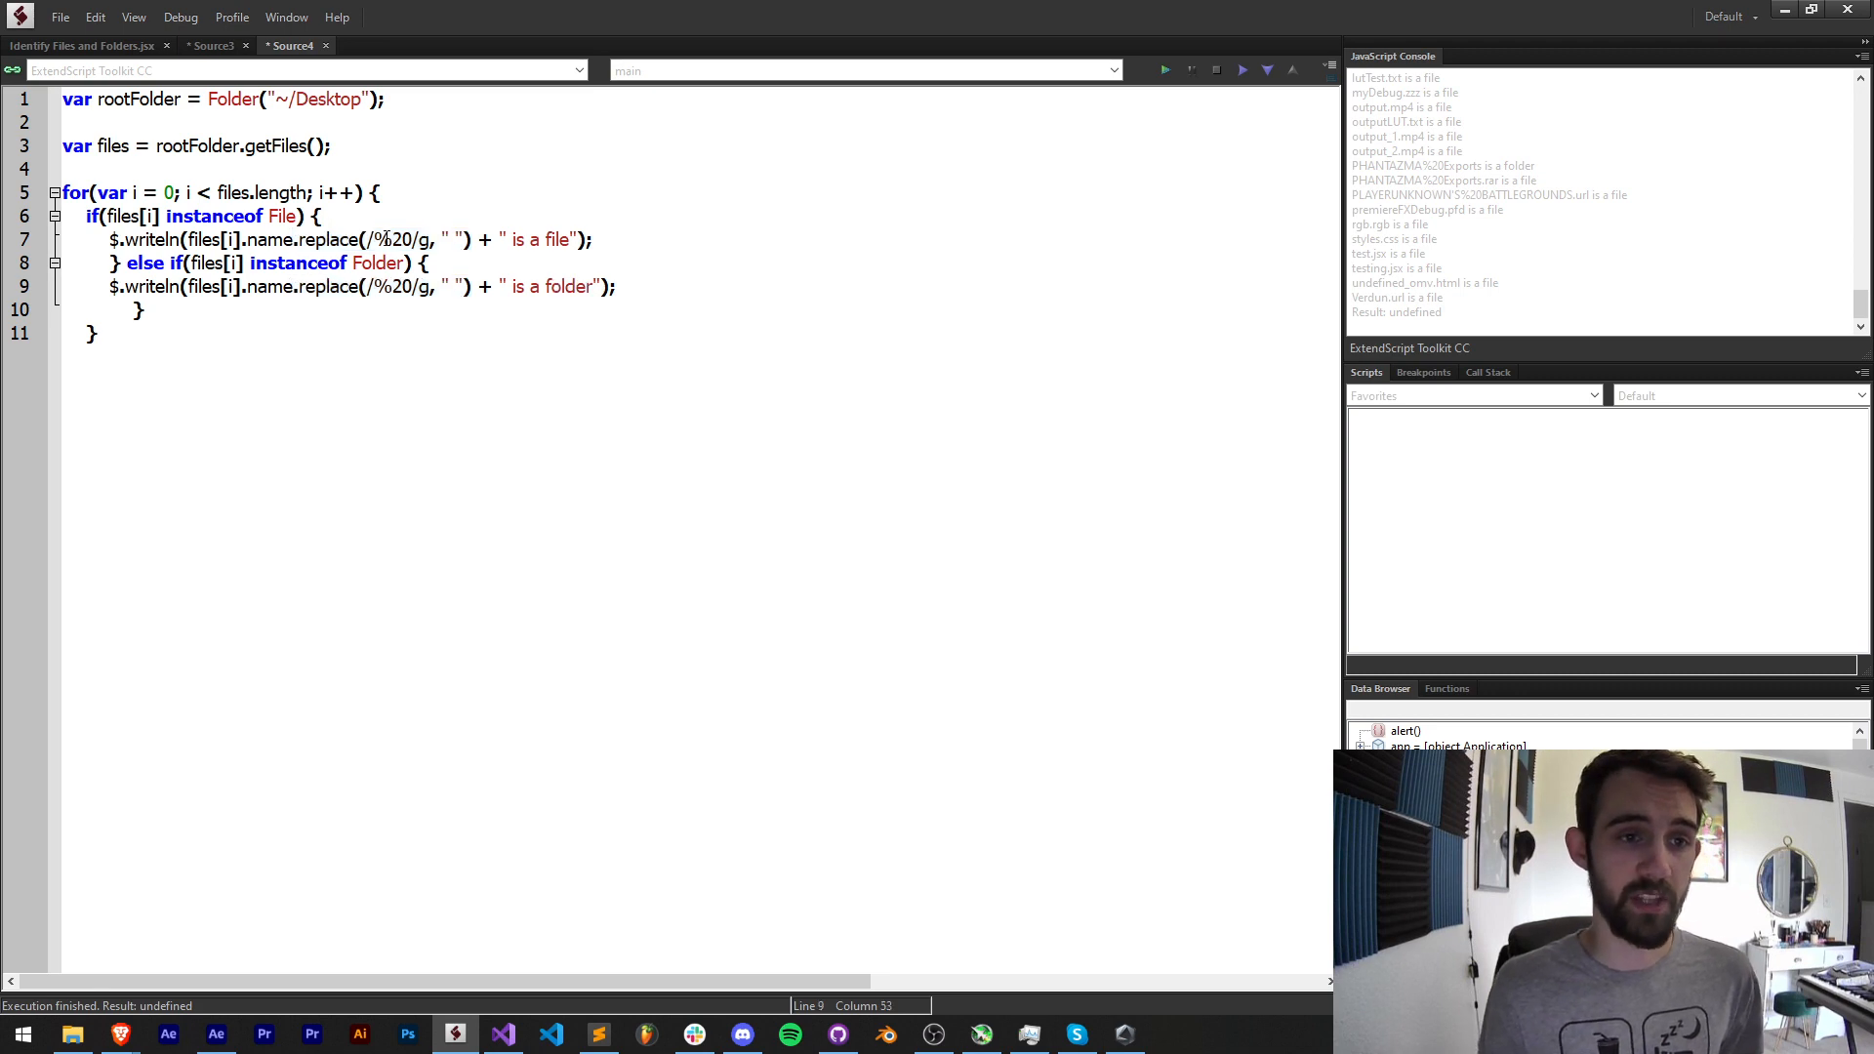
double_click(391, 240)
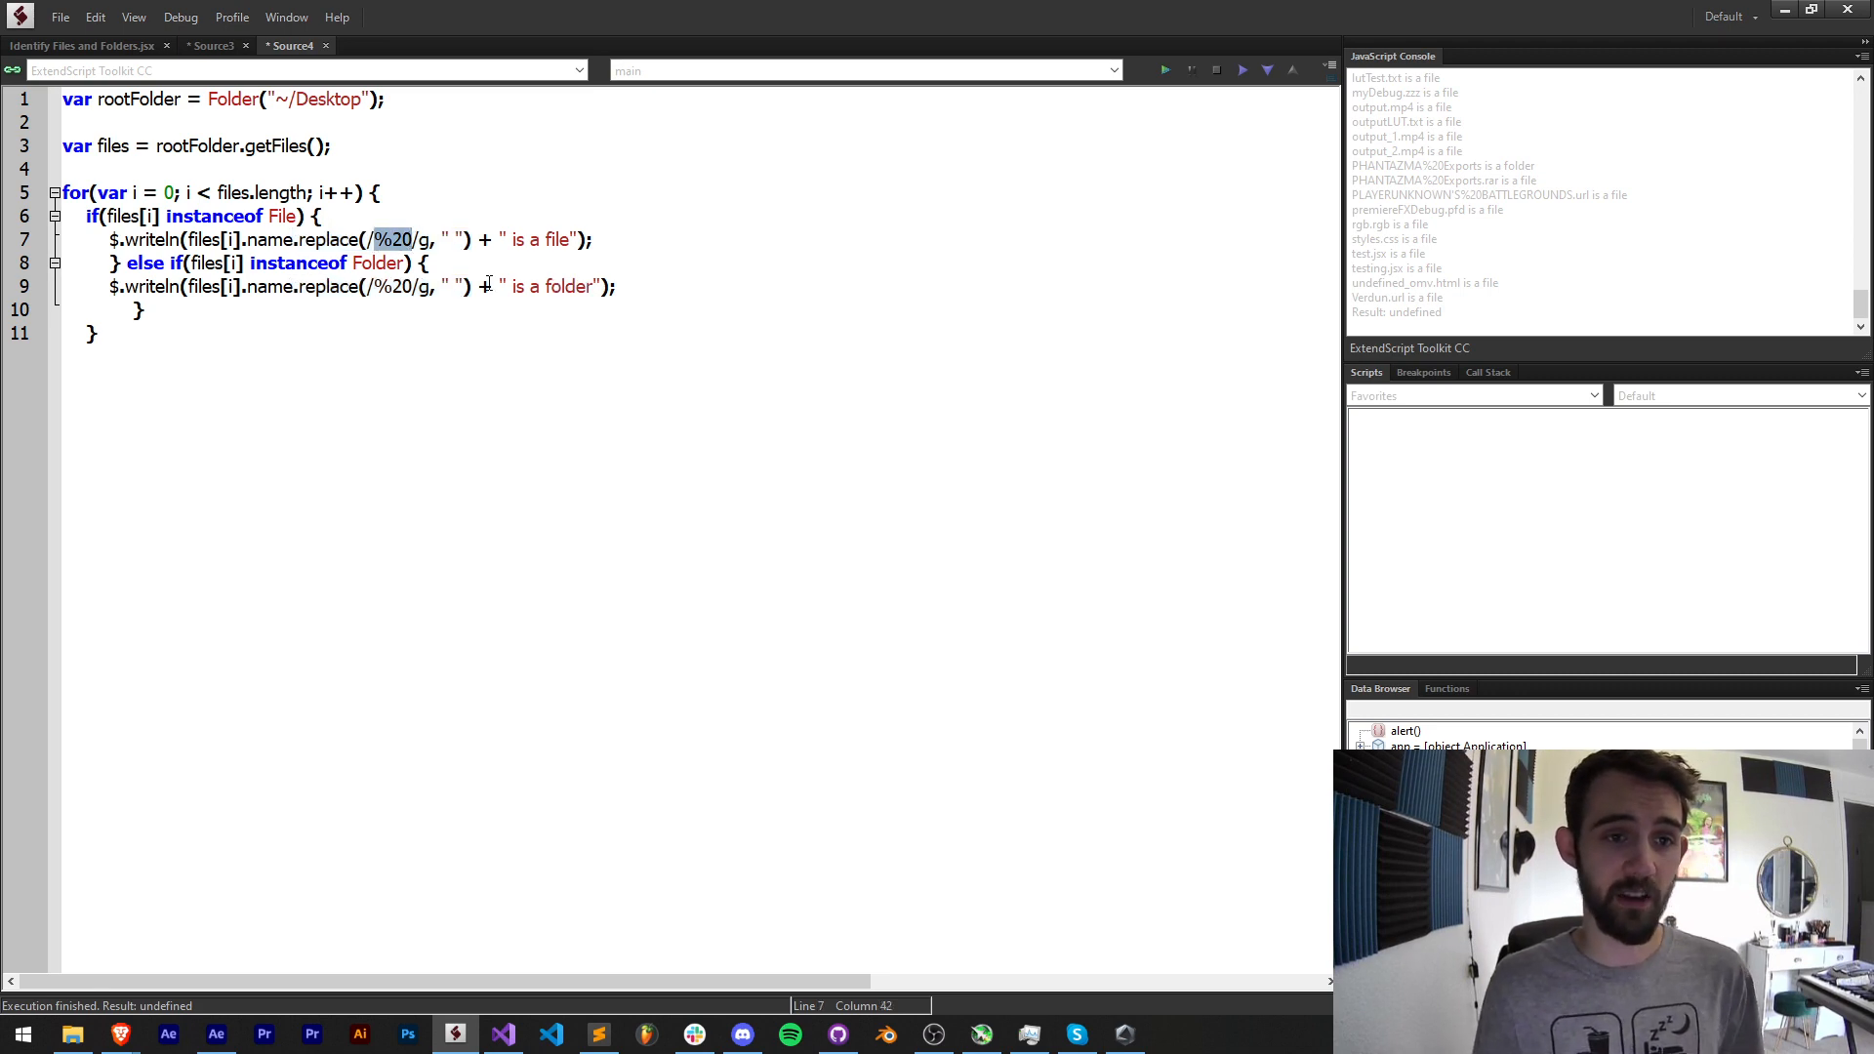
left_click(490, 287)
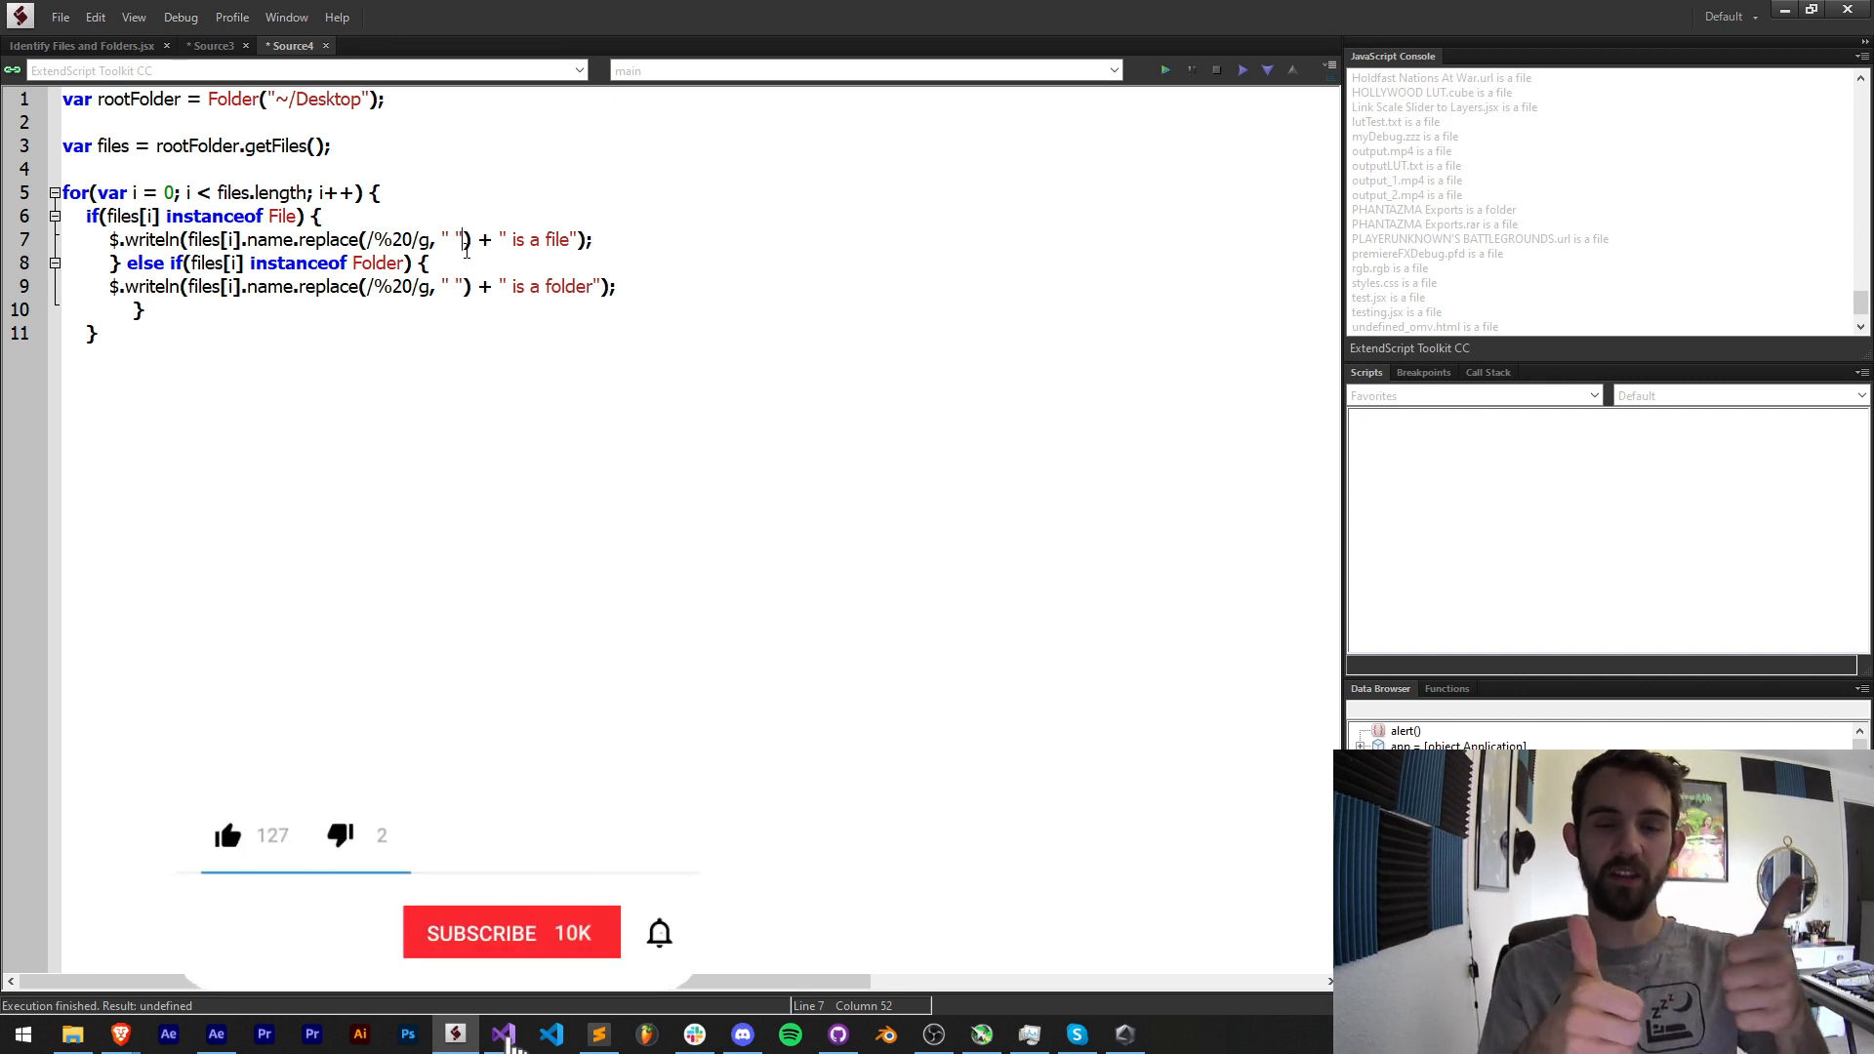
mouse_move(354, 902)
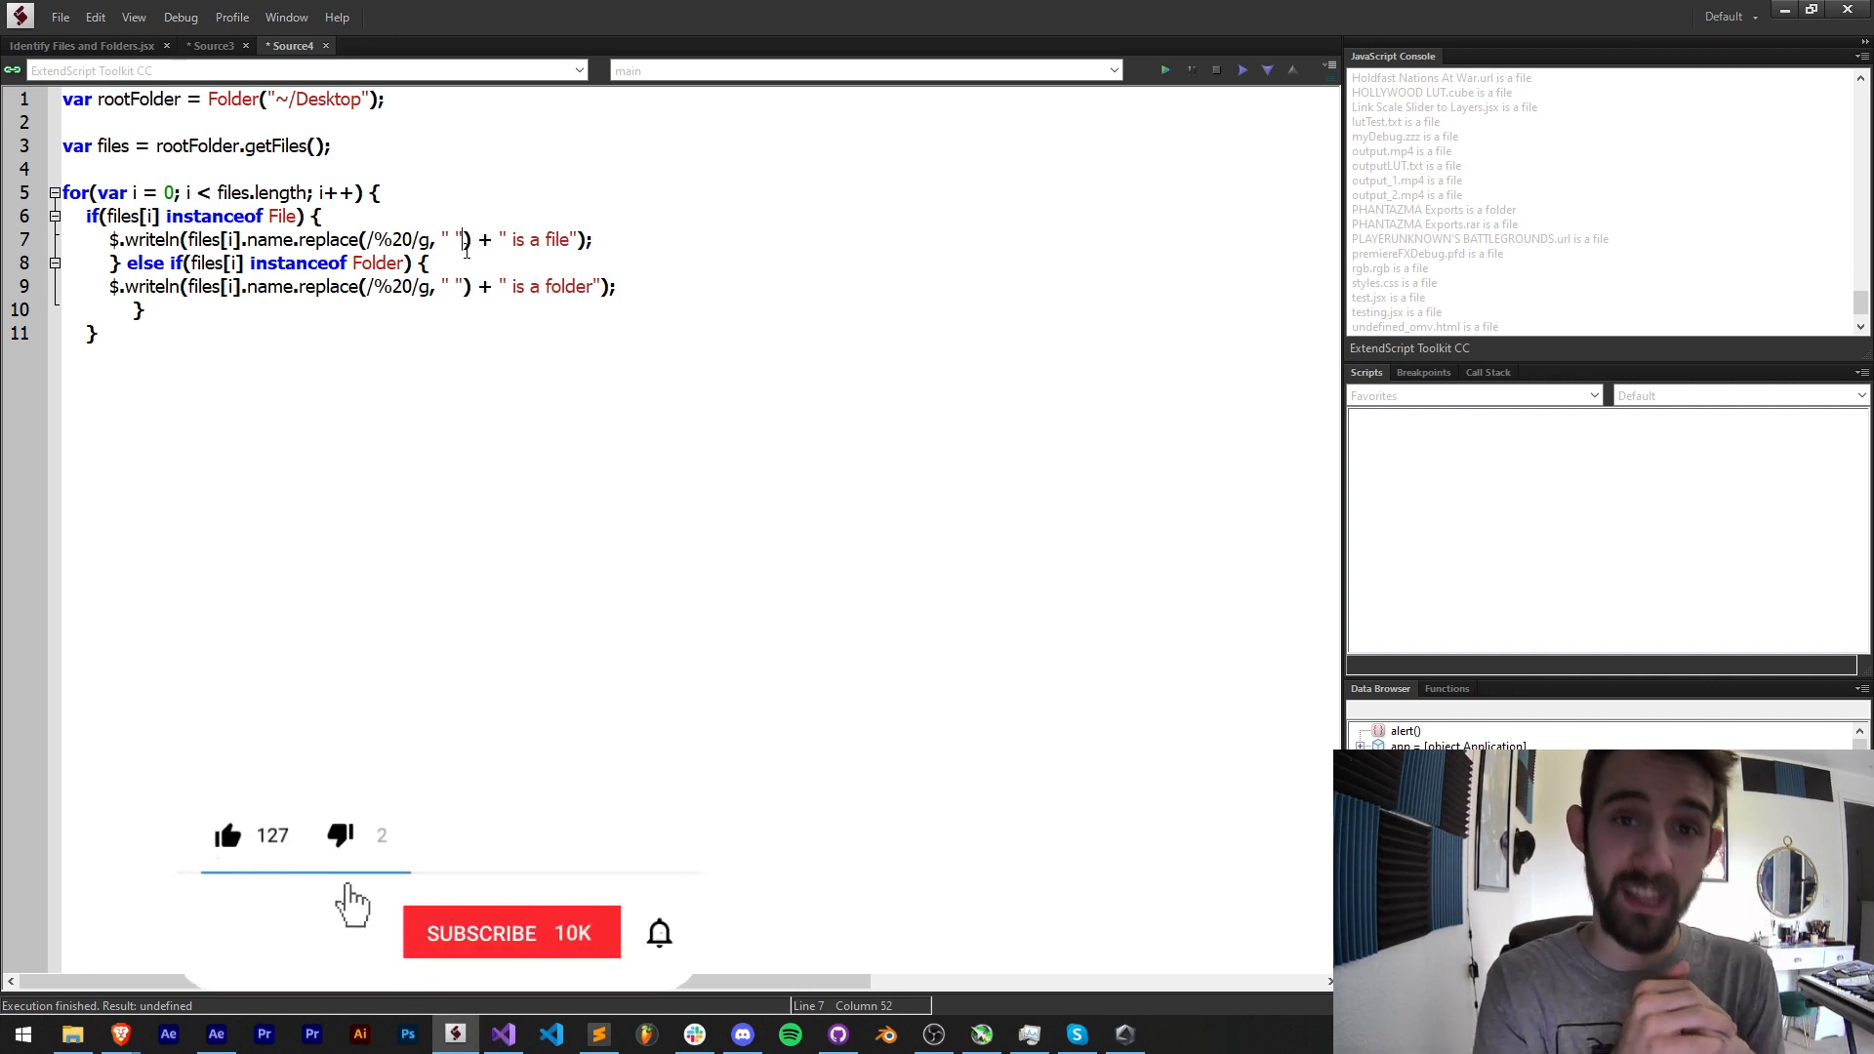
- Show the Discord scripting channel and YouTube membership options, then return to the finished script
left_click(510, 933)
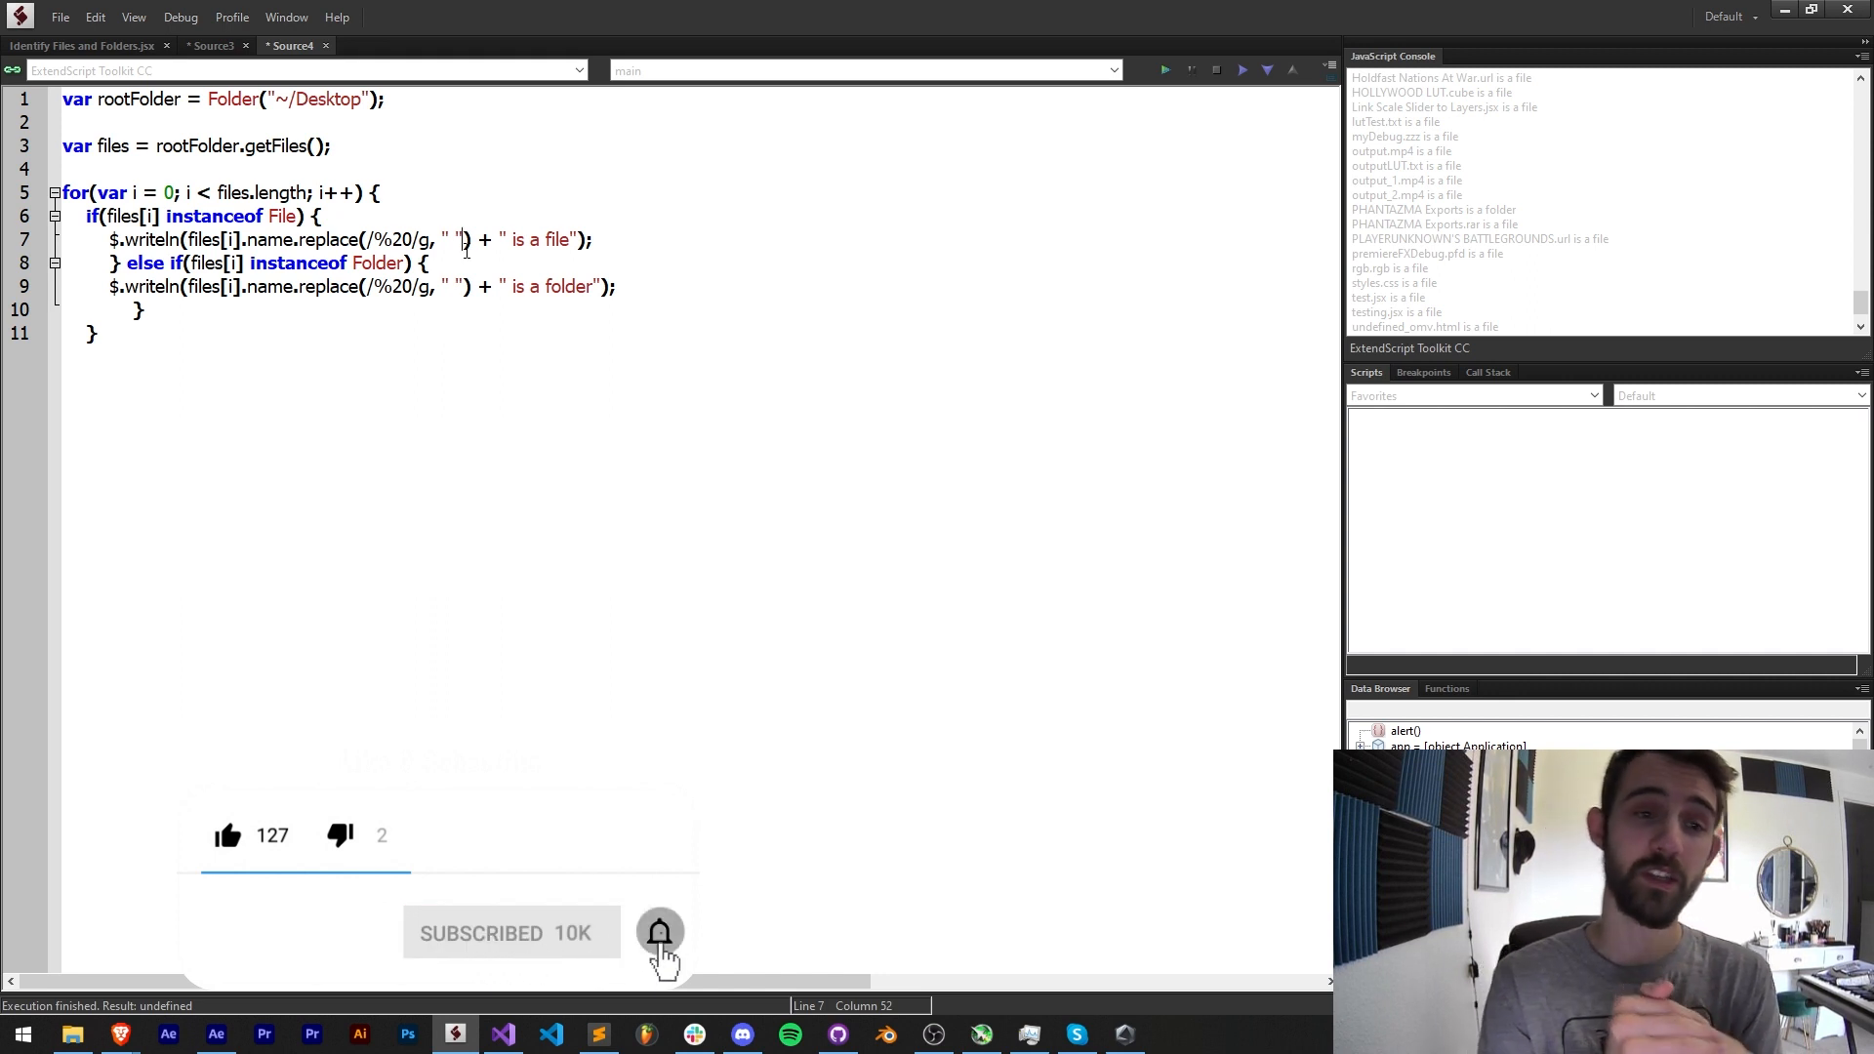
left_click(658, 933)
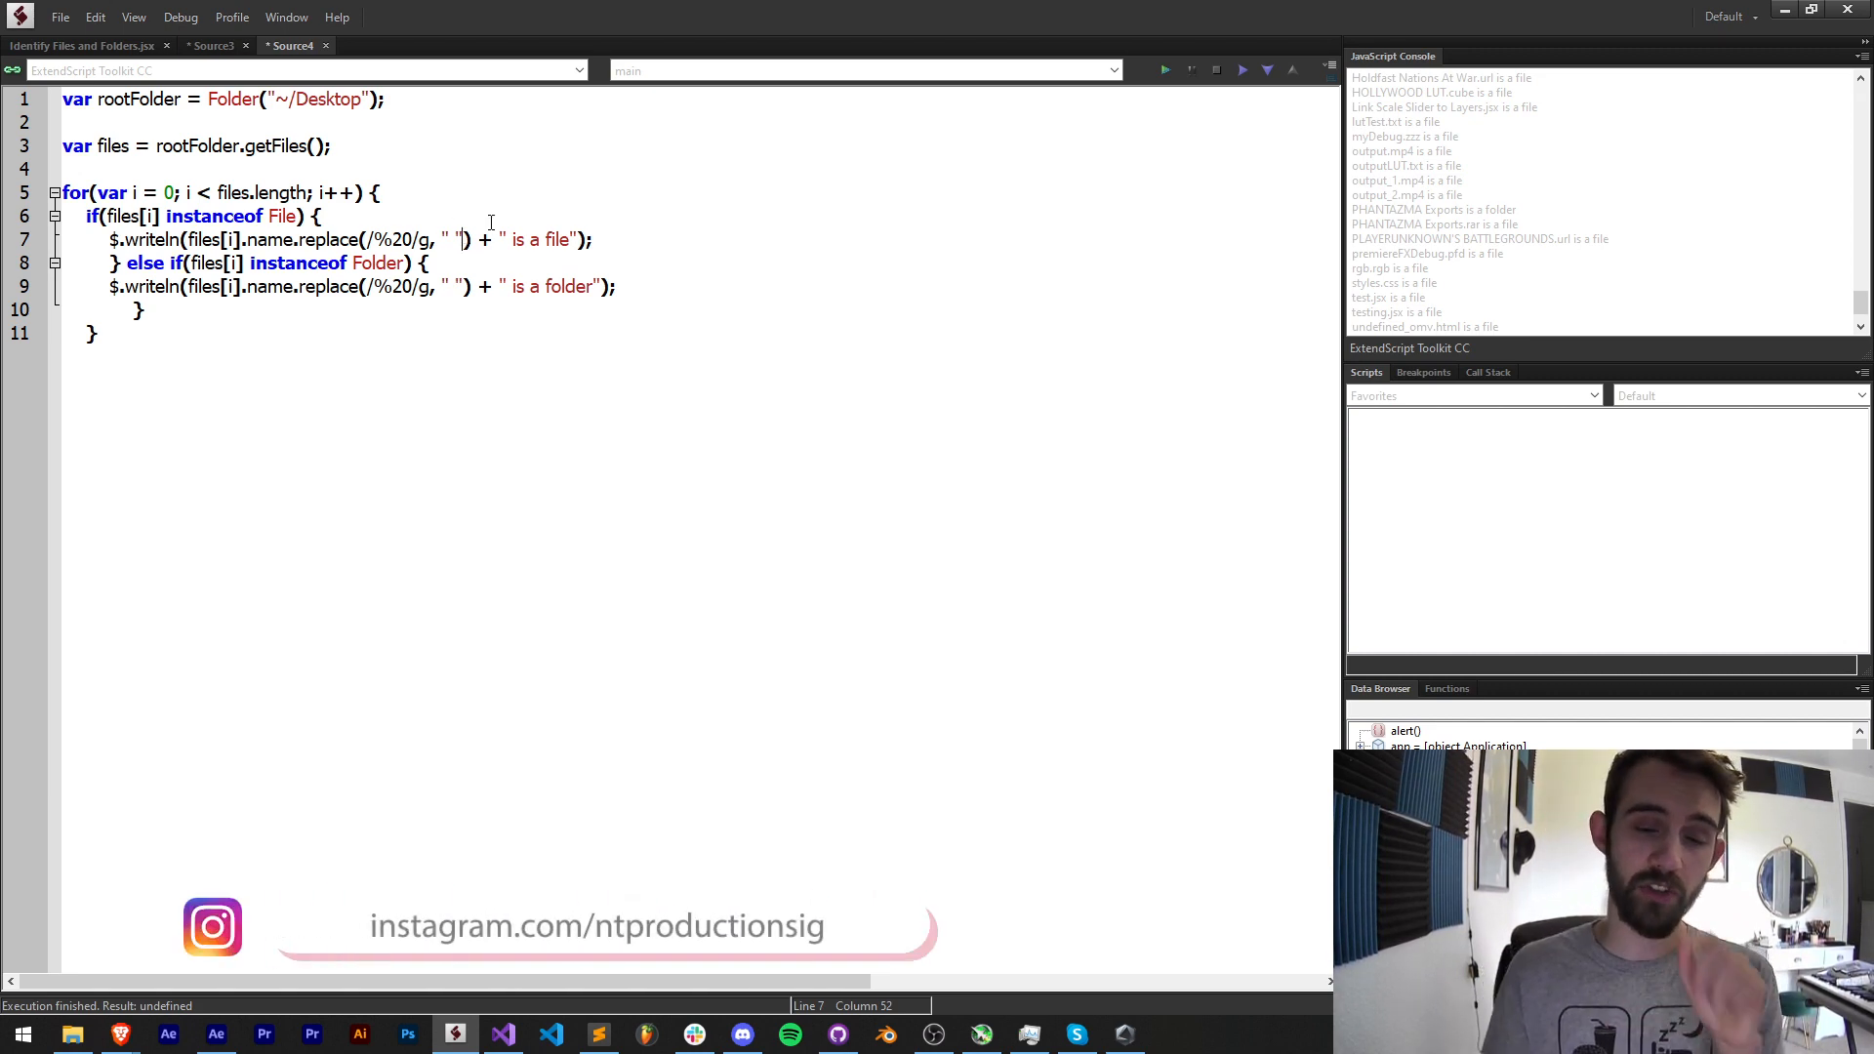
mouse_move(757, 541)
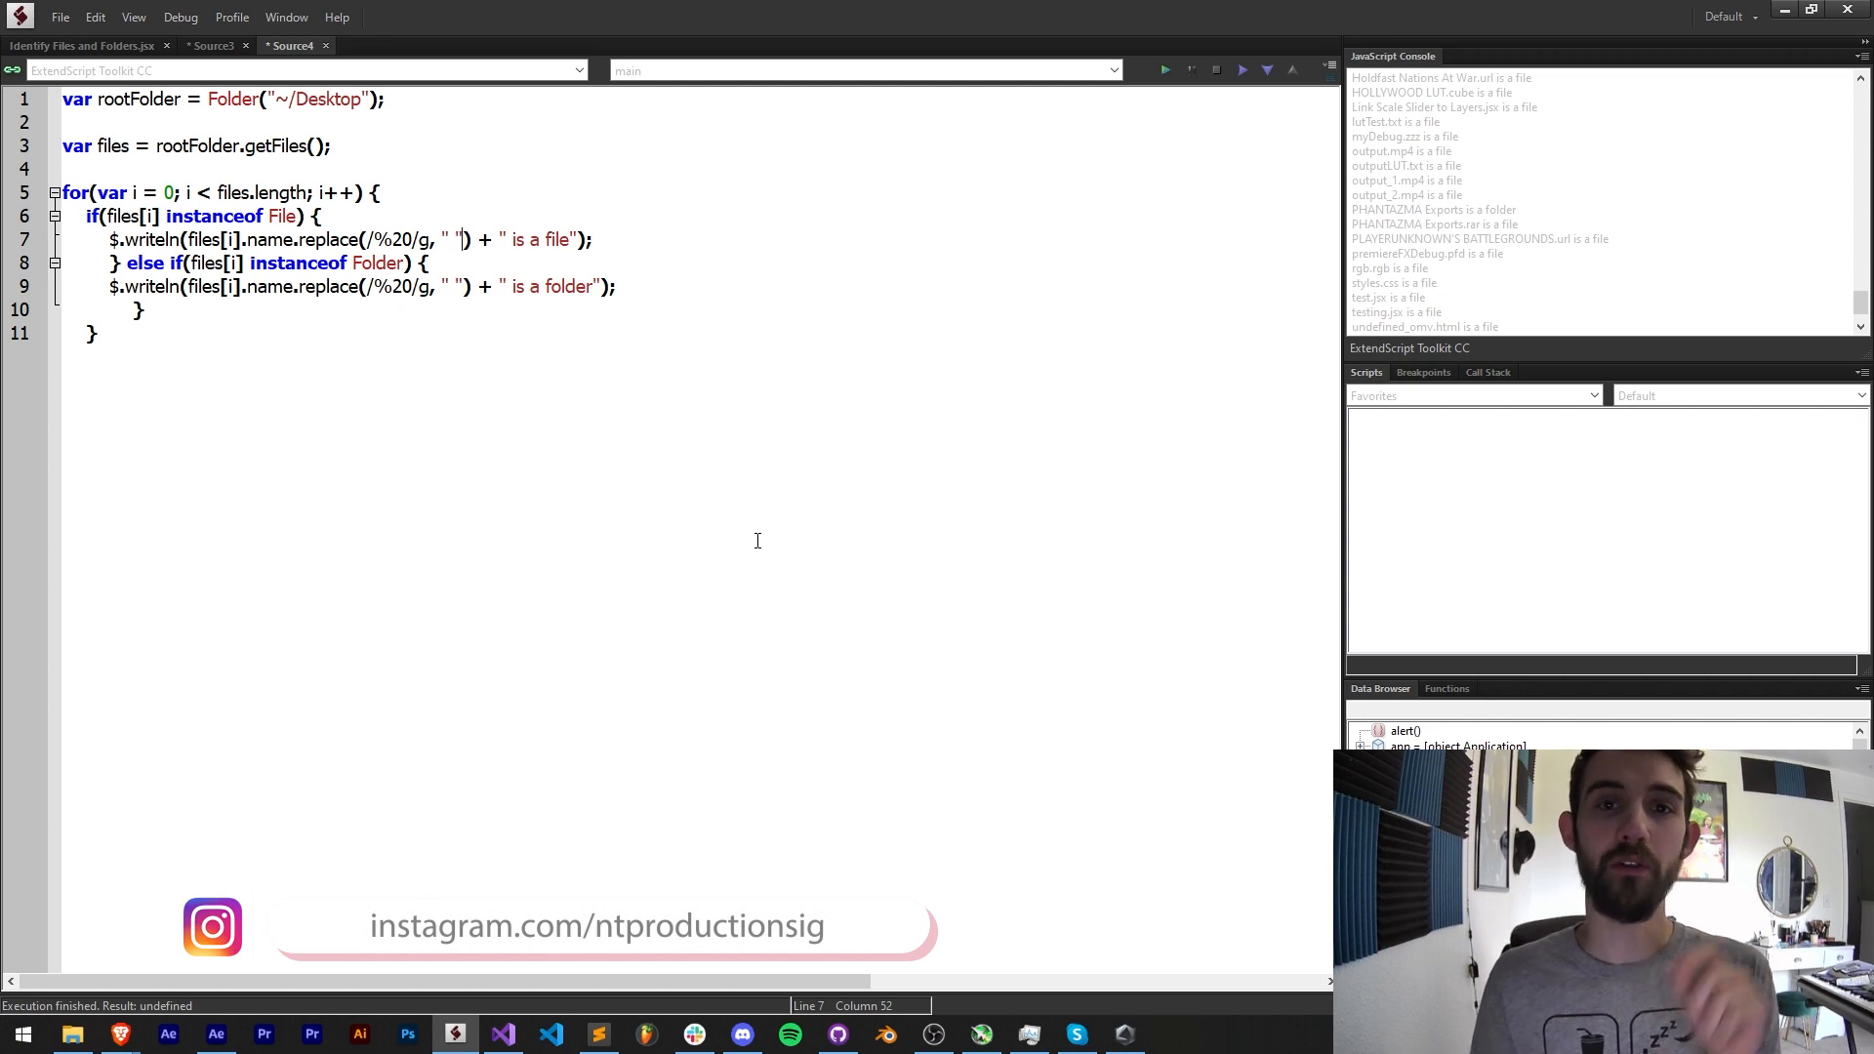
left_click(742, 1035)
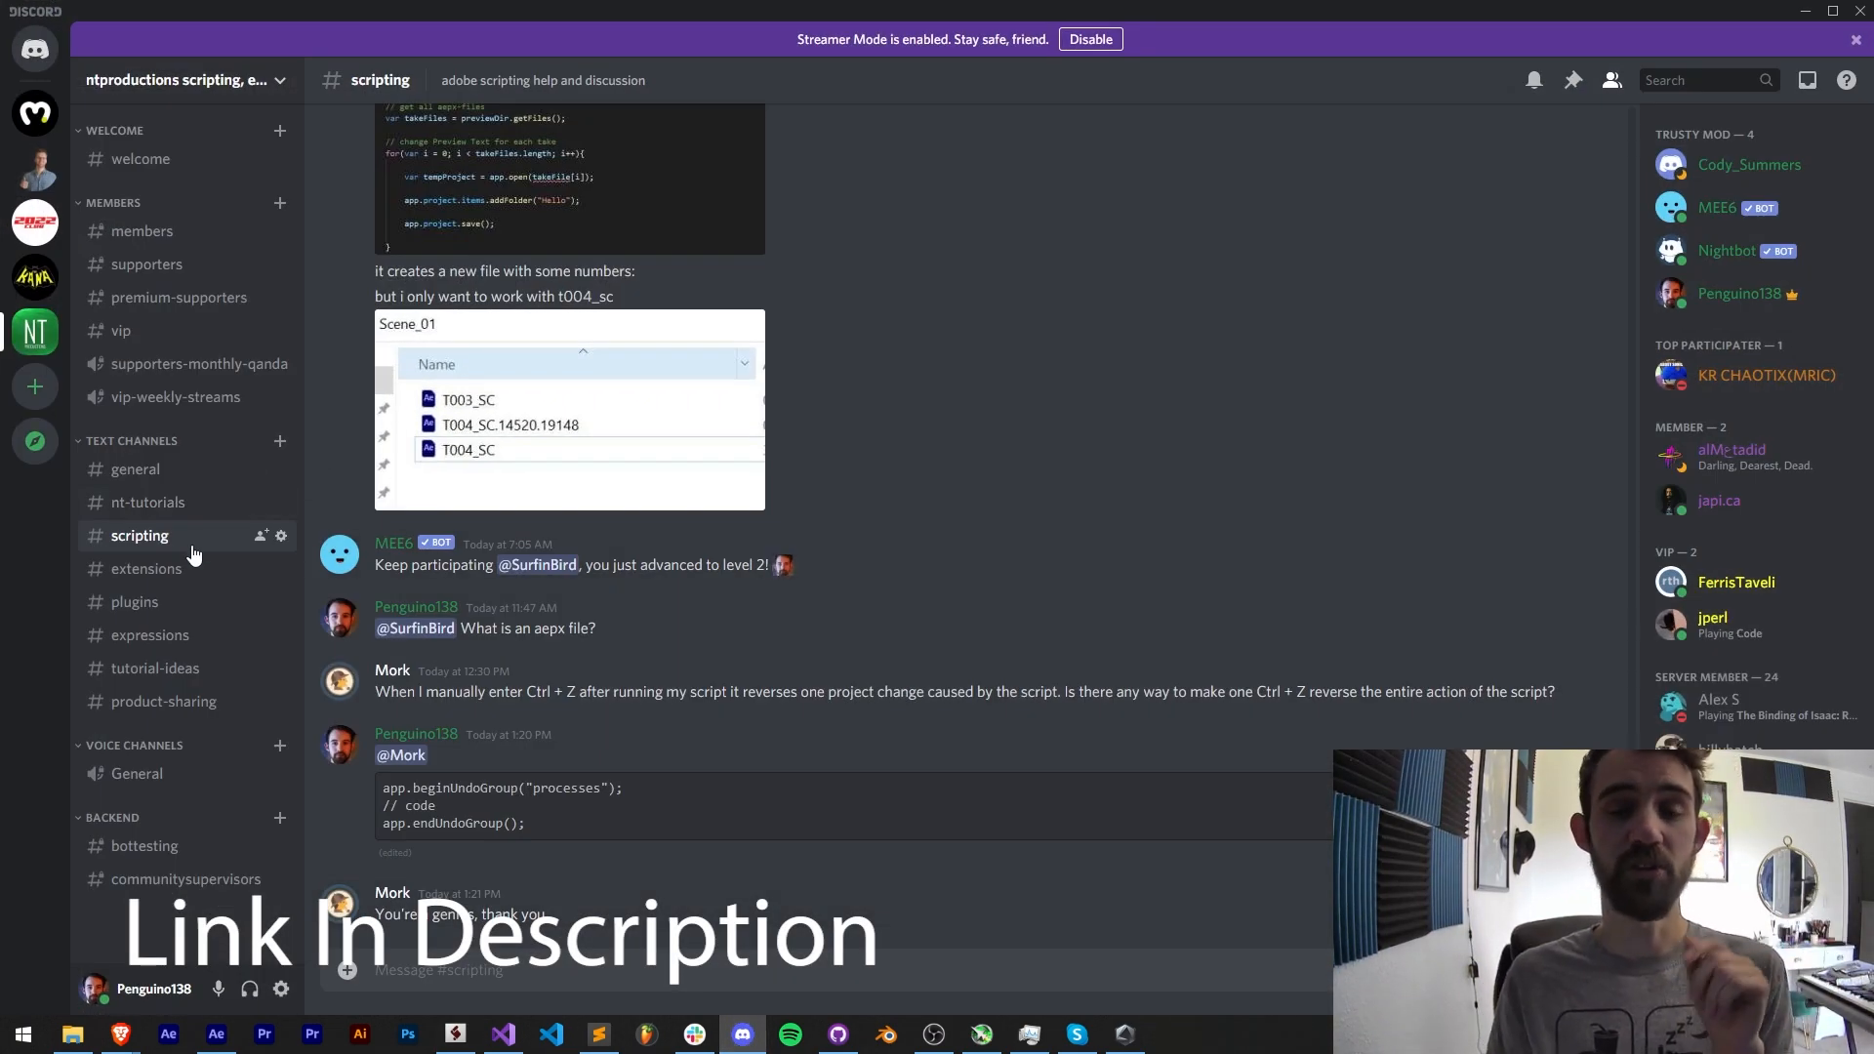
mouse_move(154, 668)
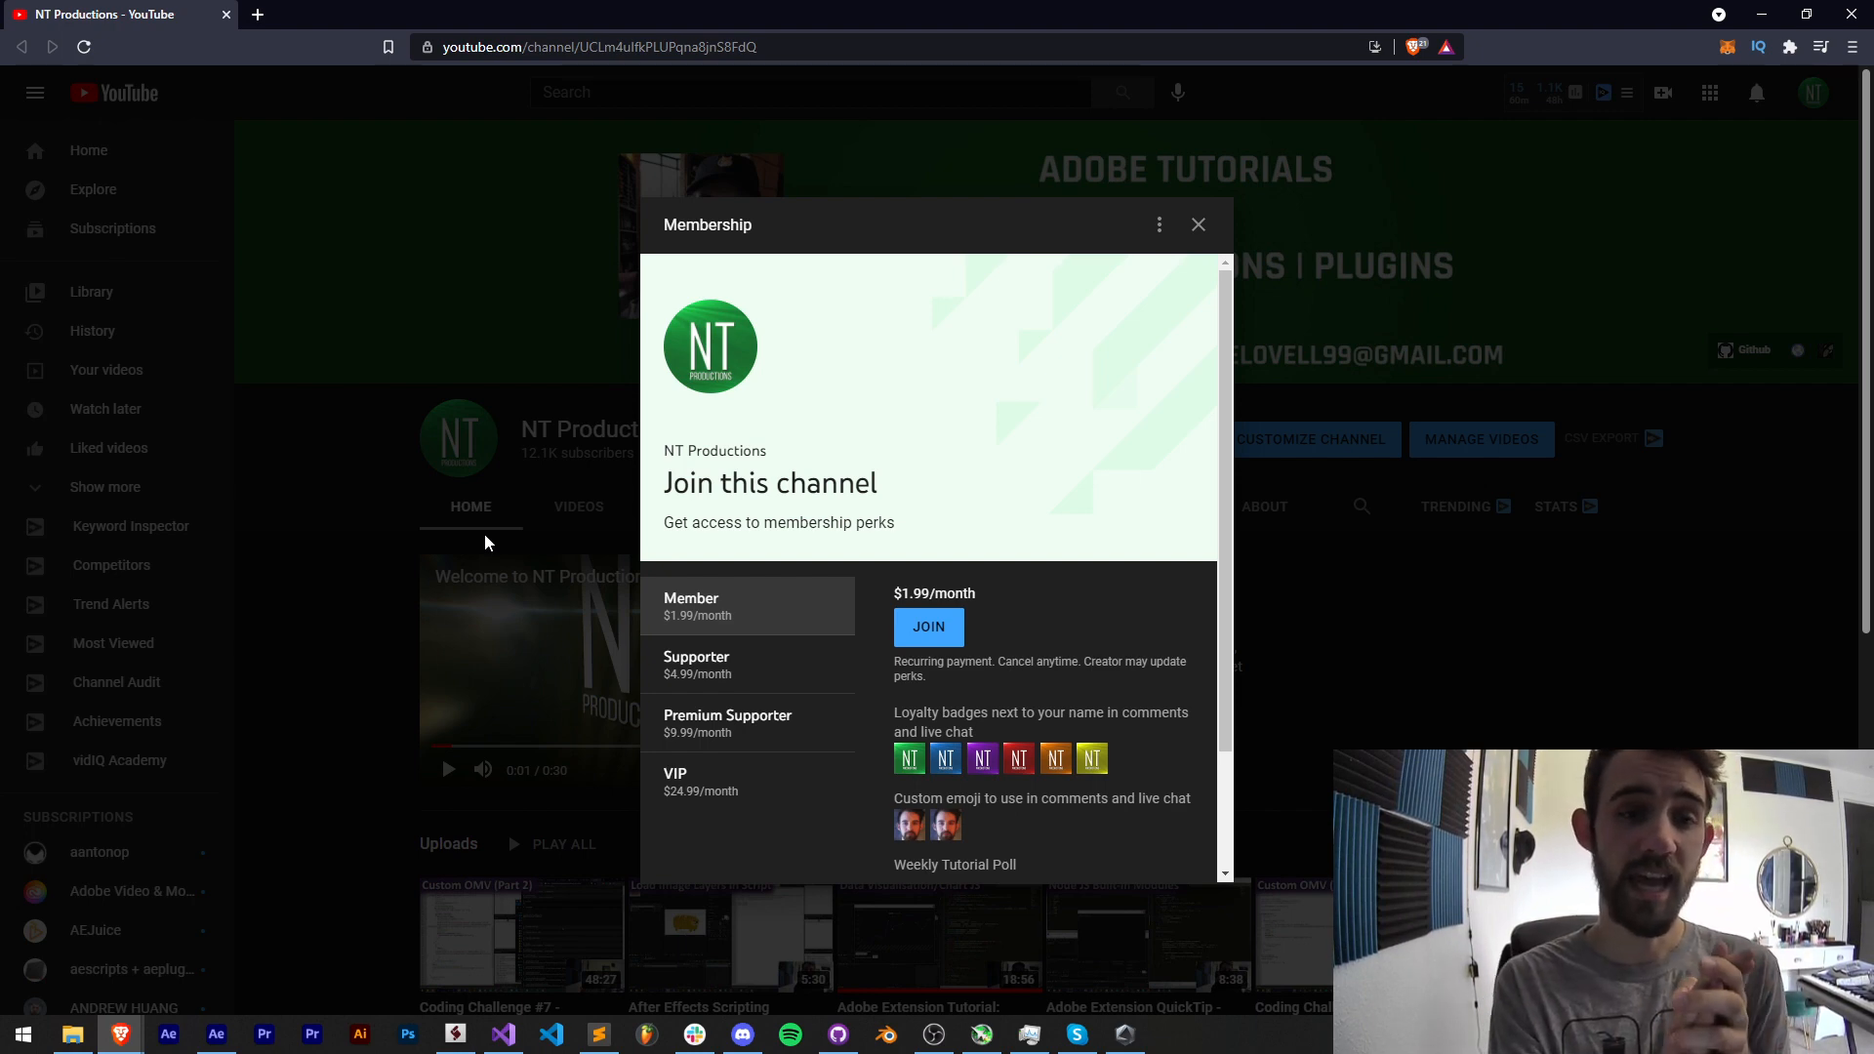
left_click(453, 1034)
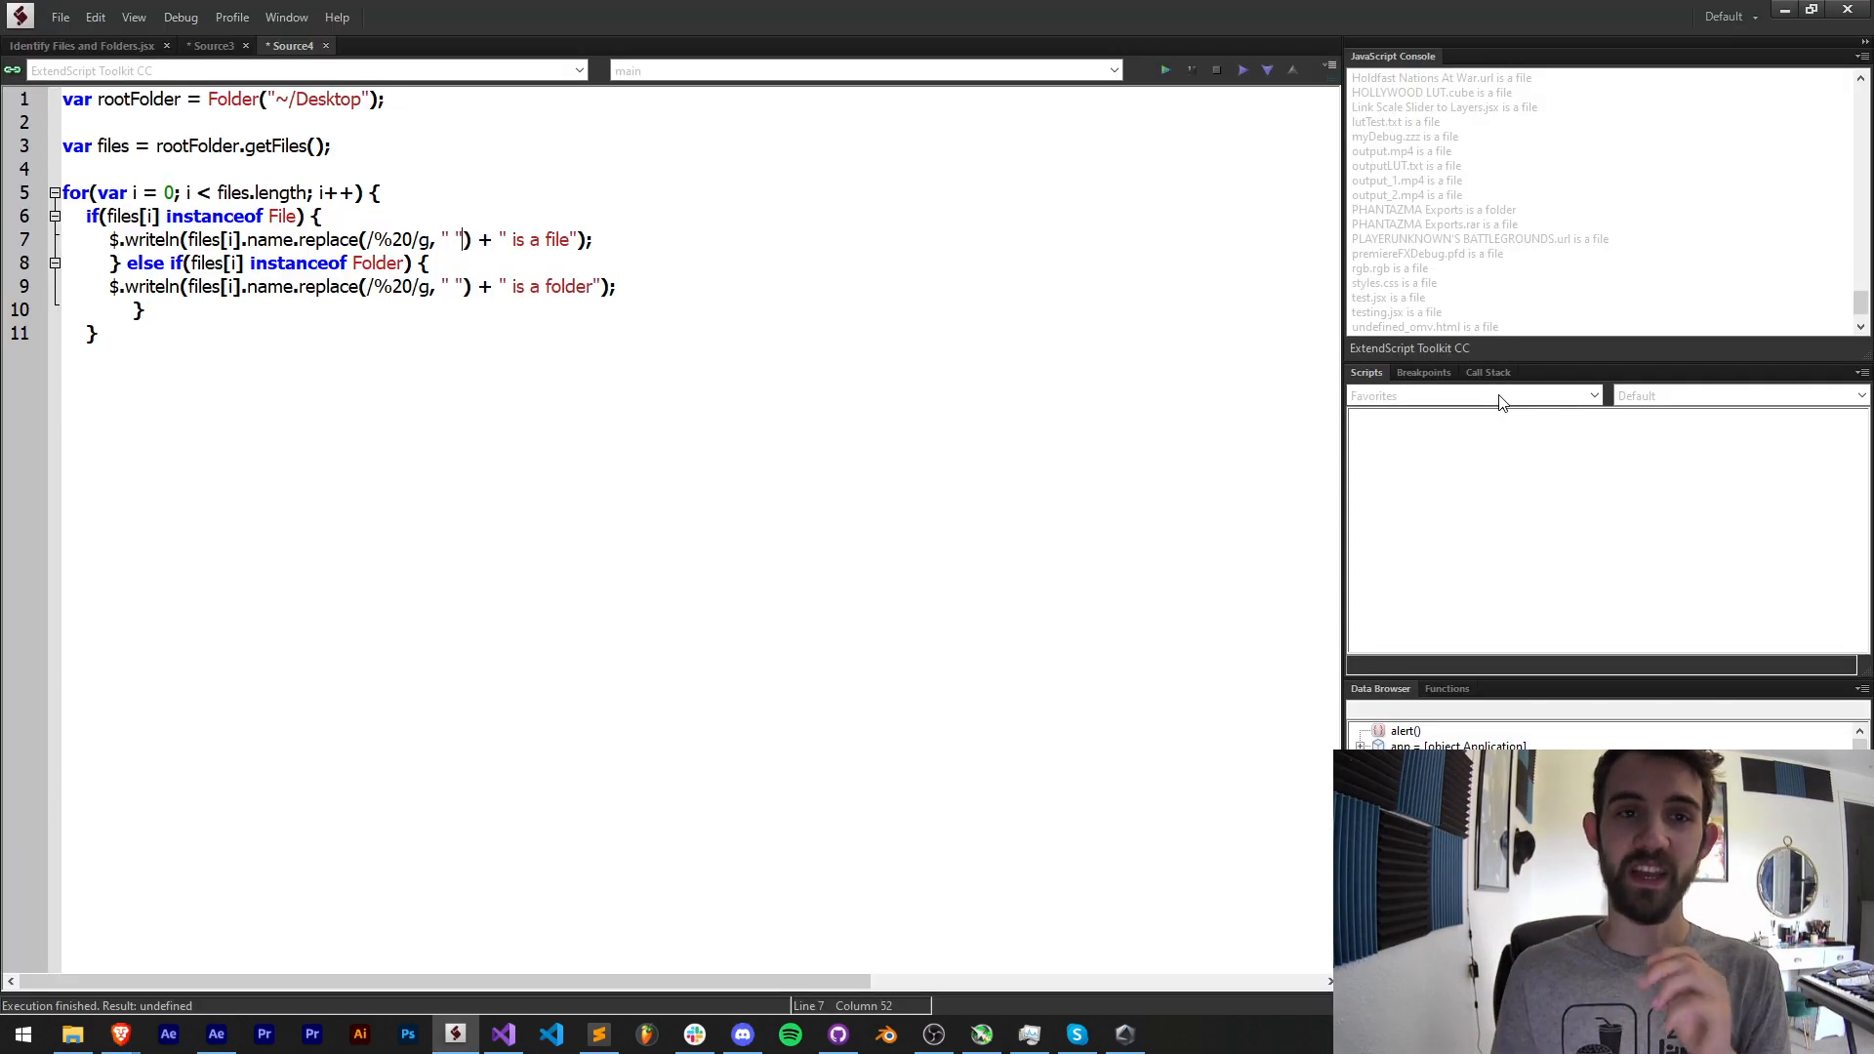